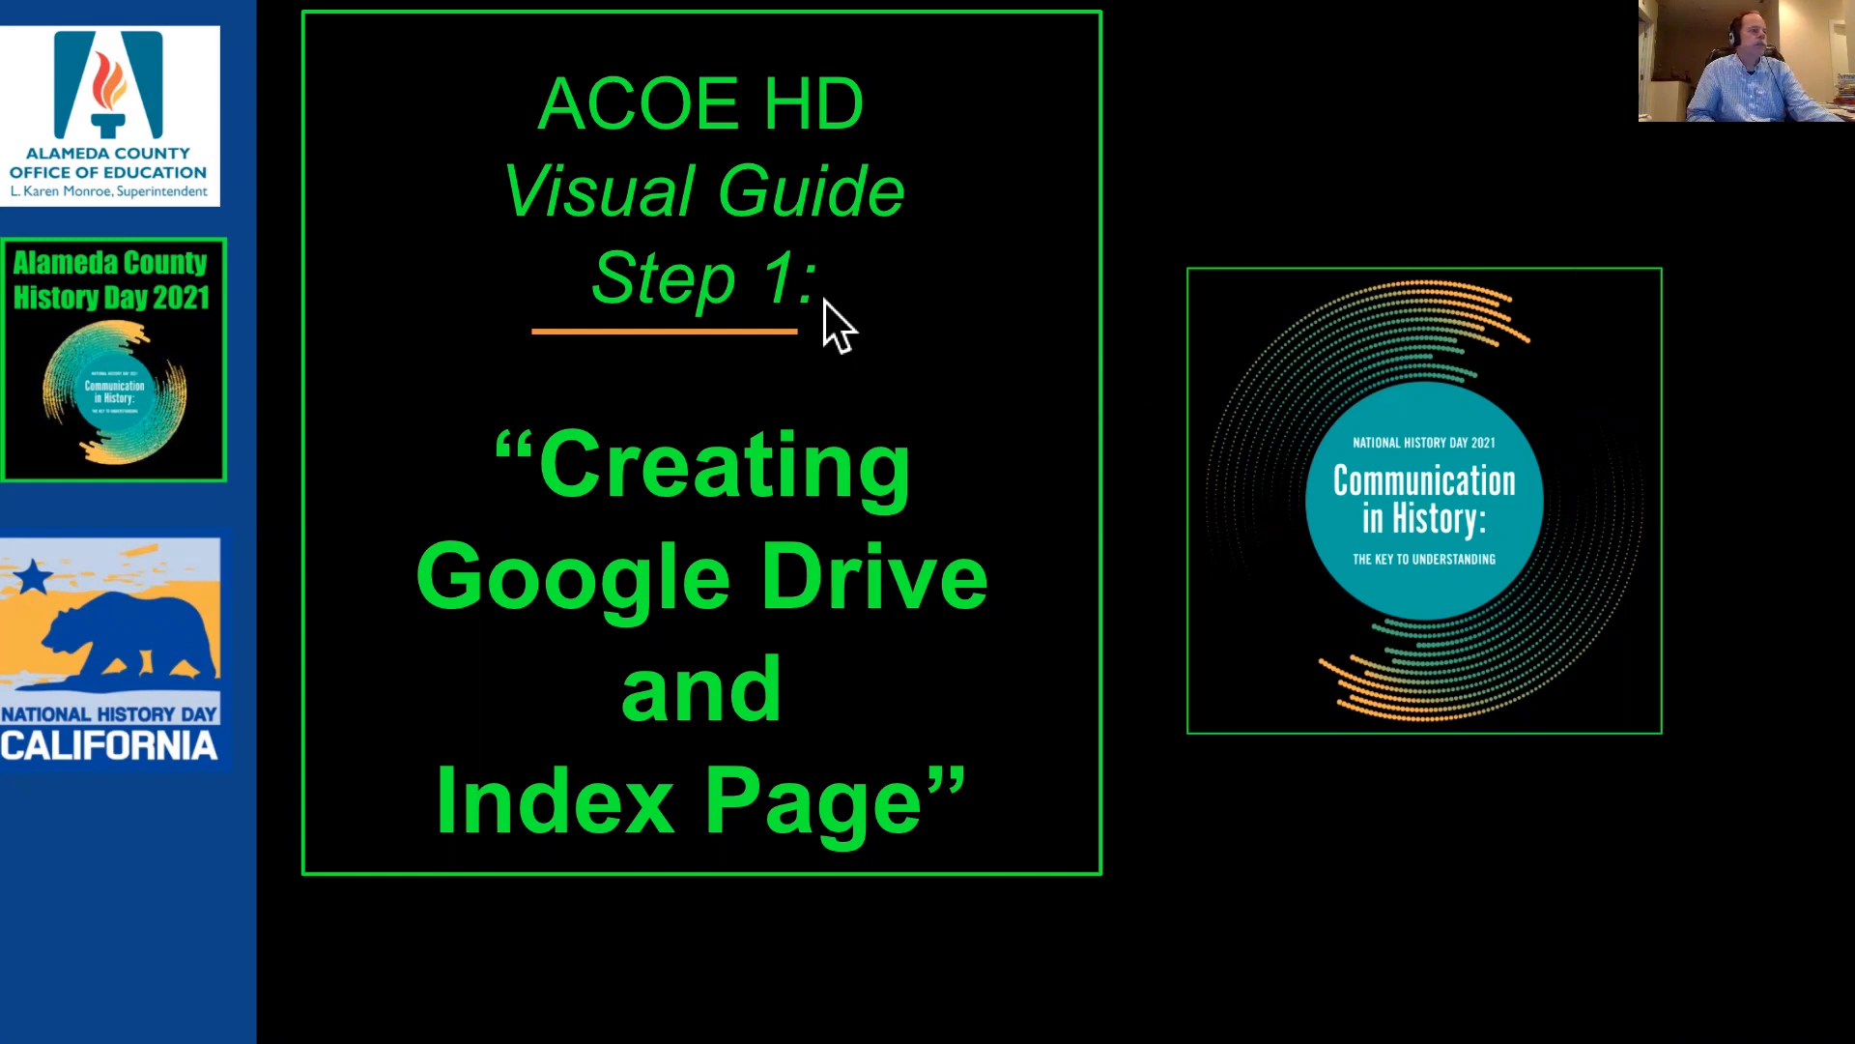
pyautogui.moveTo(1022, 639)
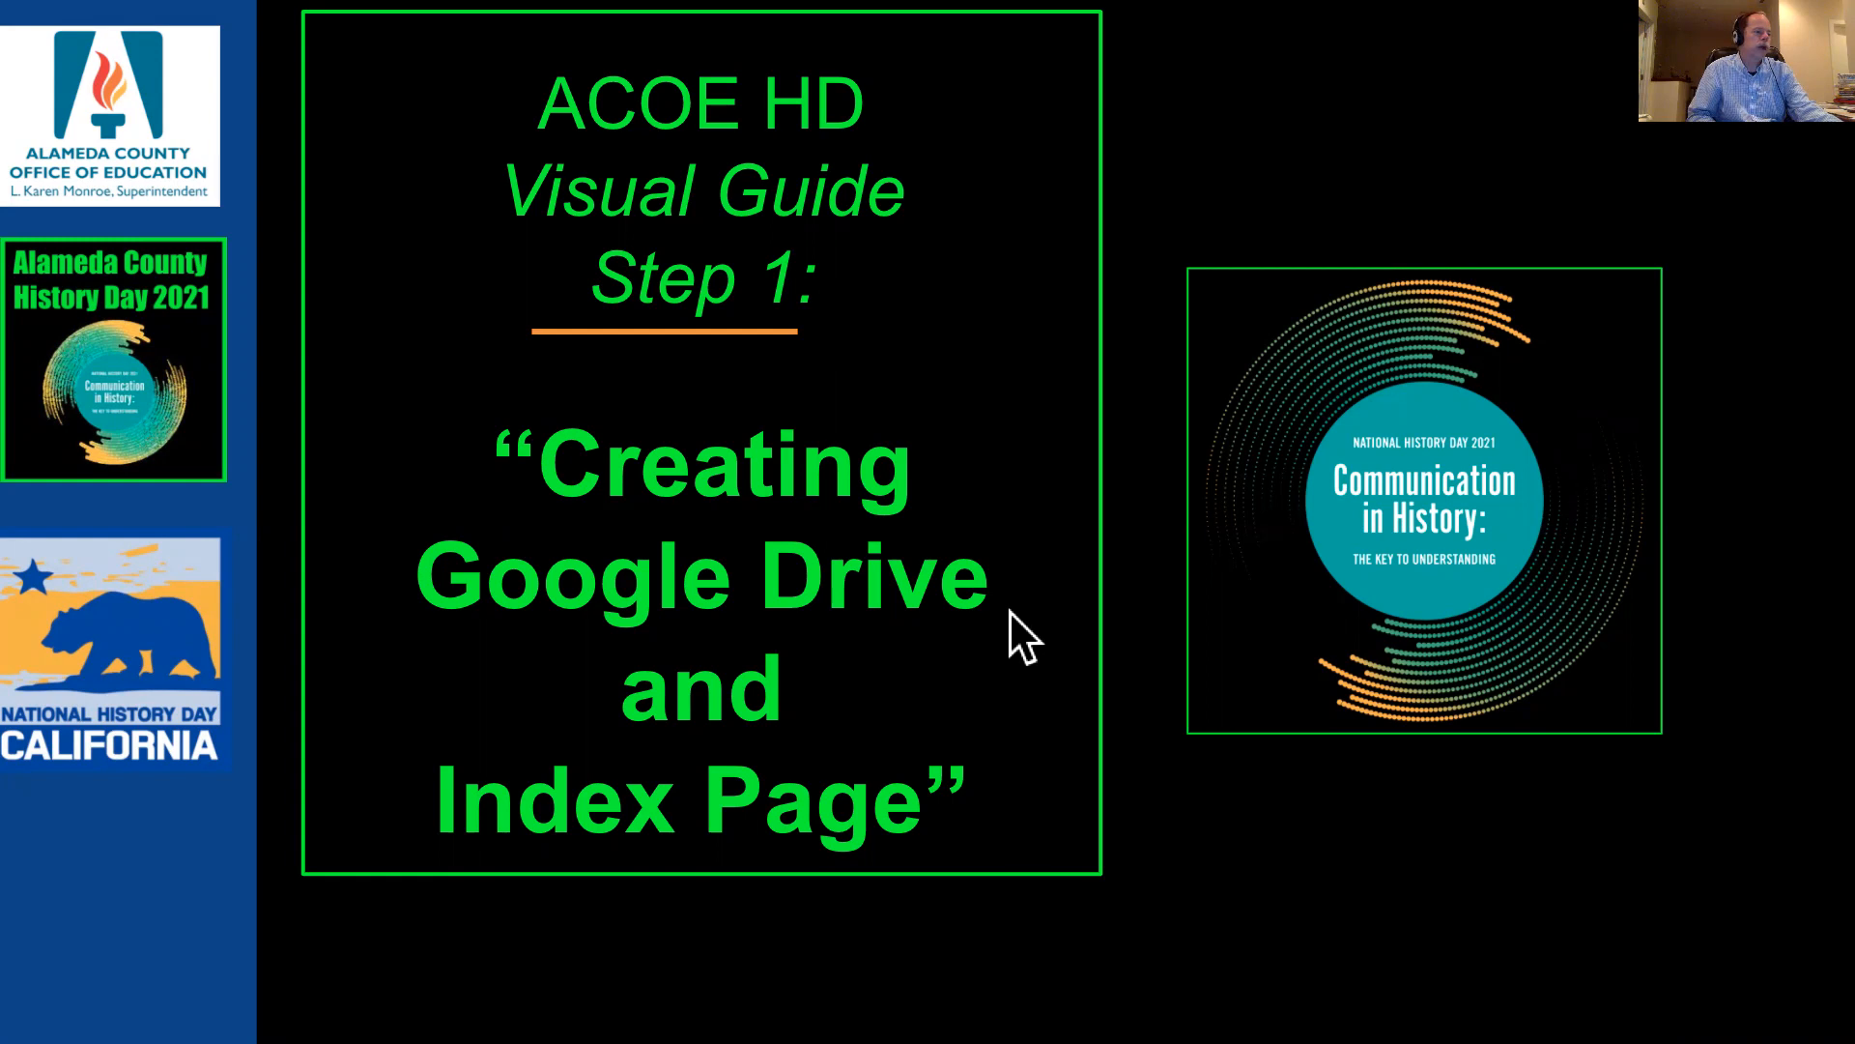
pyautogui.moveTo(987, 674)
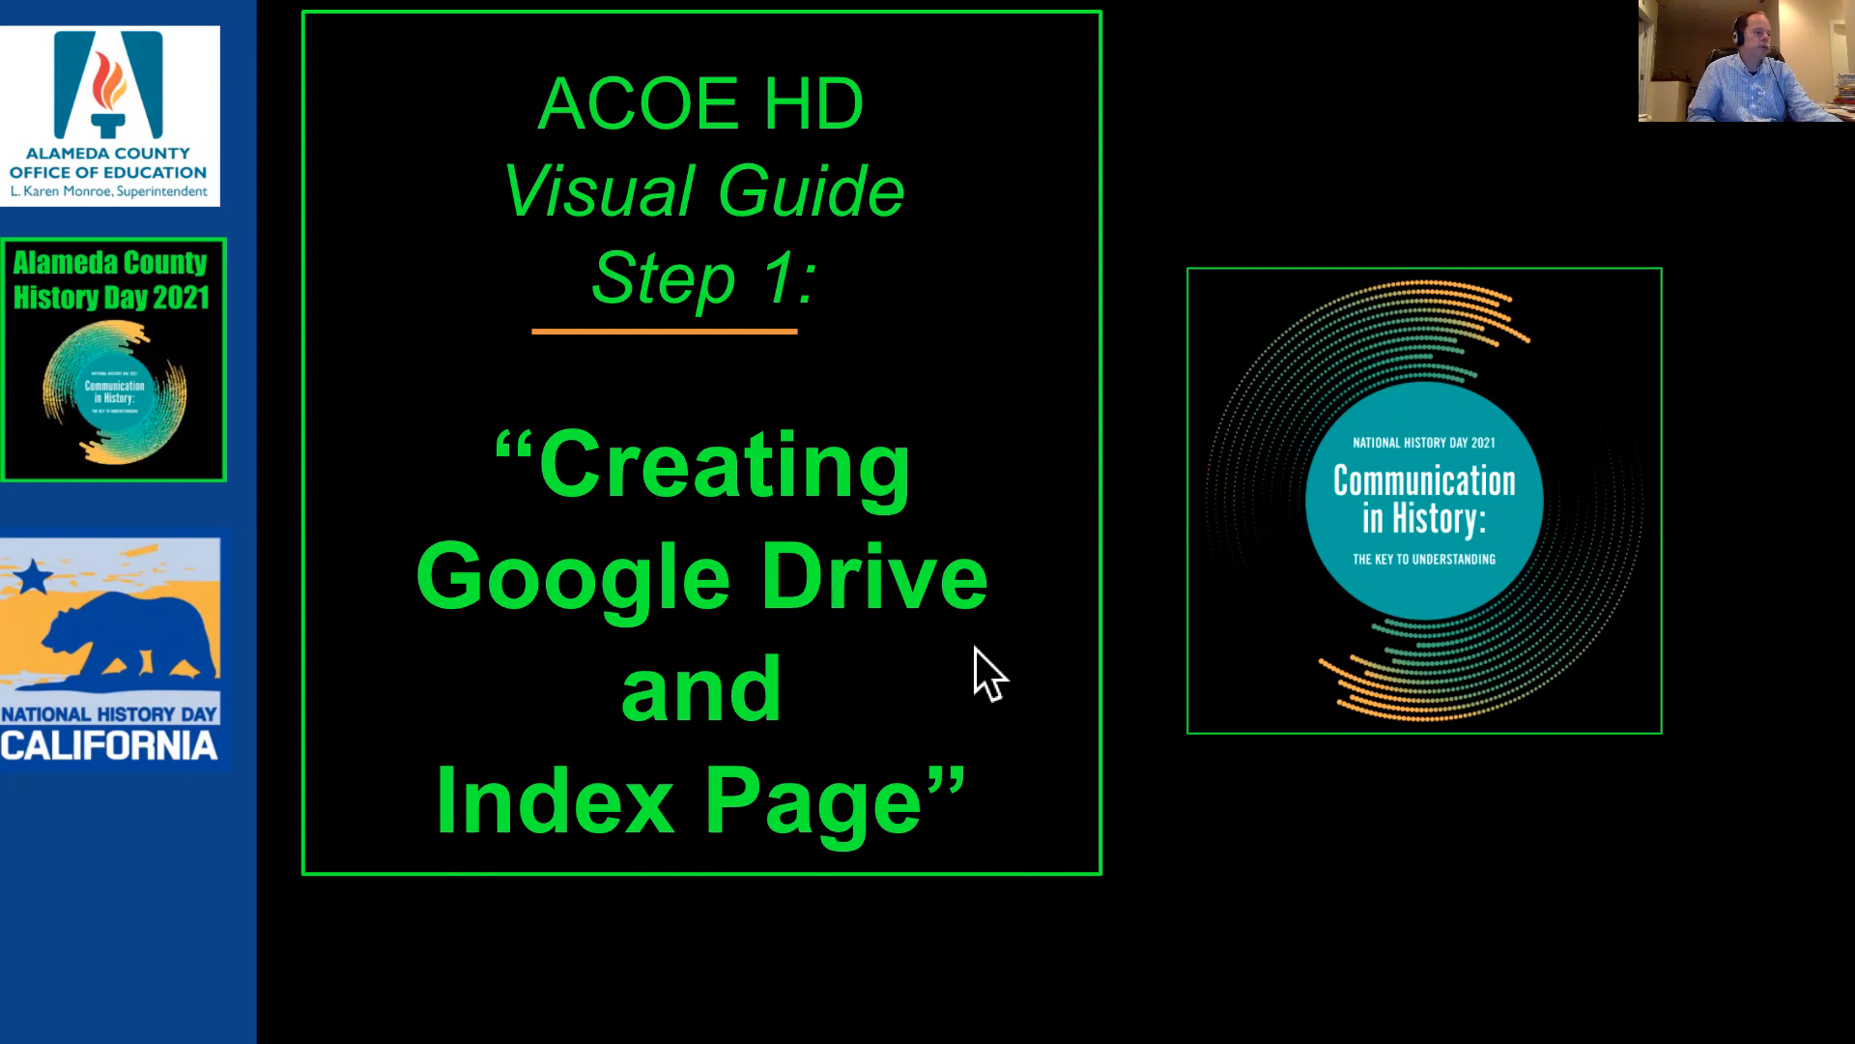
pyautogui.moveTo(1042, 835)
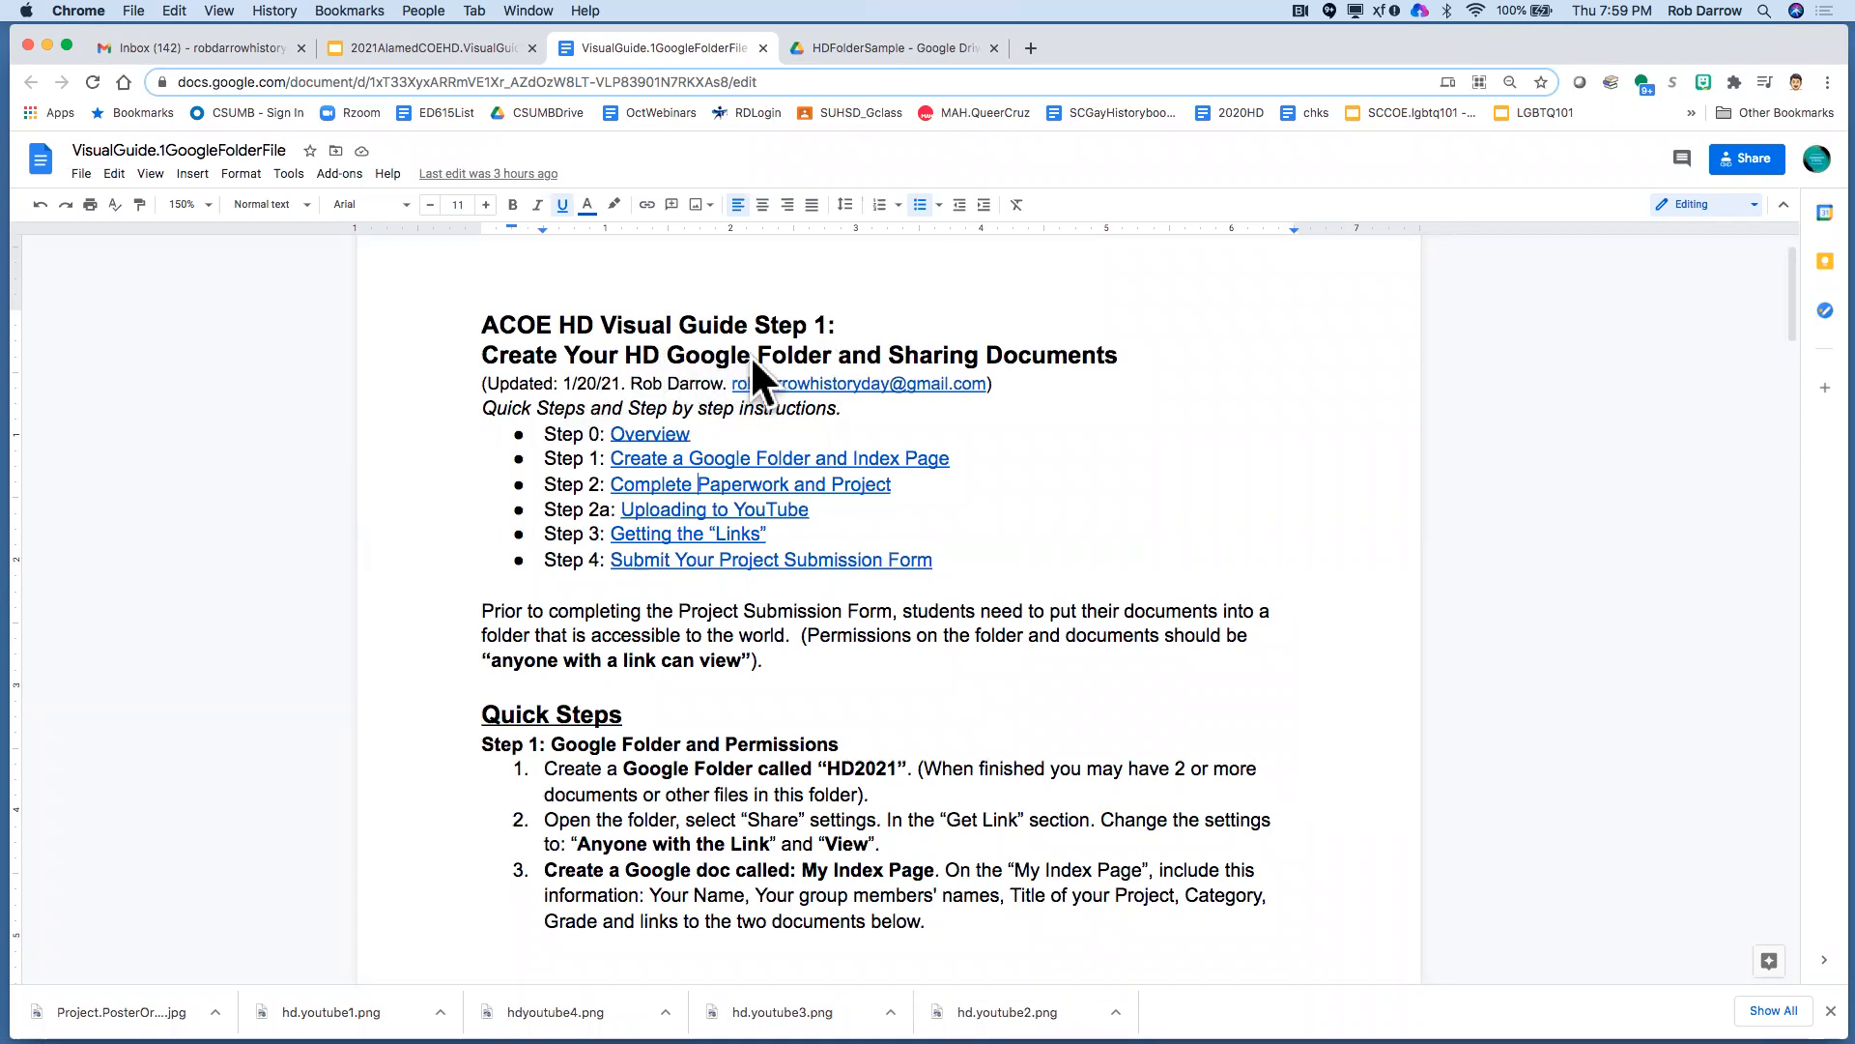
pyautogui.moveTo(1083, 368)
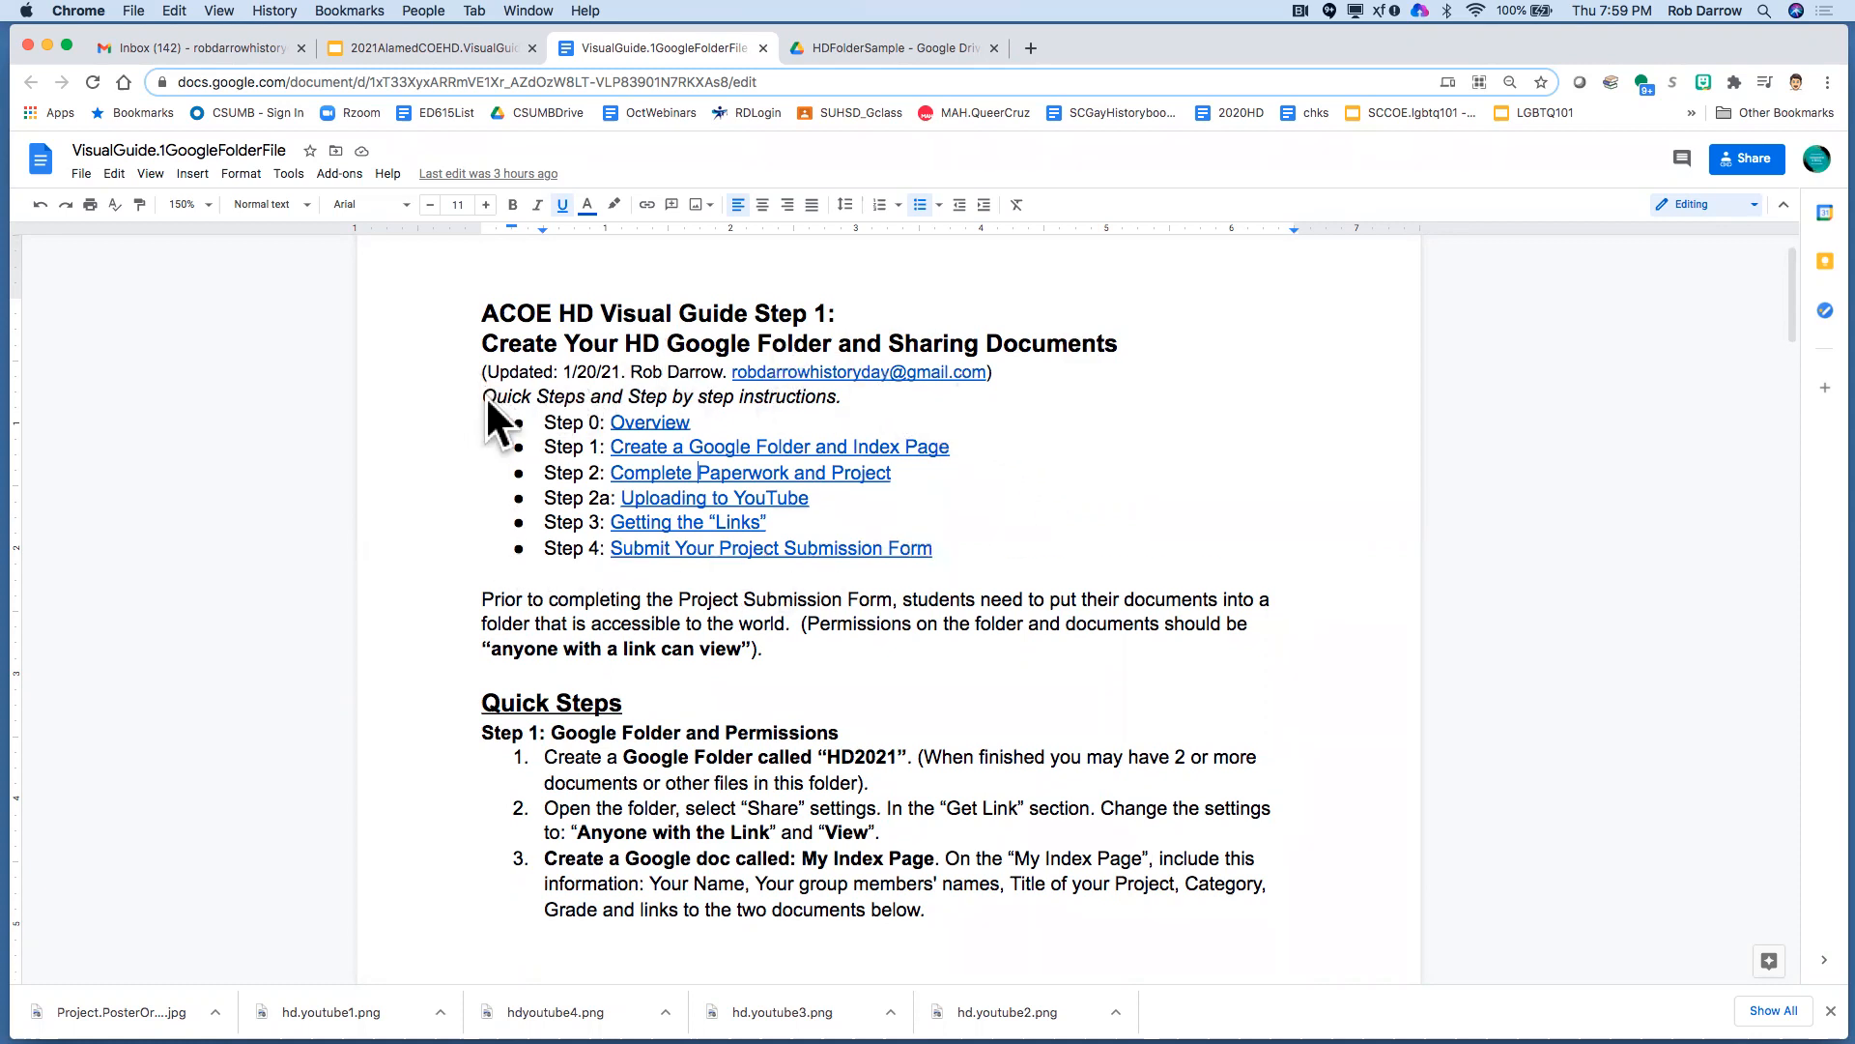
pyautogui.moveTo(820, 514)
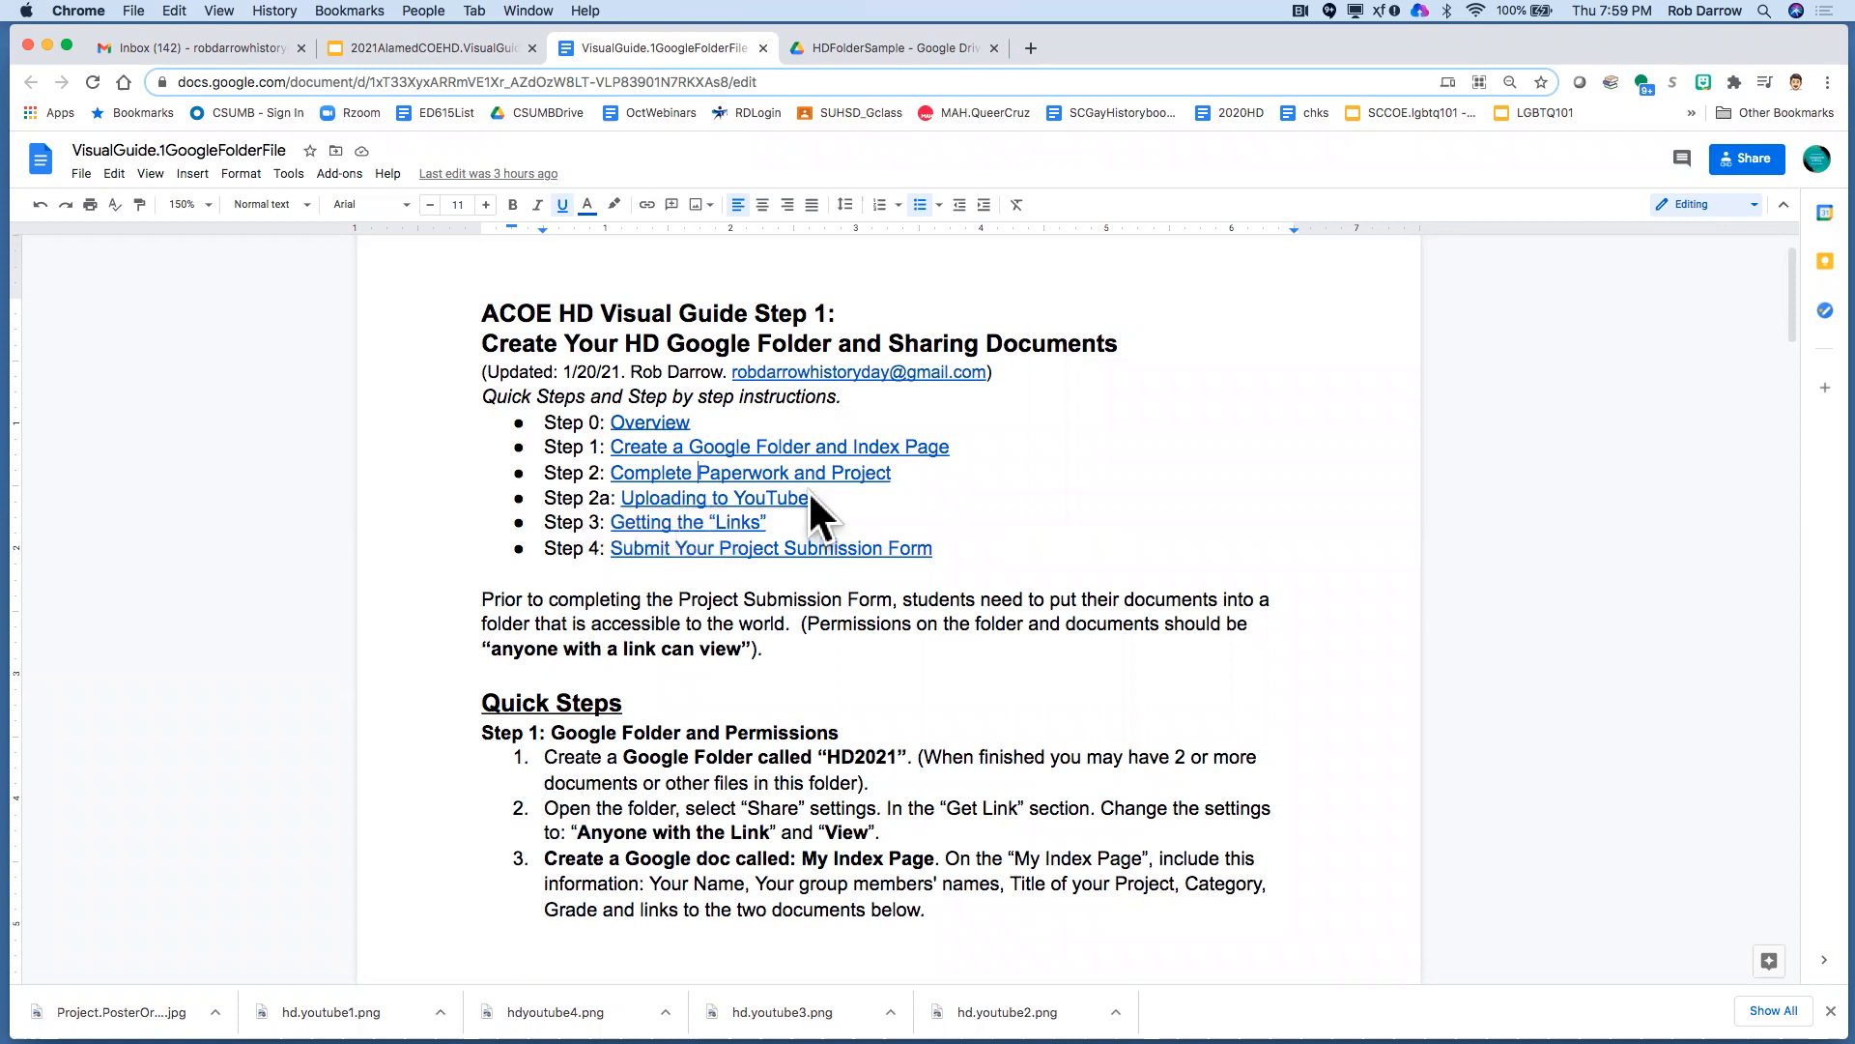
pyautogui.moveTo(837, 524)
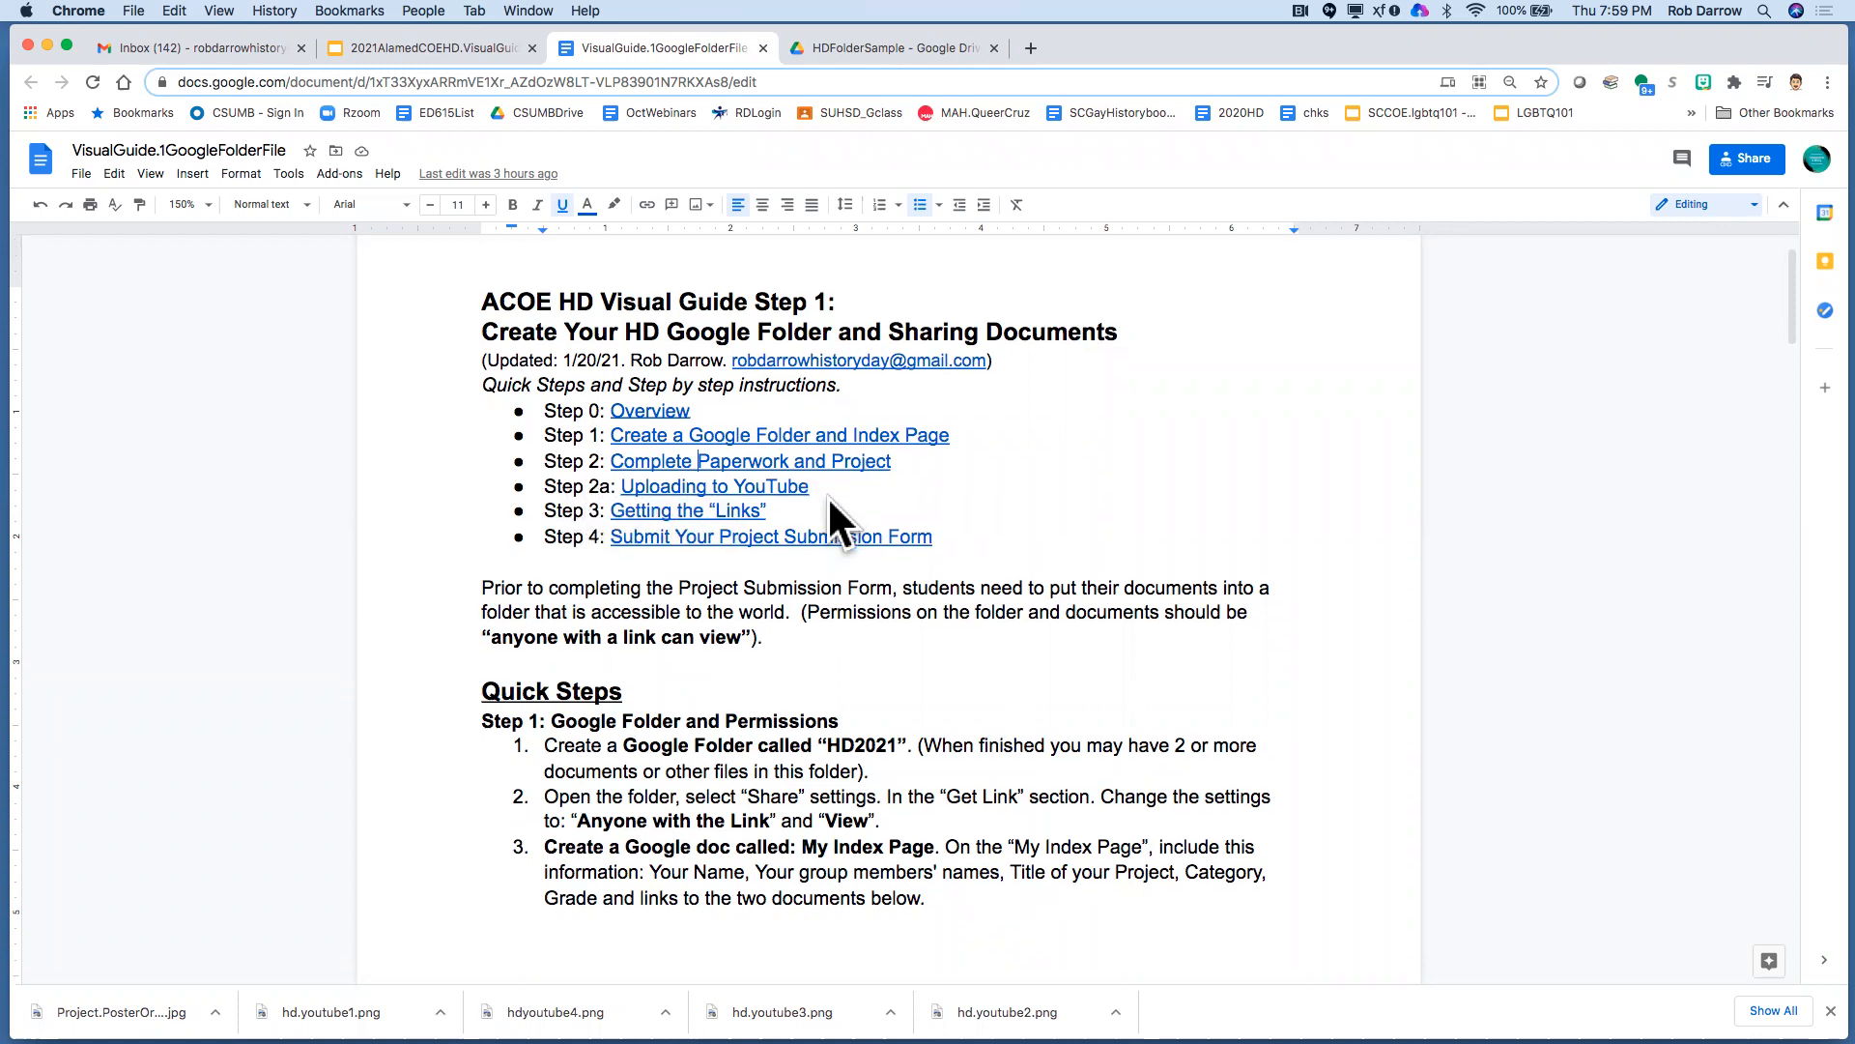
# Scroll through the guide's Quick Steps down to the Google Folder and Permissions section
pyautogui.scroll(-3)
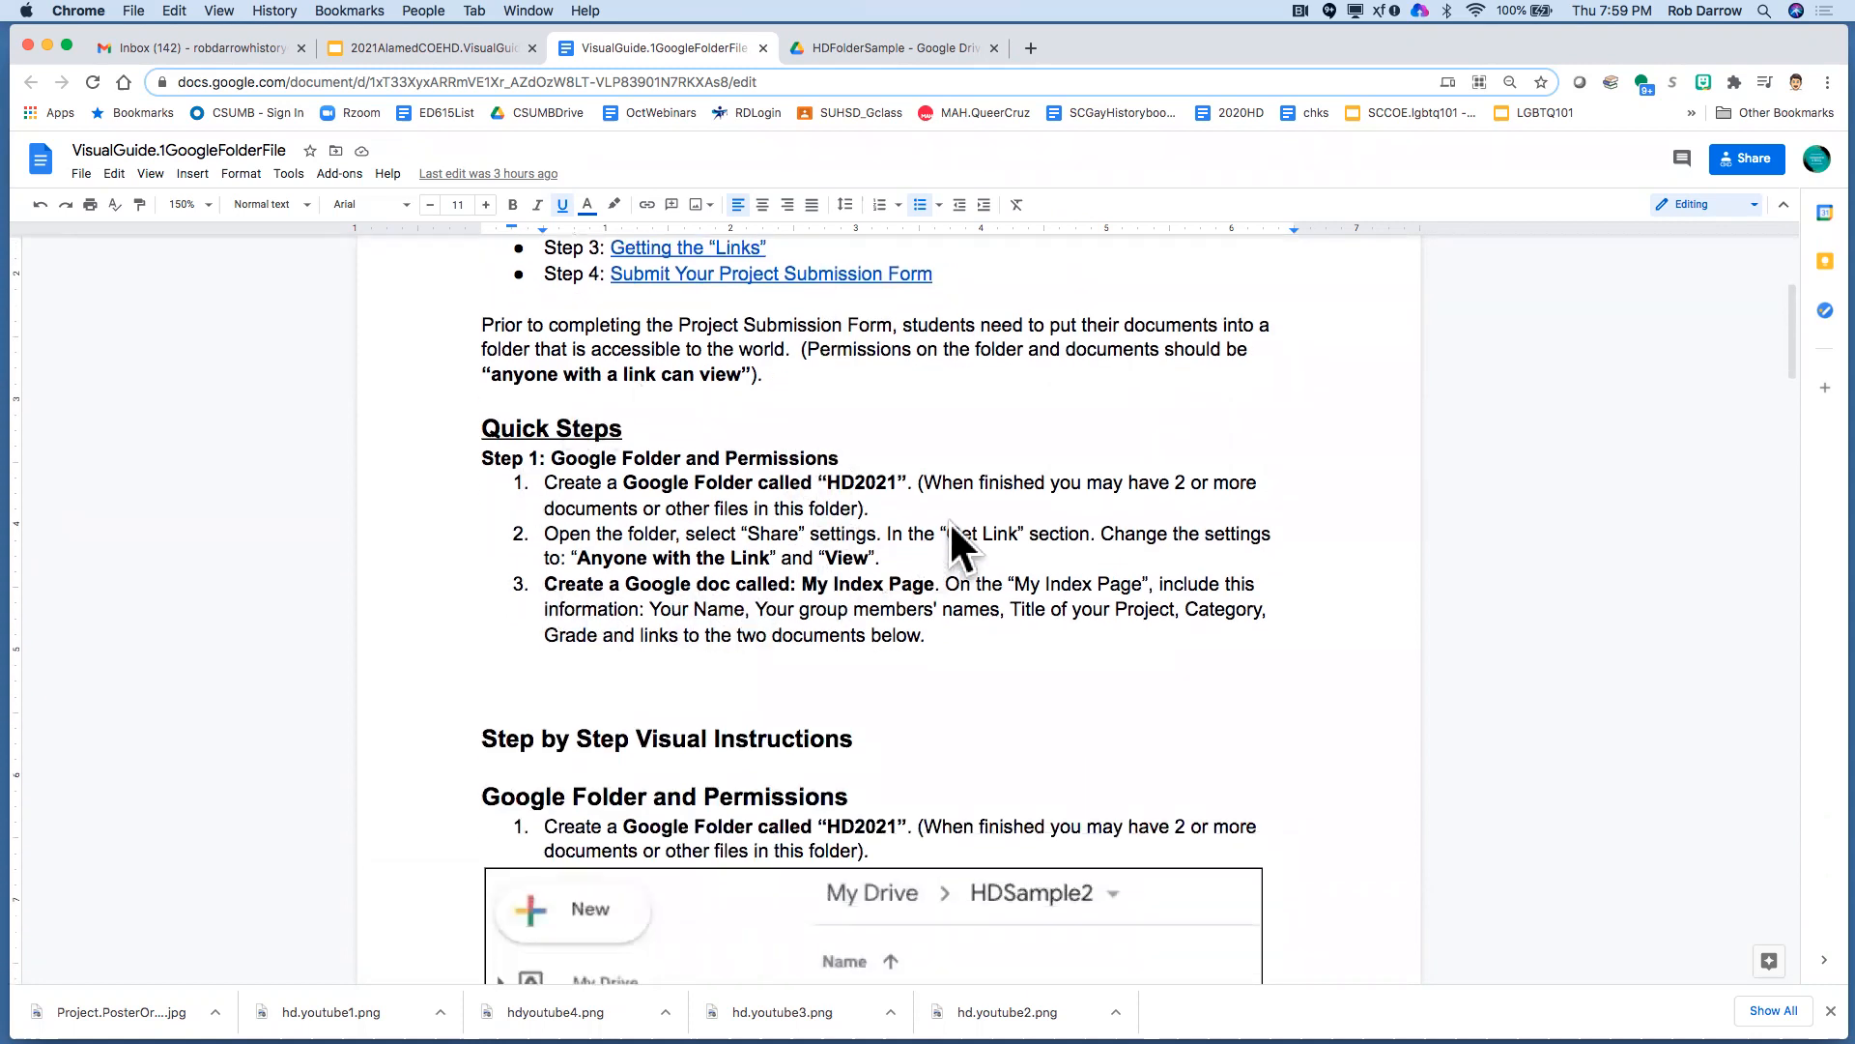
pyautogui.scroll(-3)
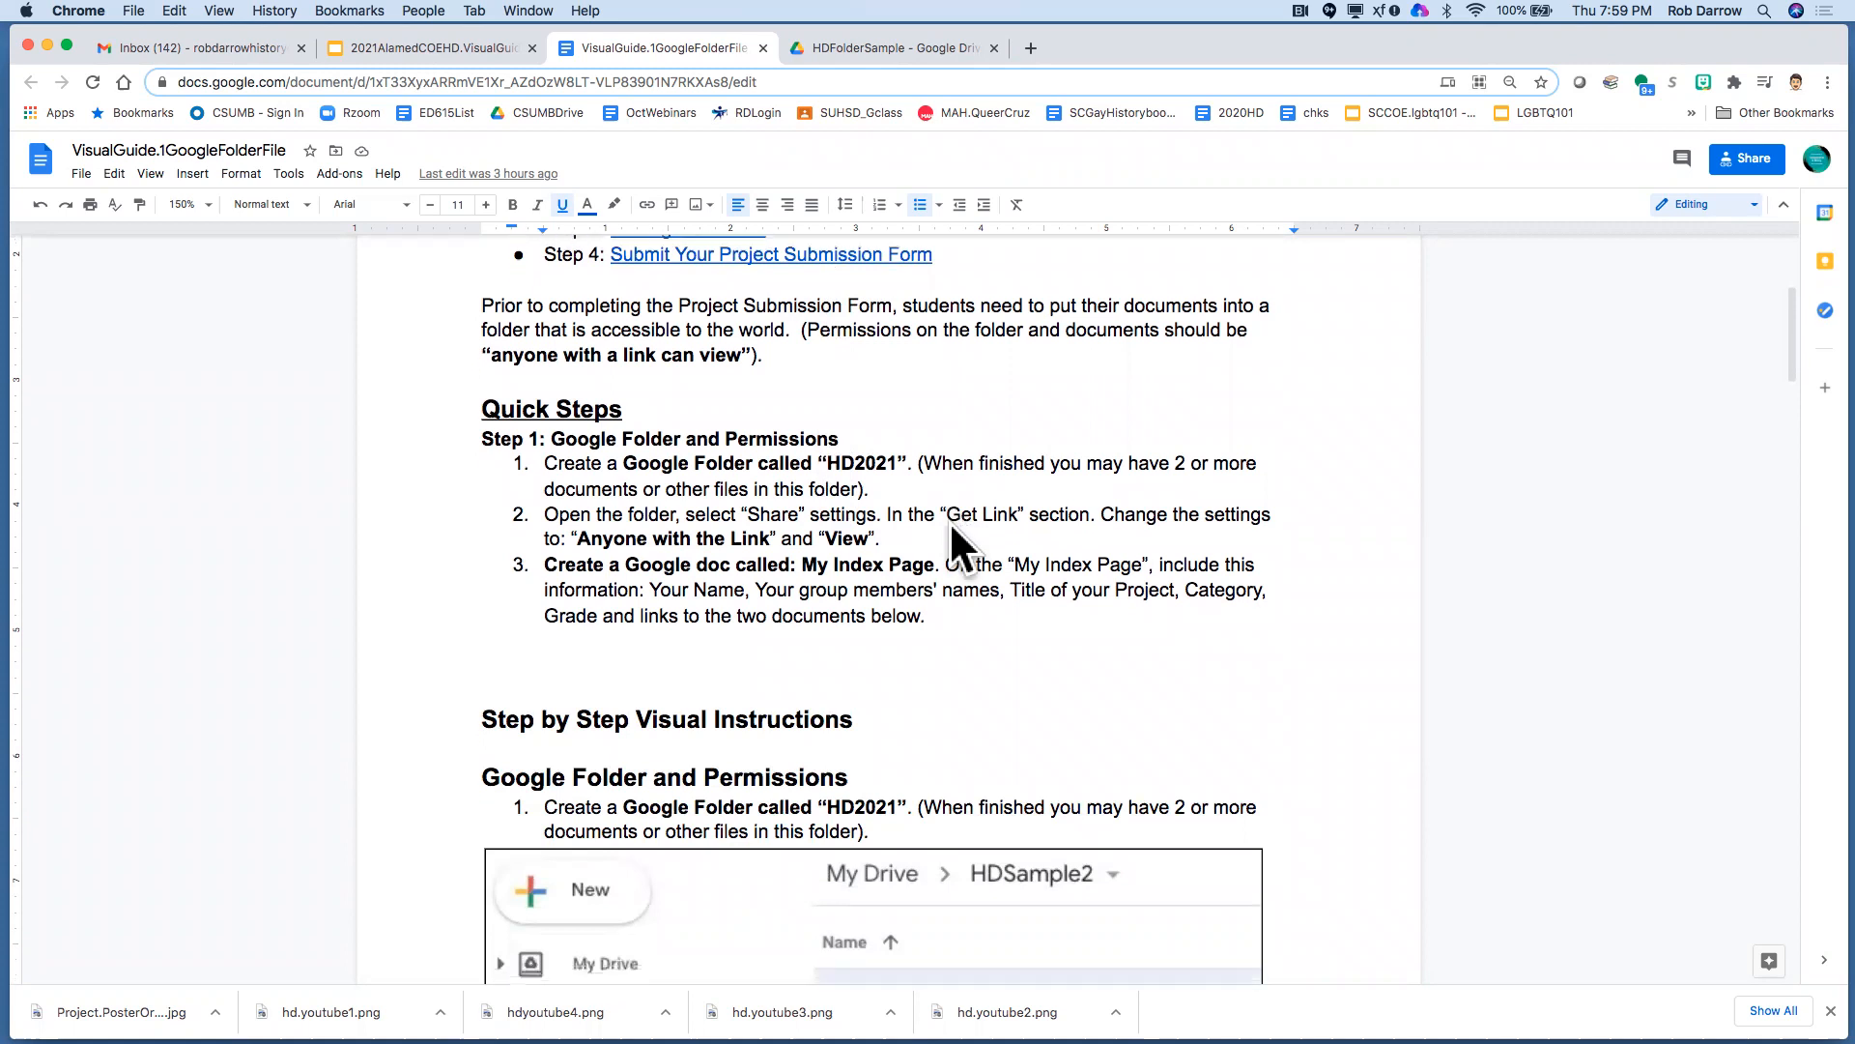
pyautogui.scroll(-3)
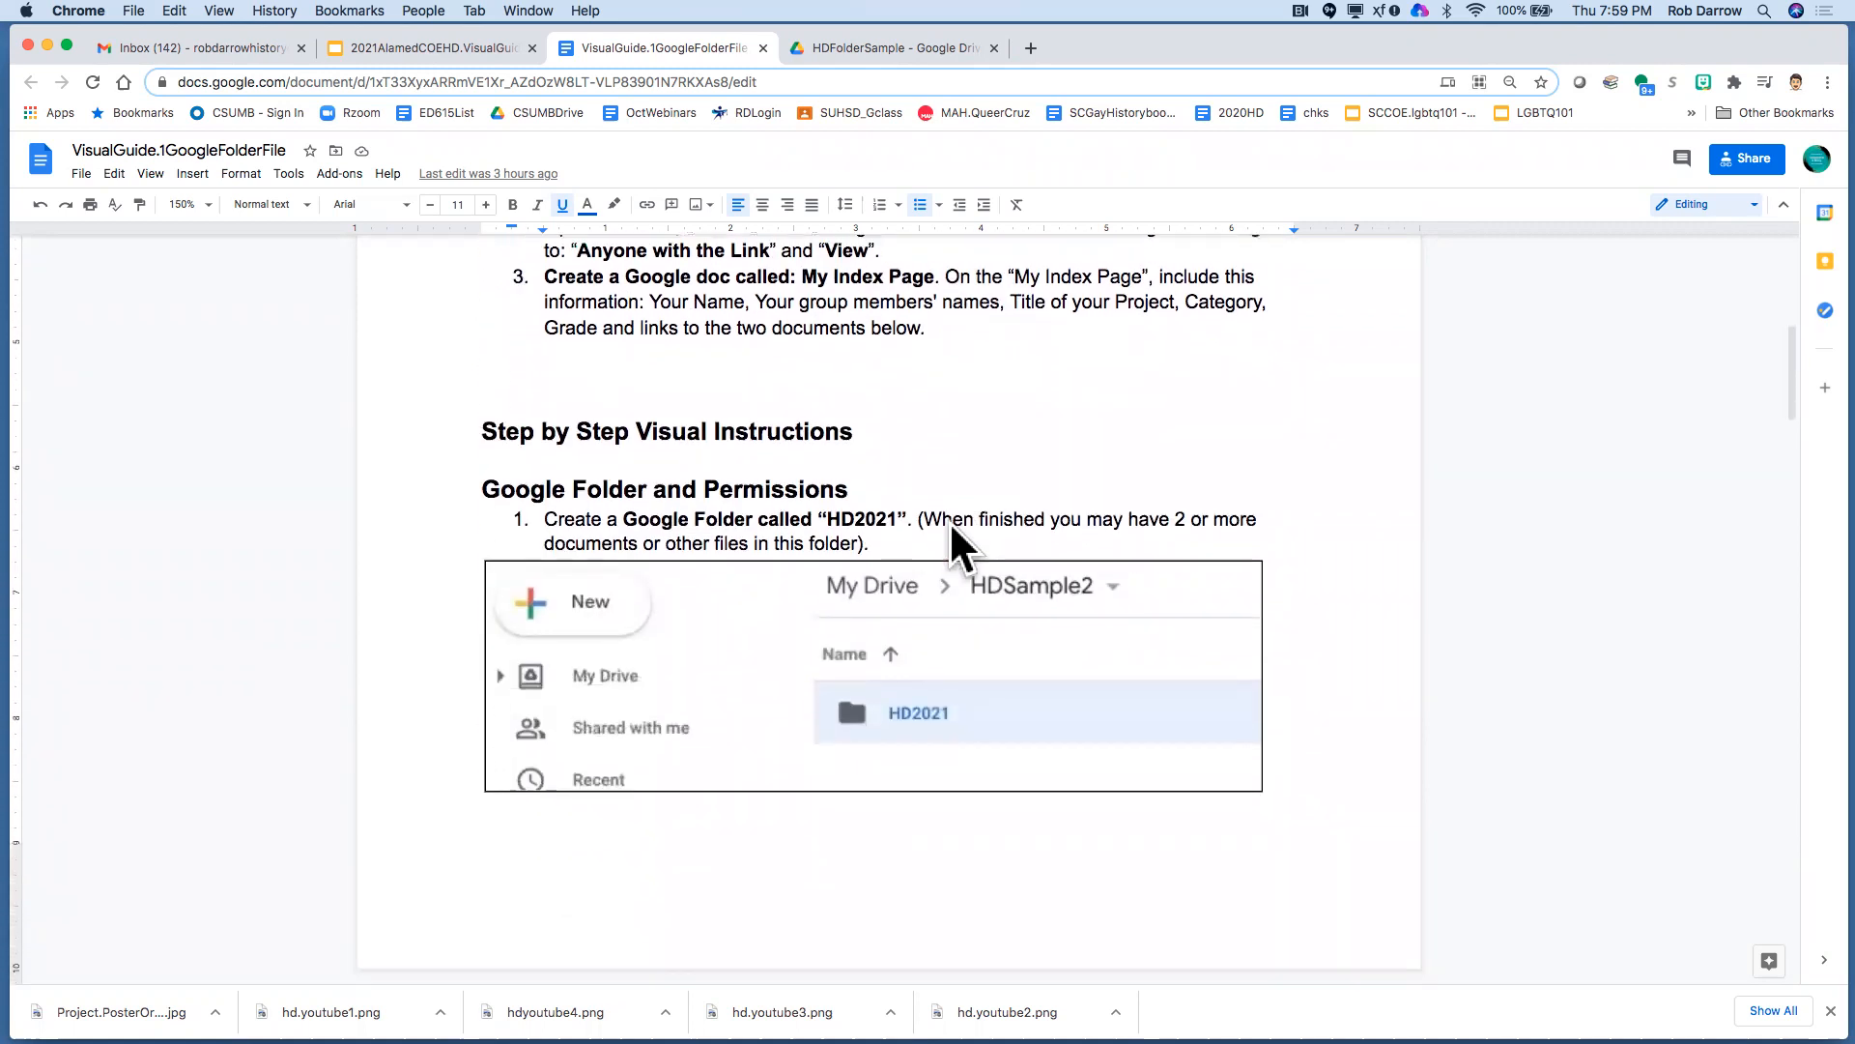
pyautogui.scroll(-3)
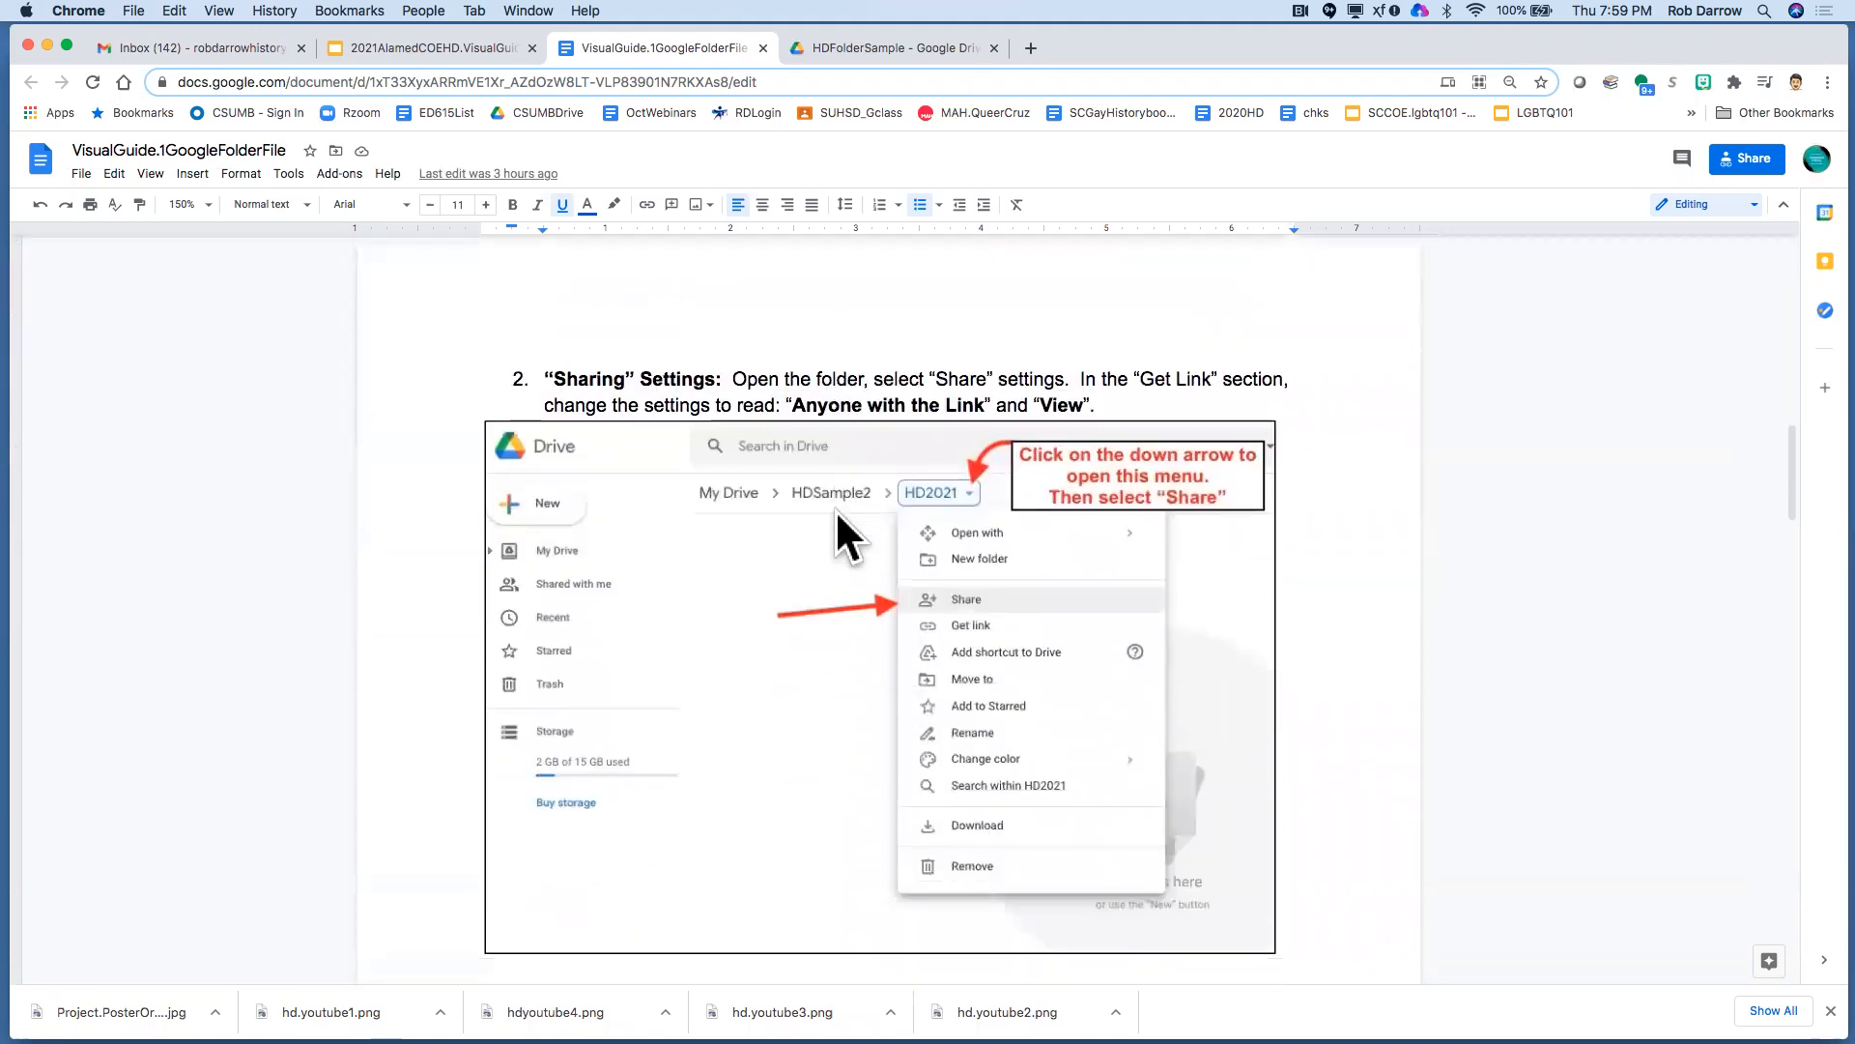
pyautogui.scroll(-3)
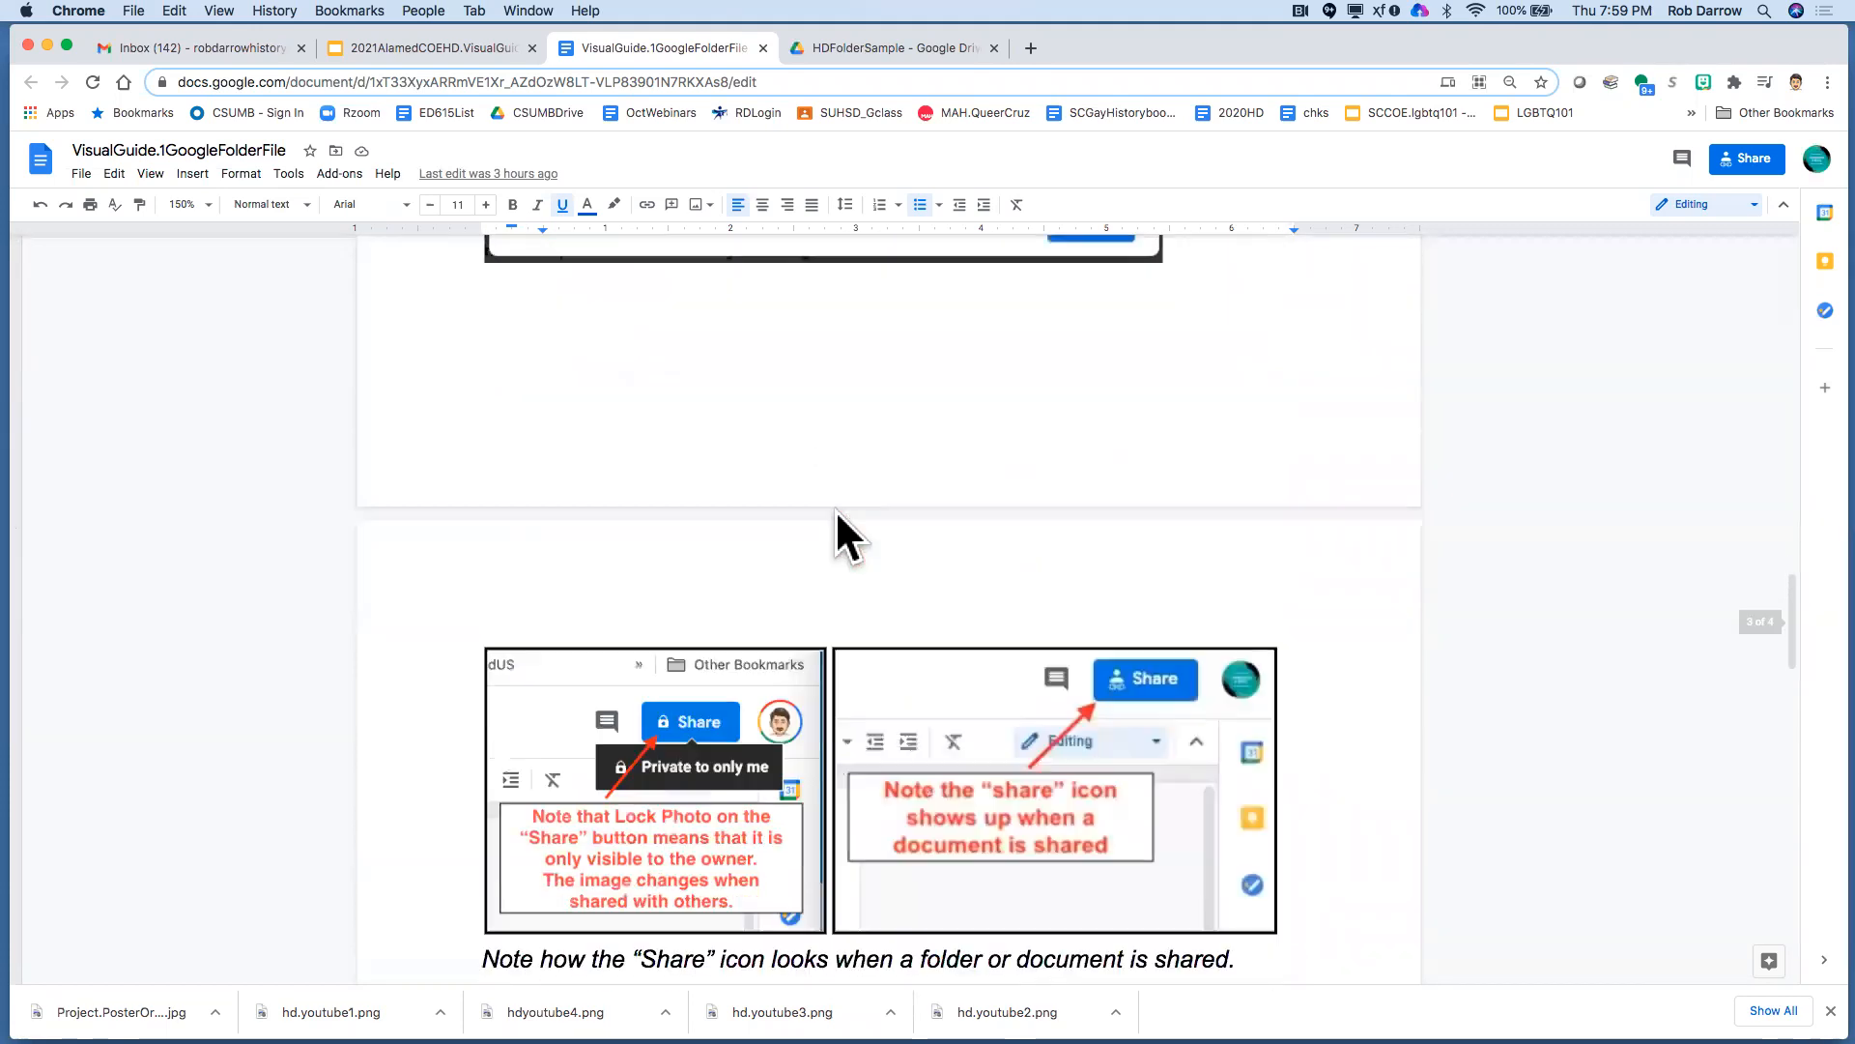
pyautogui.scroll(-3)
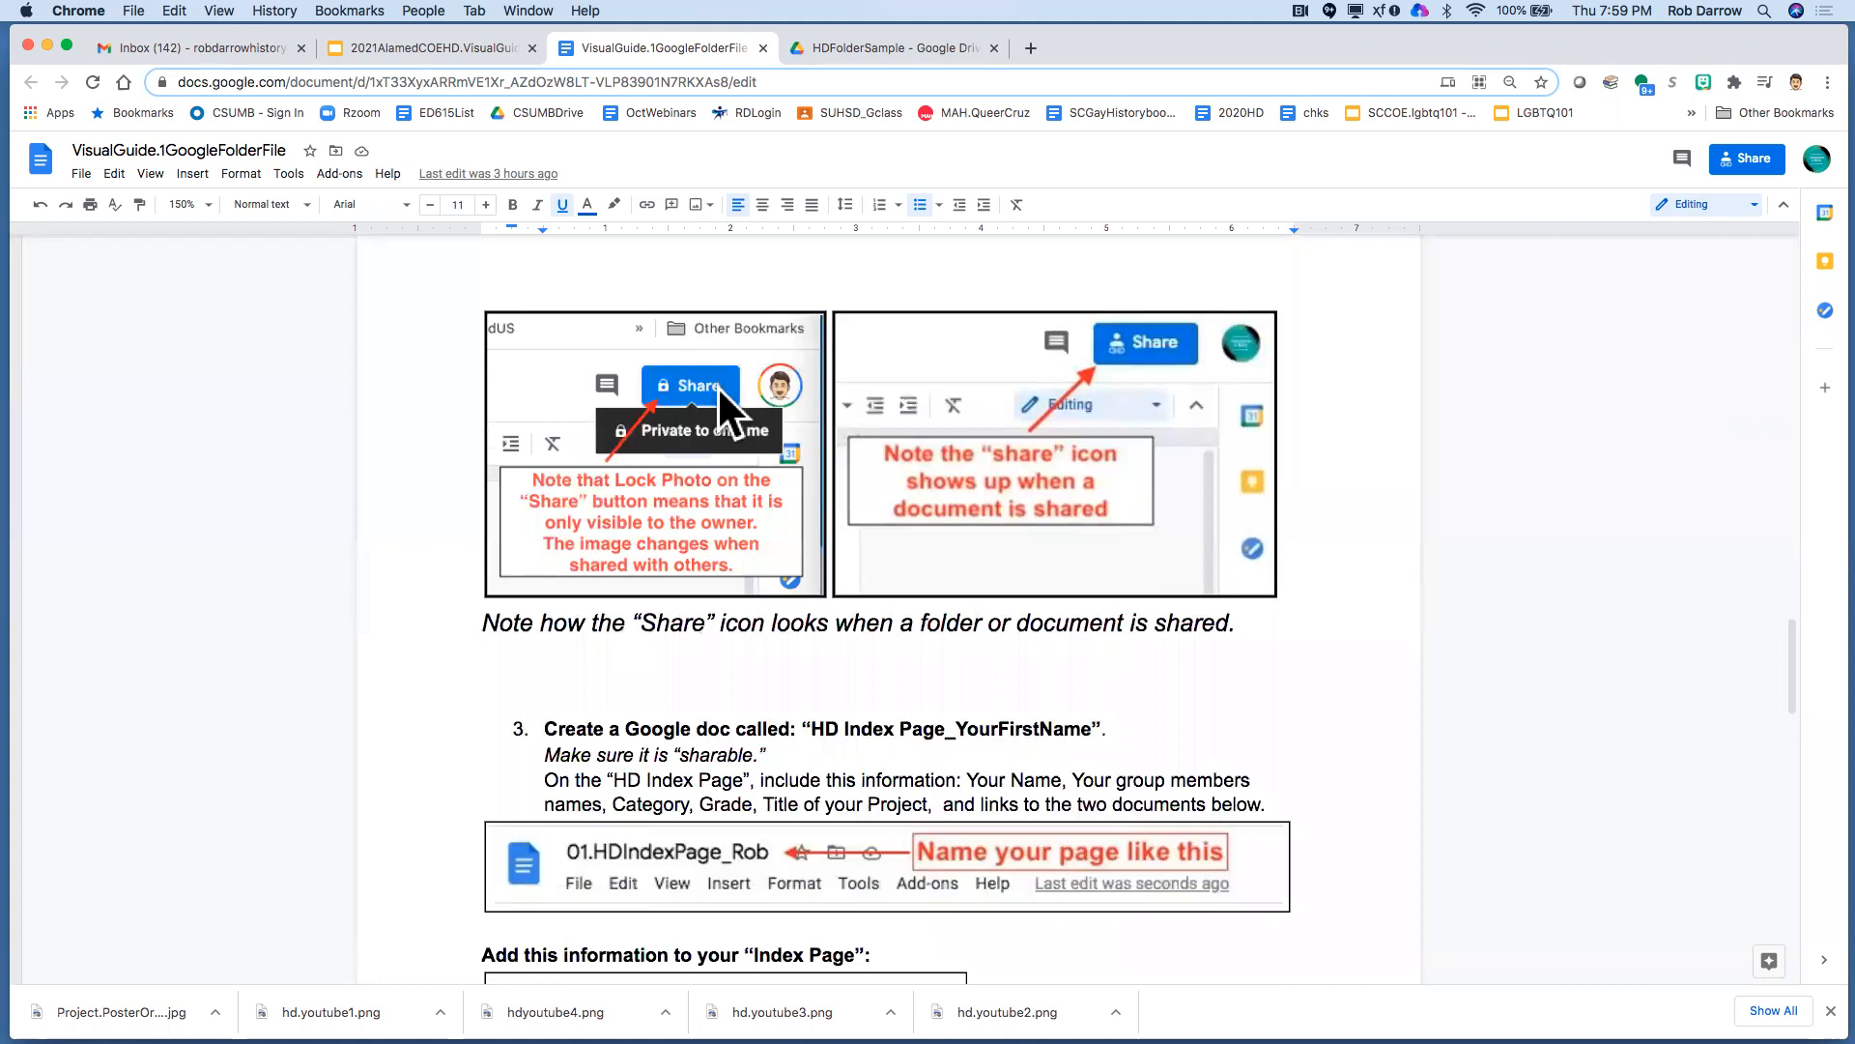
pyautogui.moveTo(729, 420)
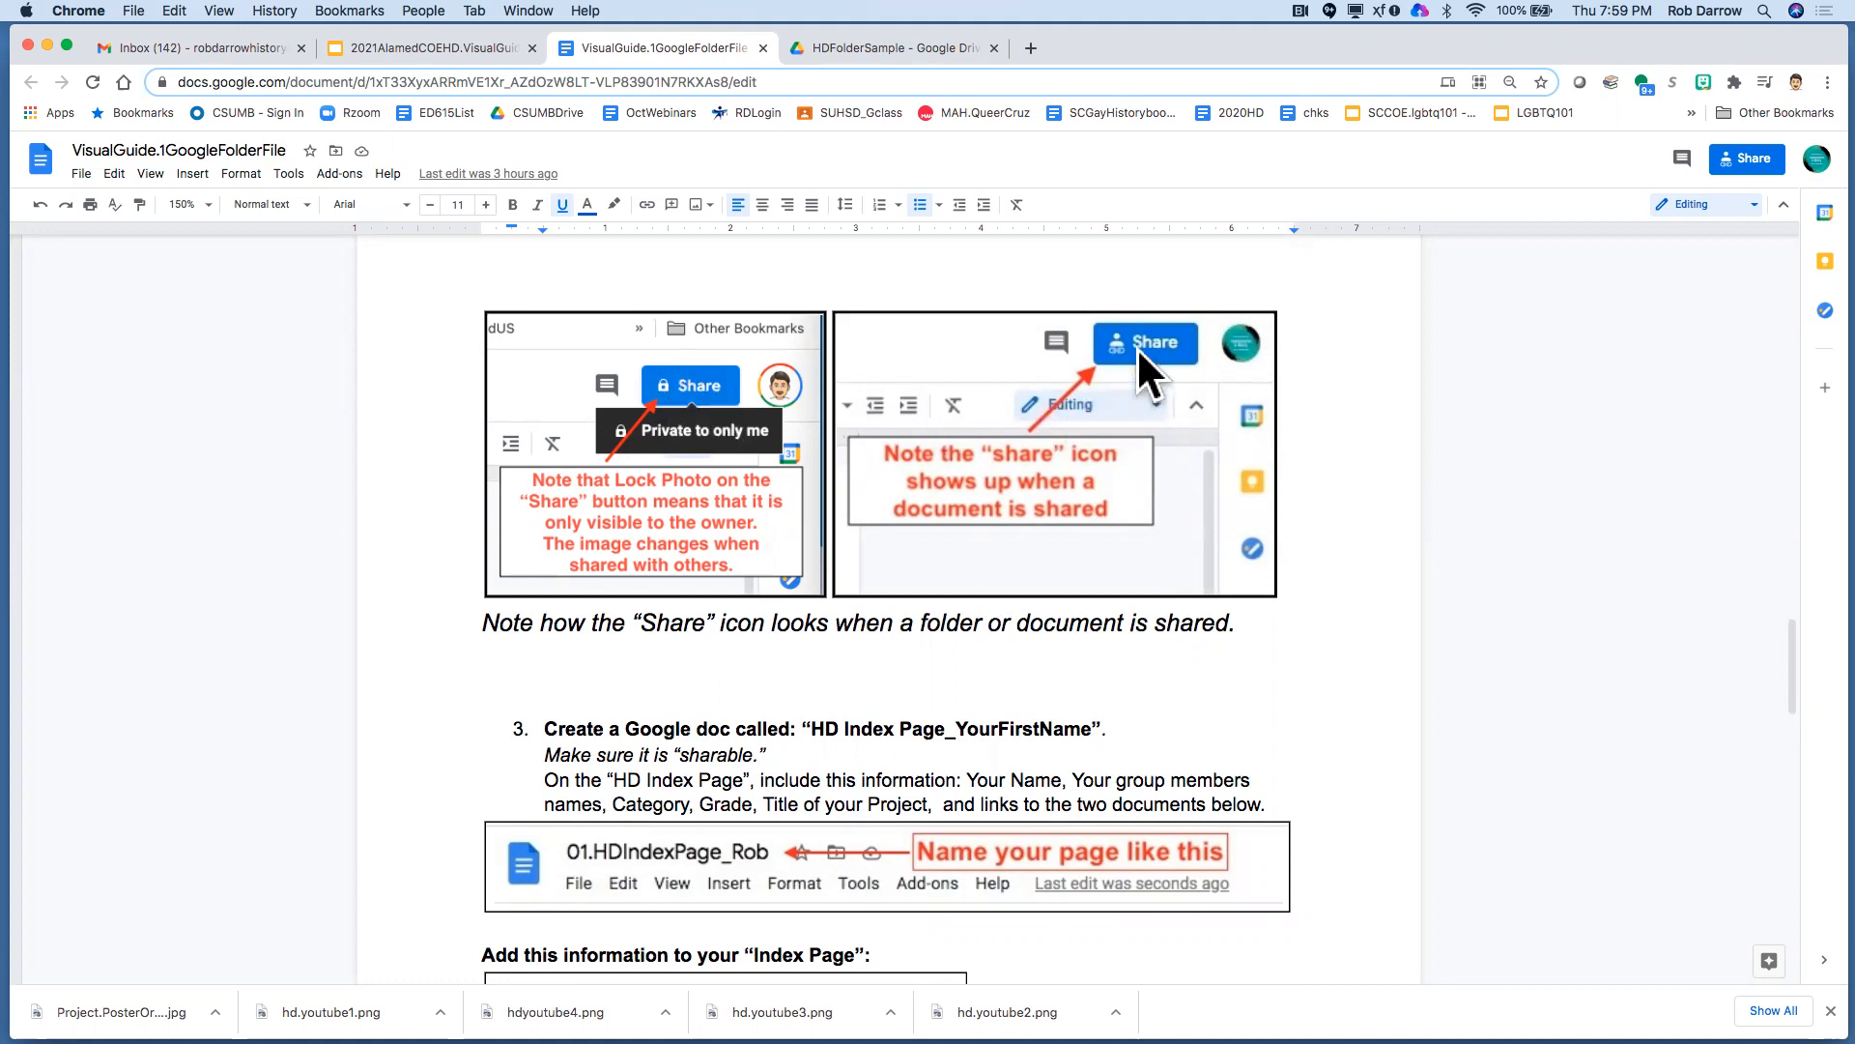
pyautogui.moveTo(1146, 378)
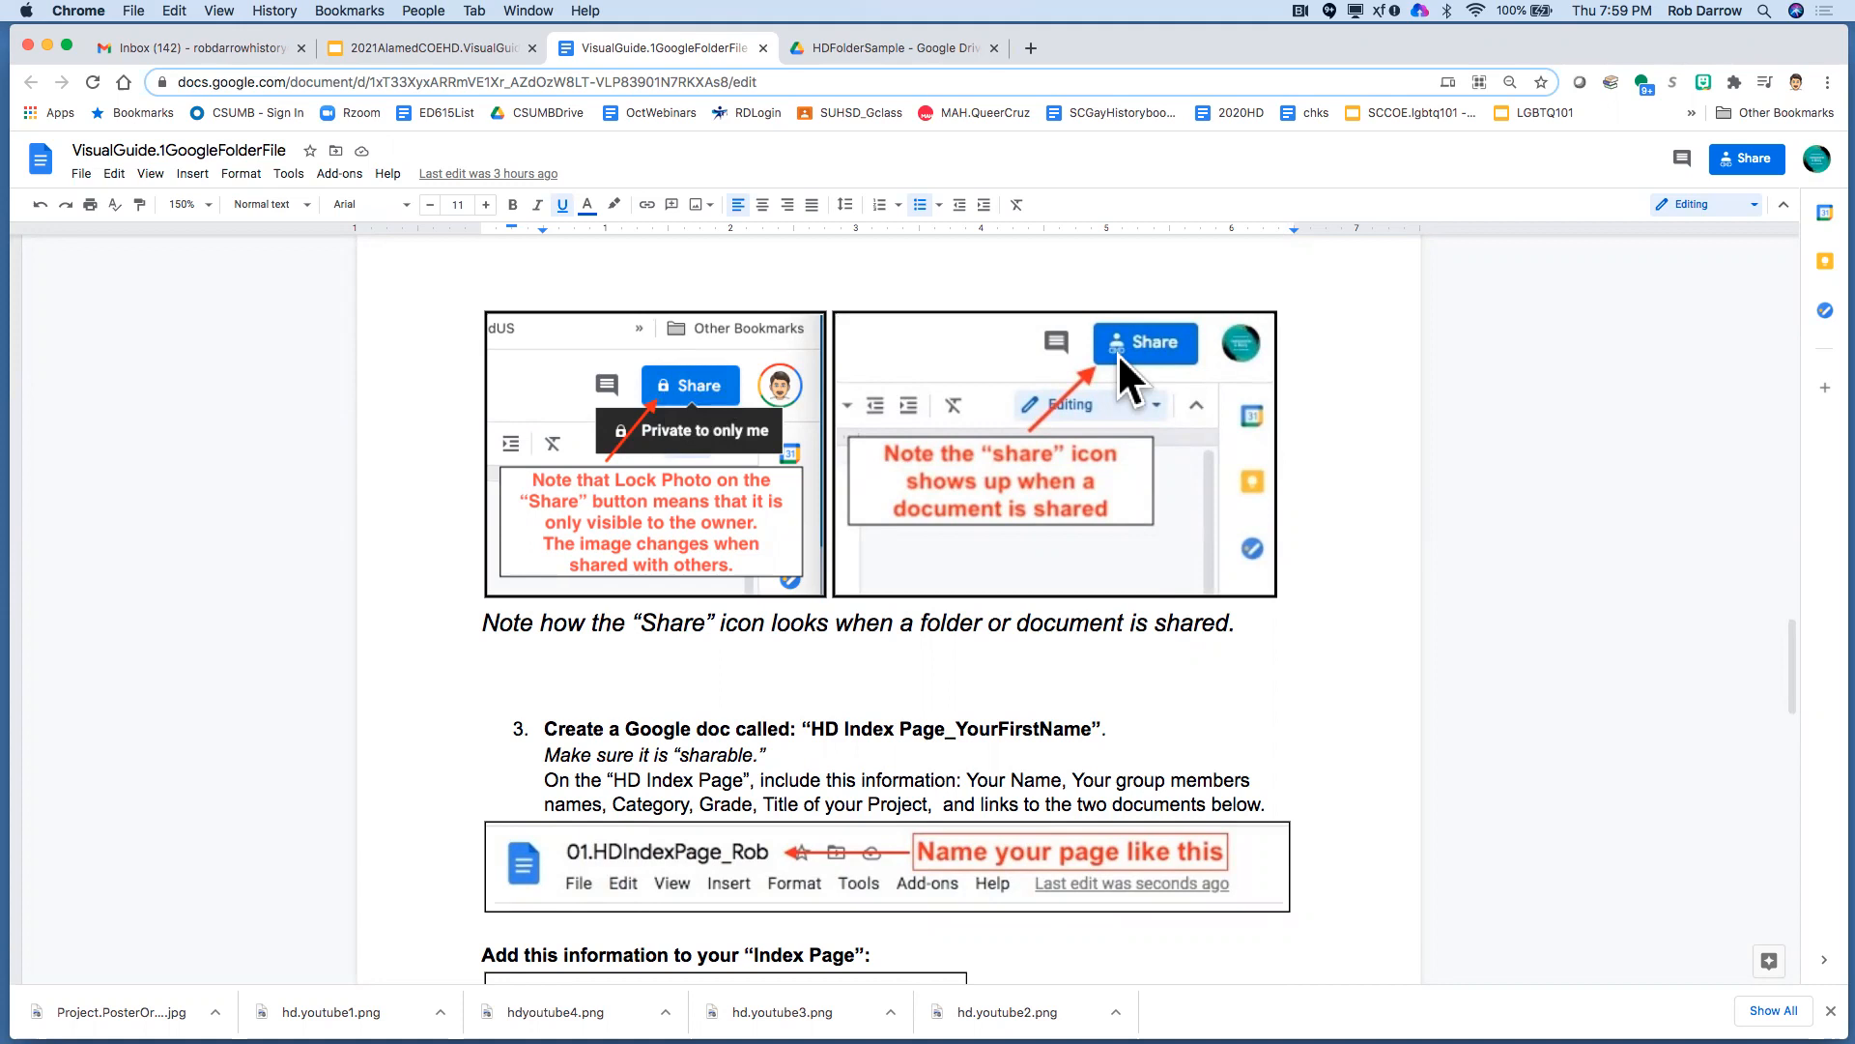
pyautogui.moveTo(1005, 522)
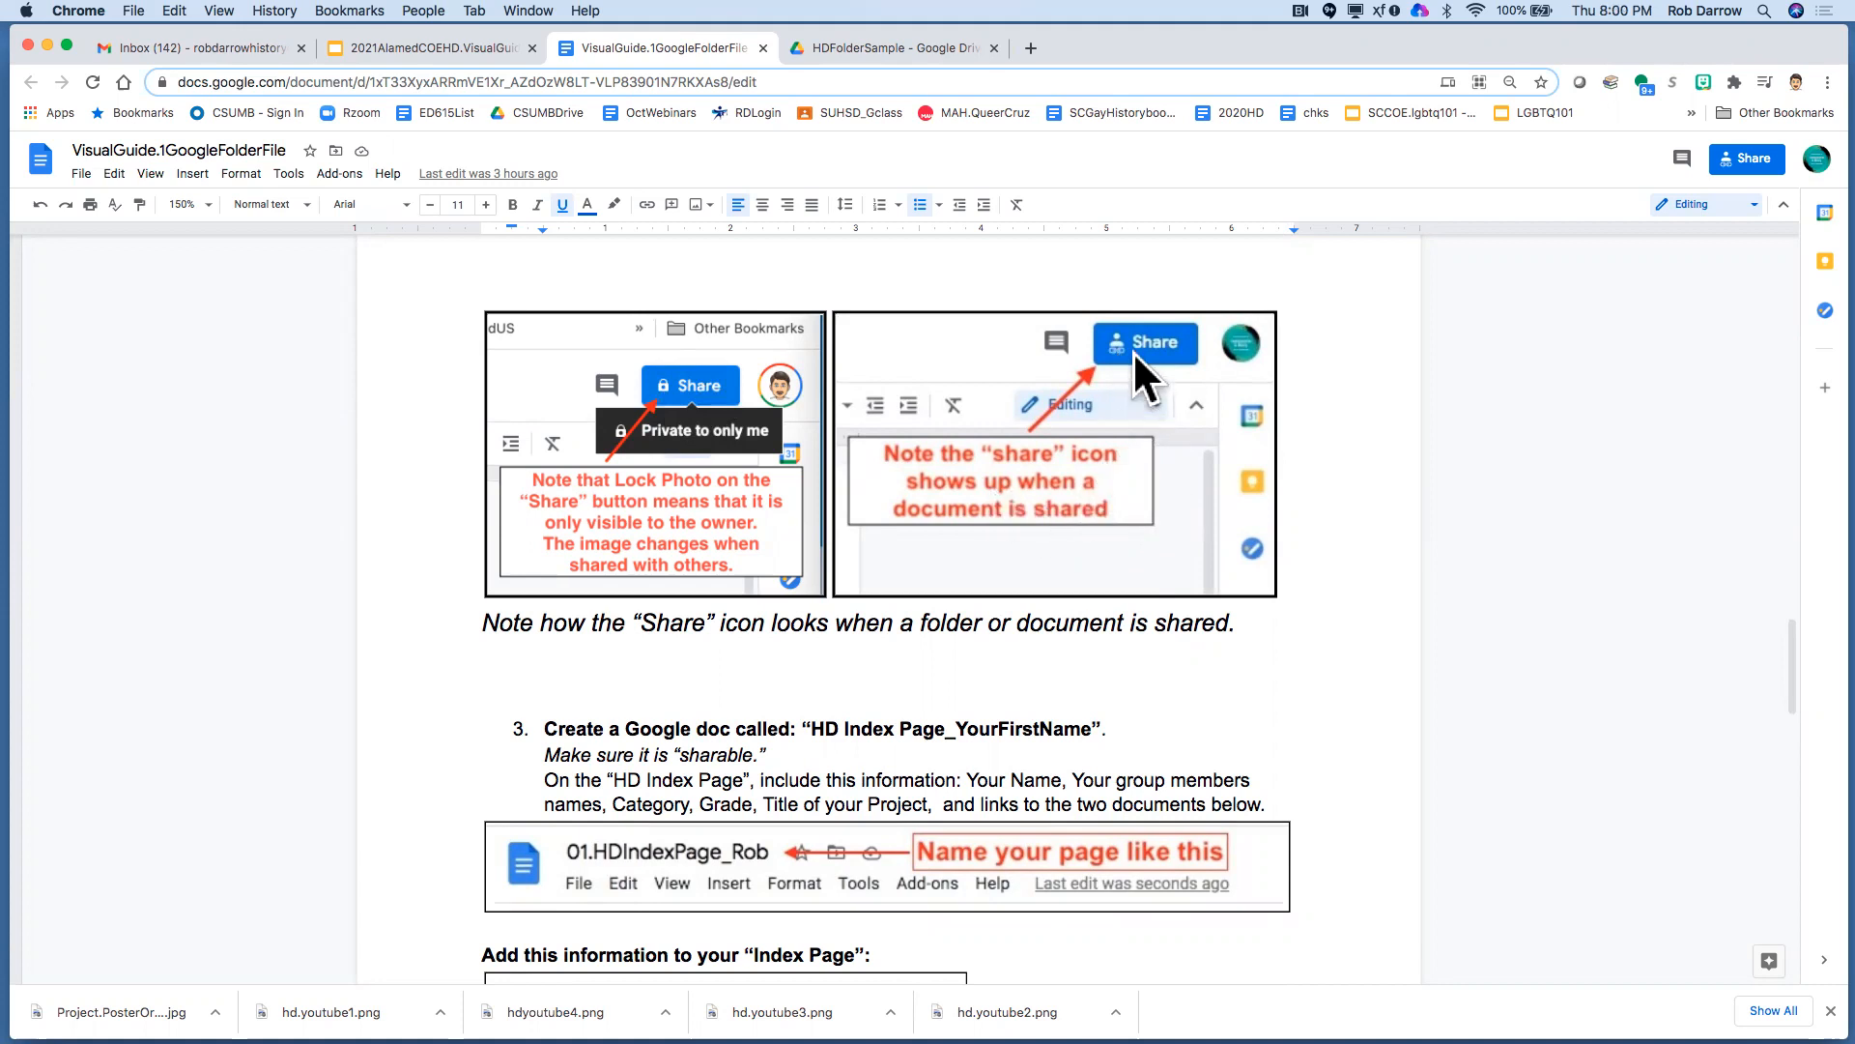
pyautogui.moveTo(824, 480)
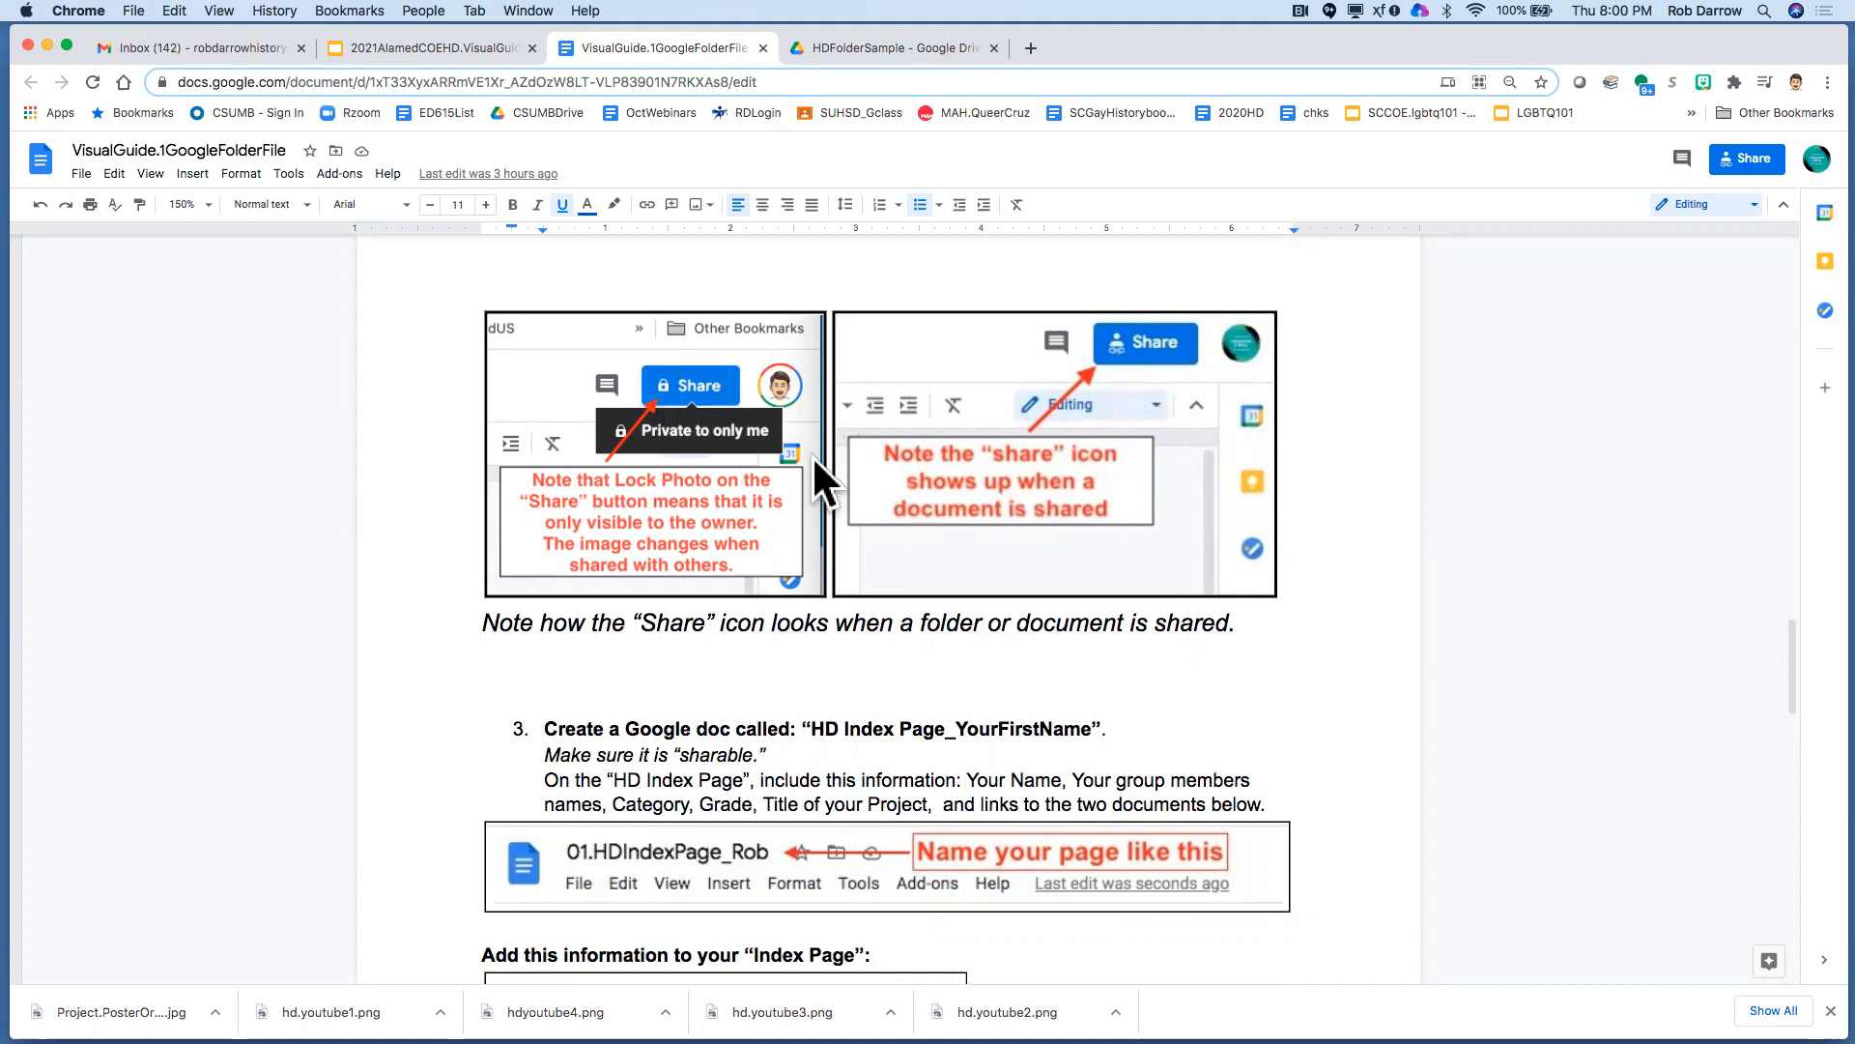
pyautogui.moveTo(853, 580)
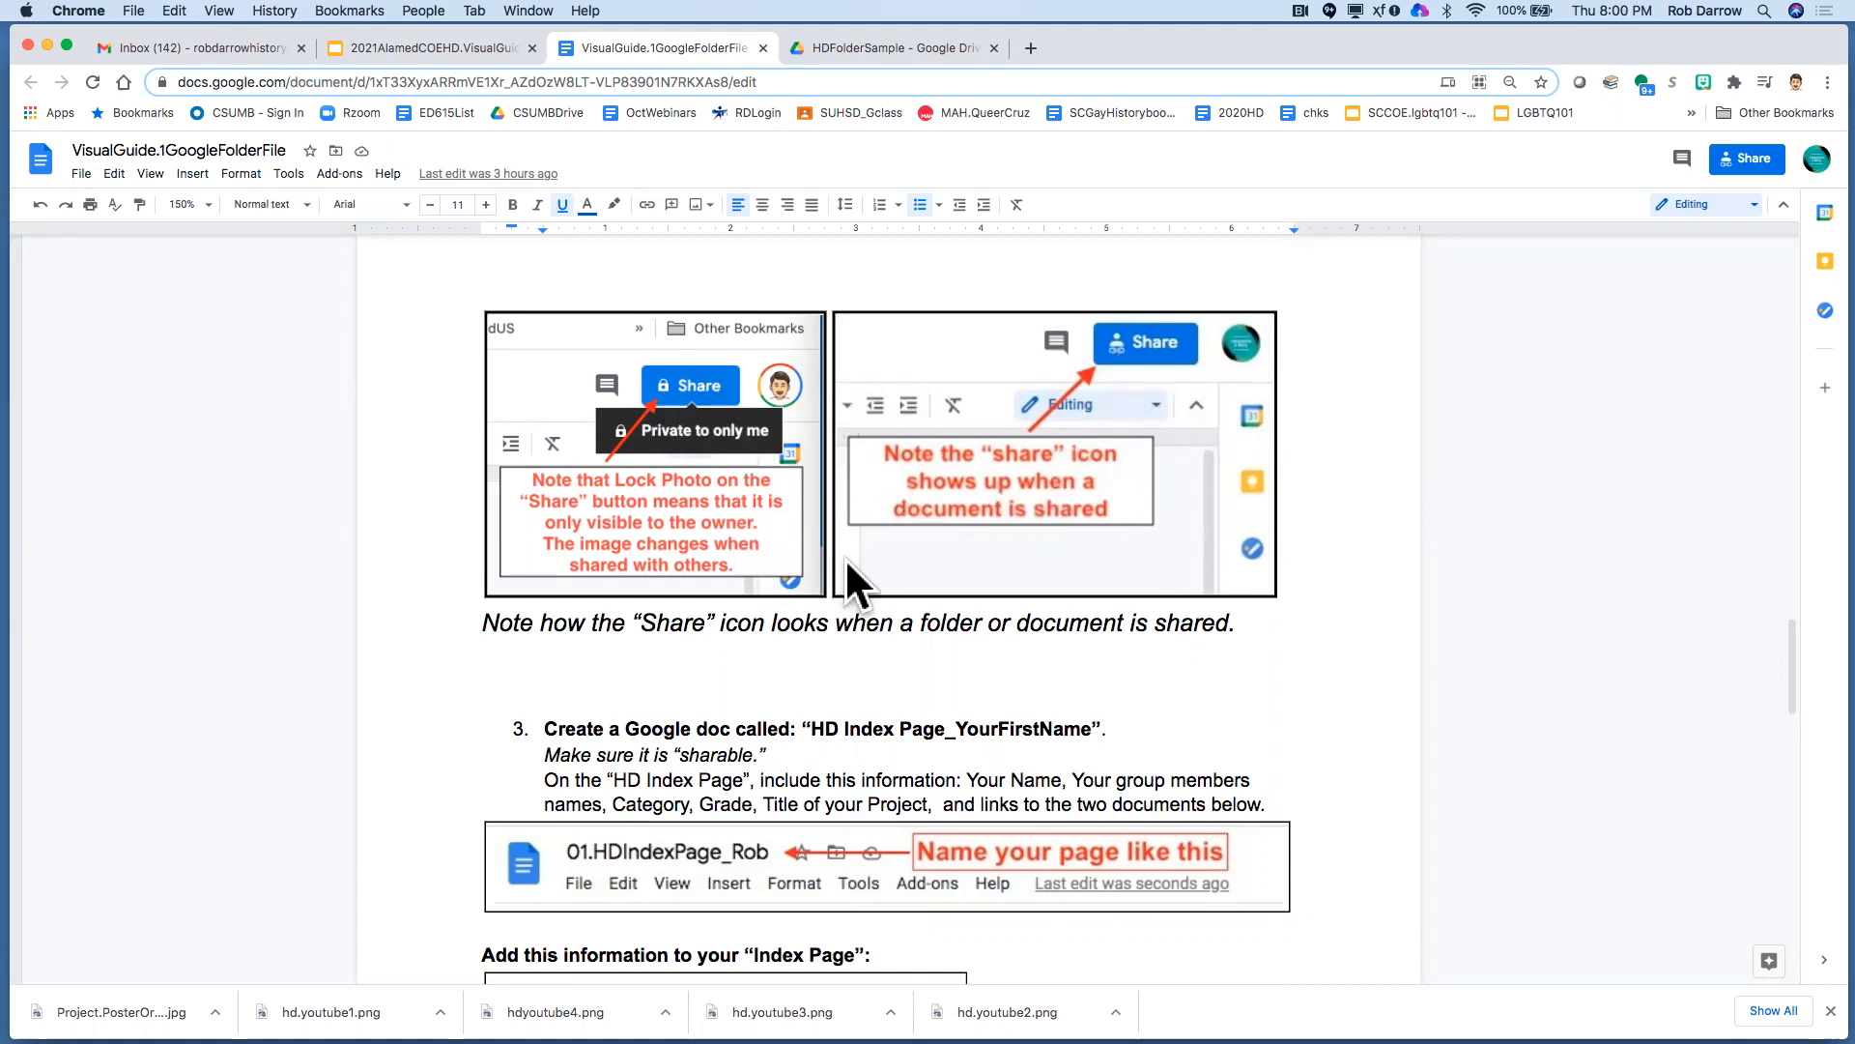
pyautogui.moveTo(1444, 503)
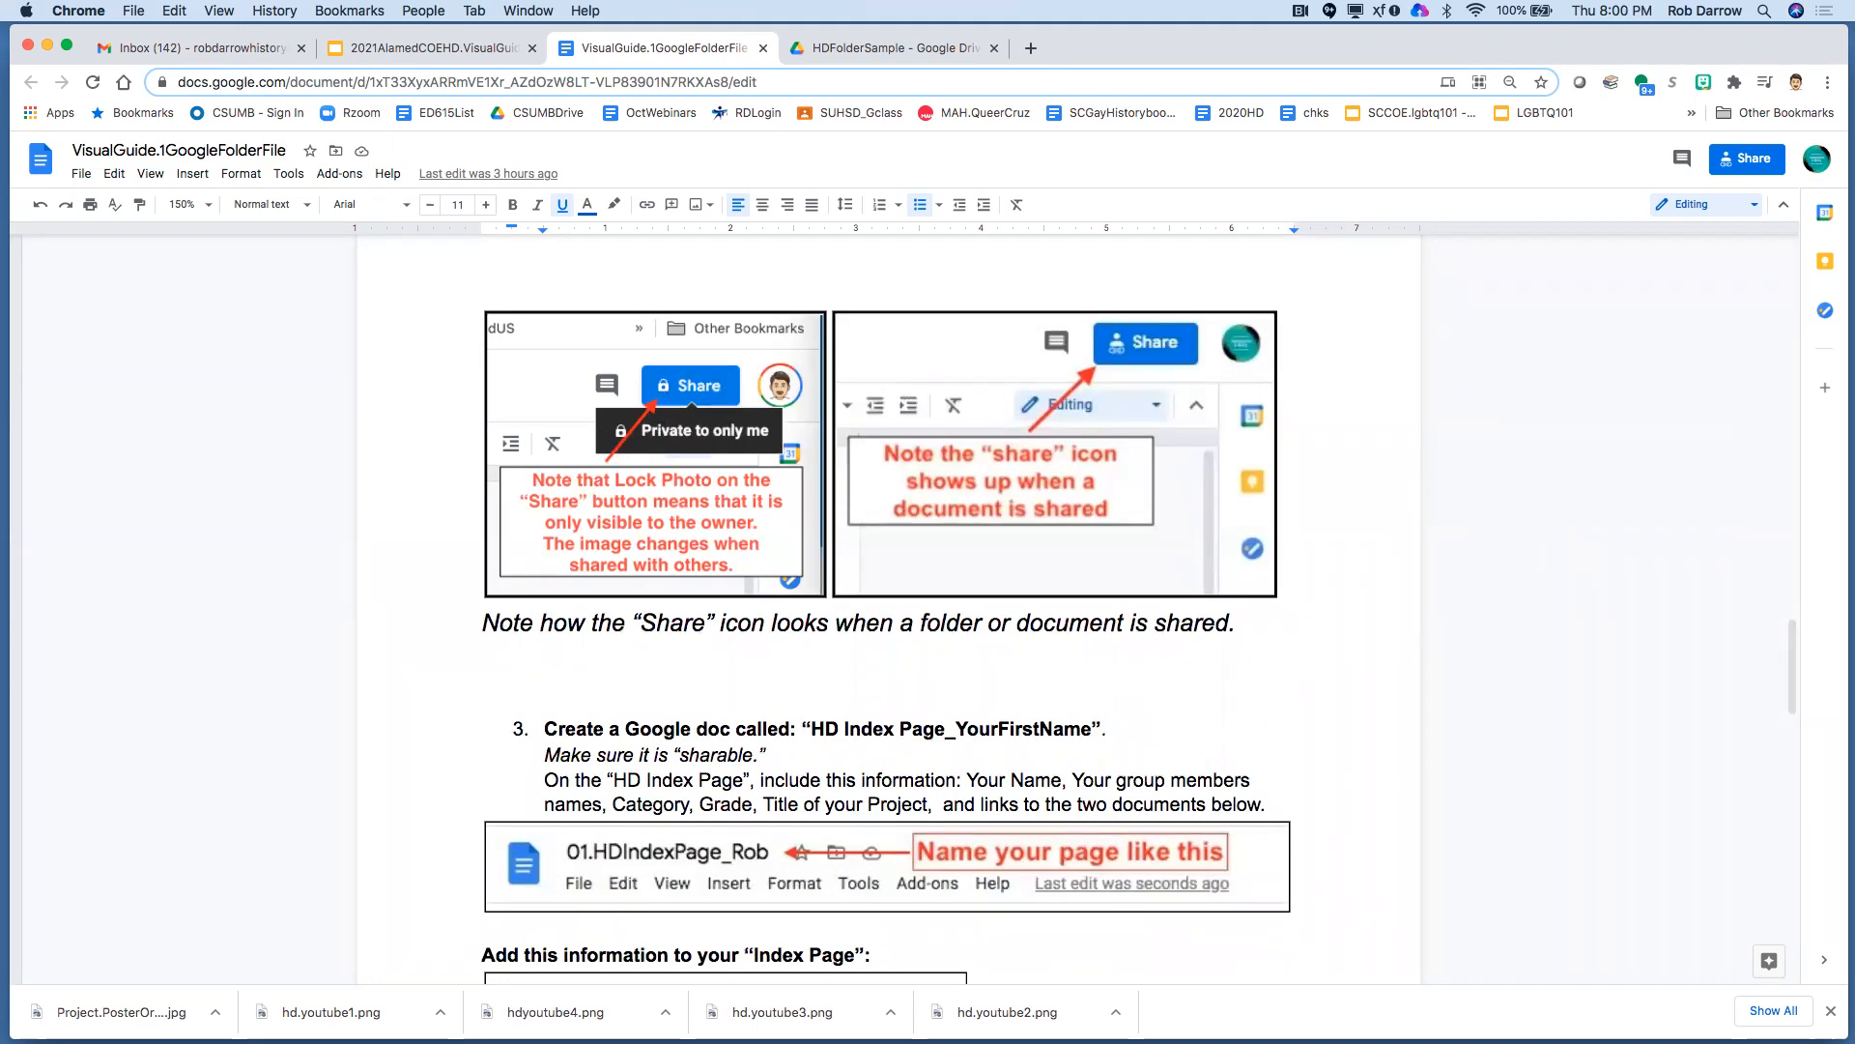
# Create a new folder named folder2 inside HDFolderSample, next to HD2021
pyautogui.click(887, 47)
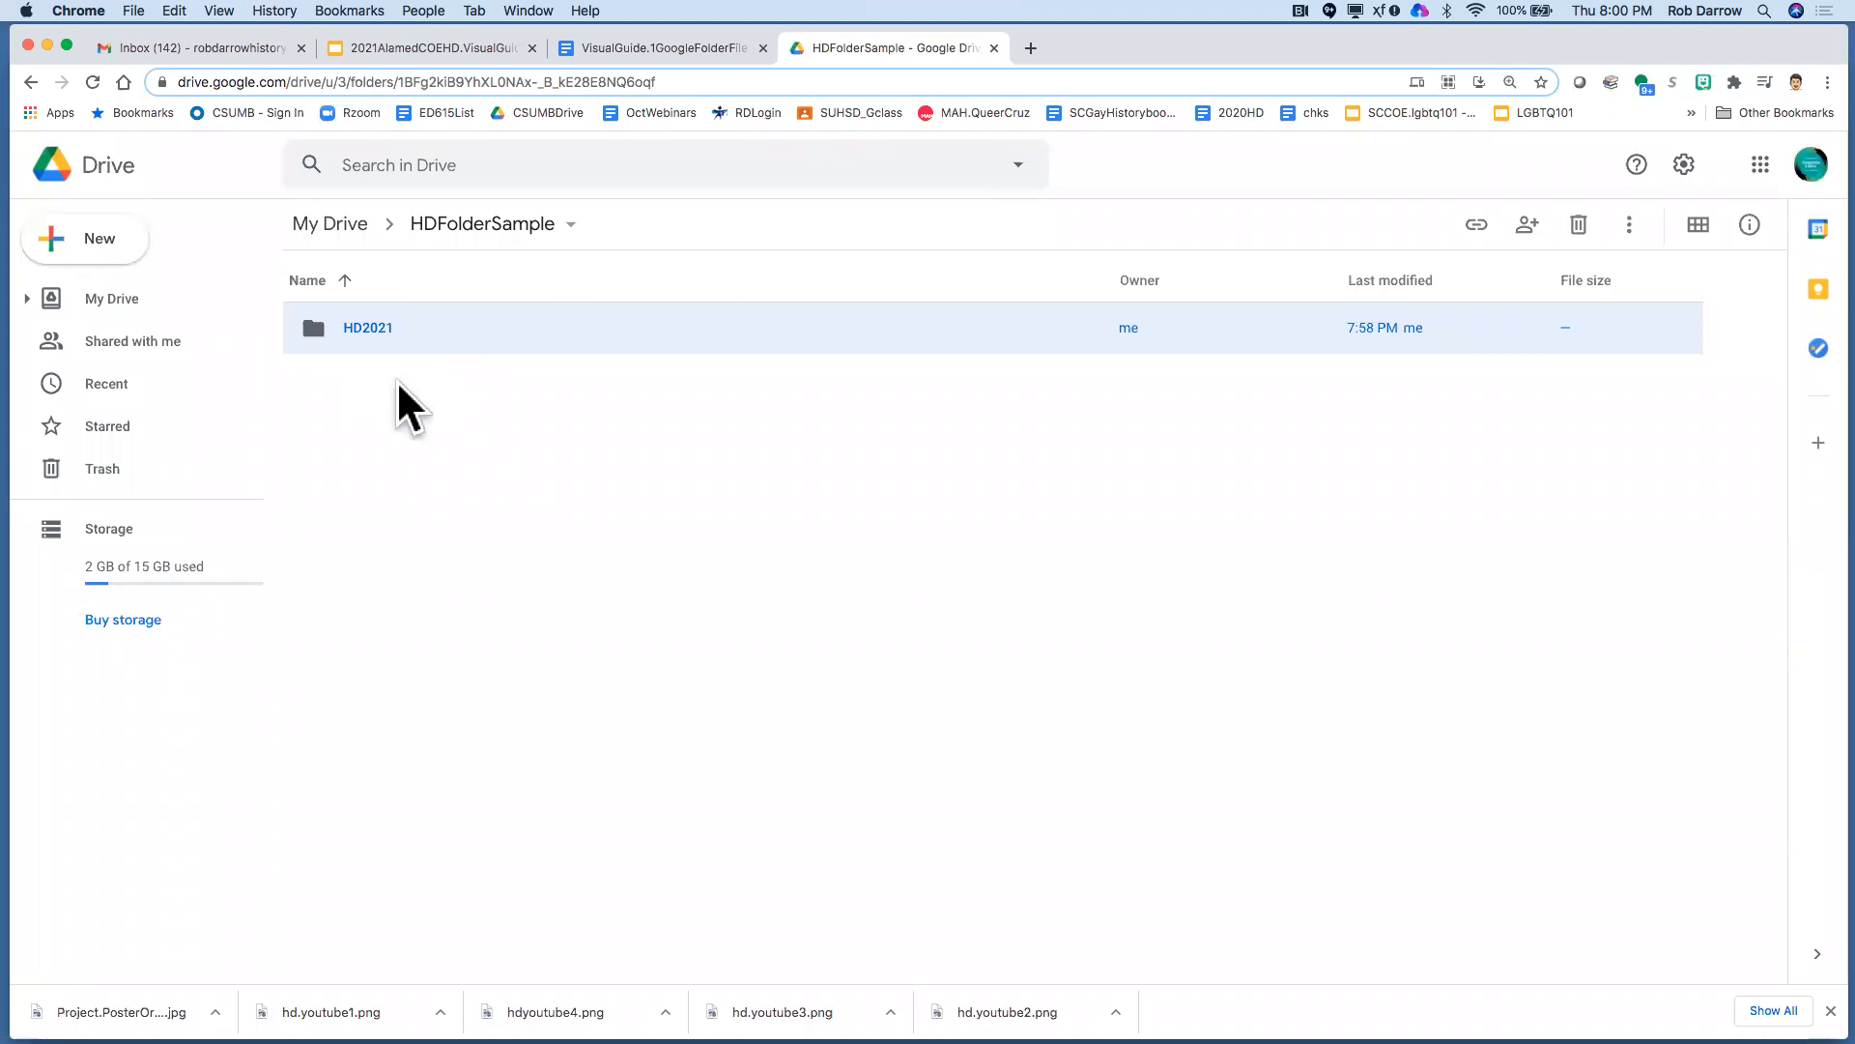
pyautogui.click(85, 238)
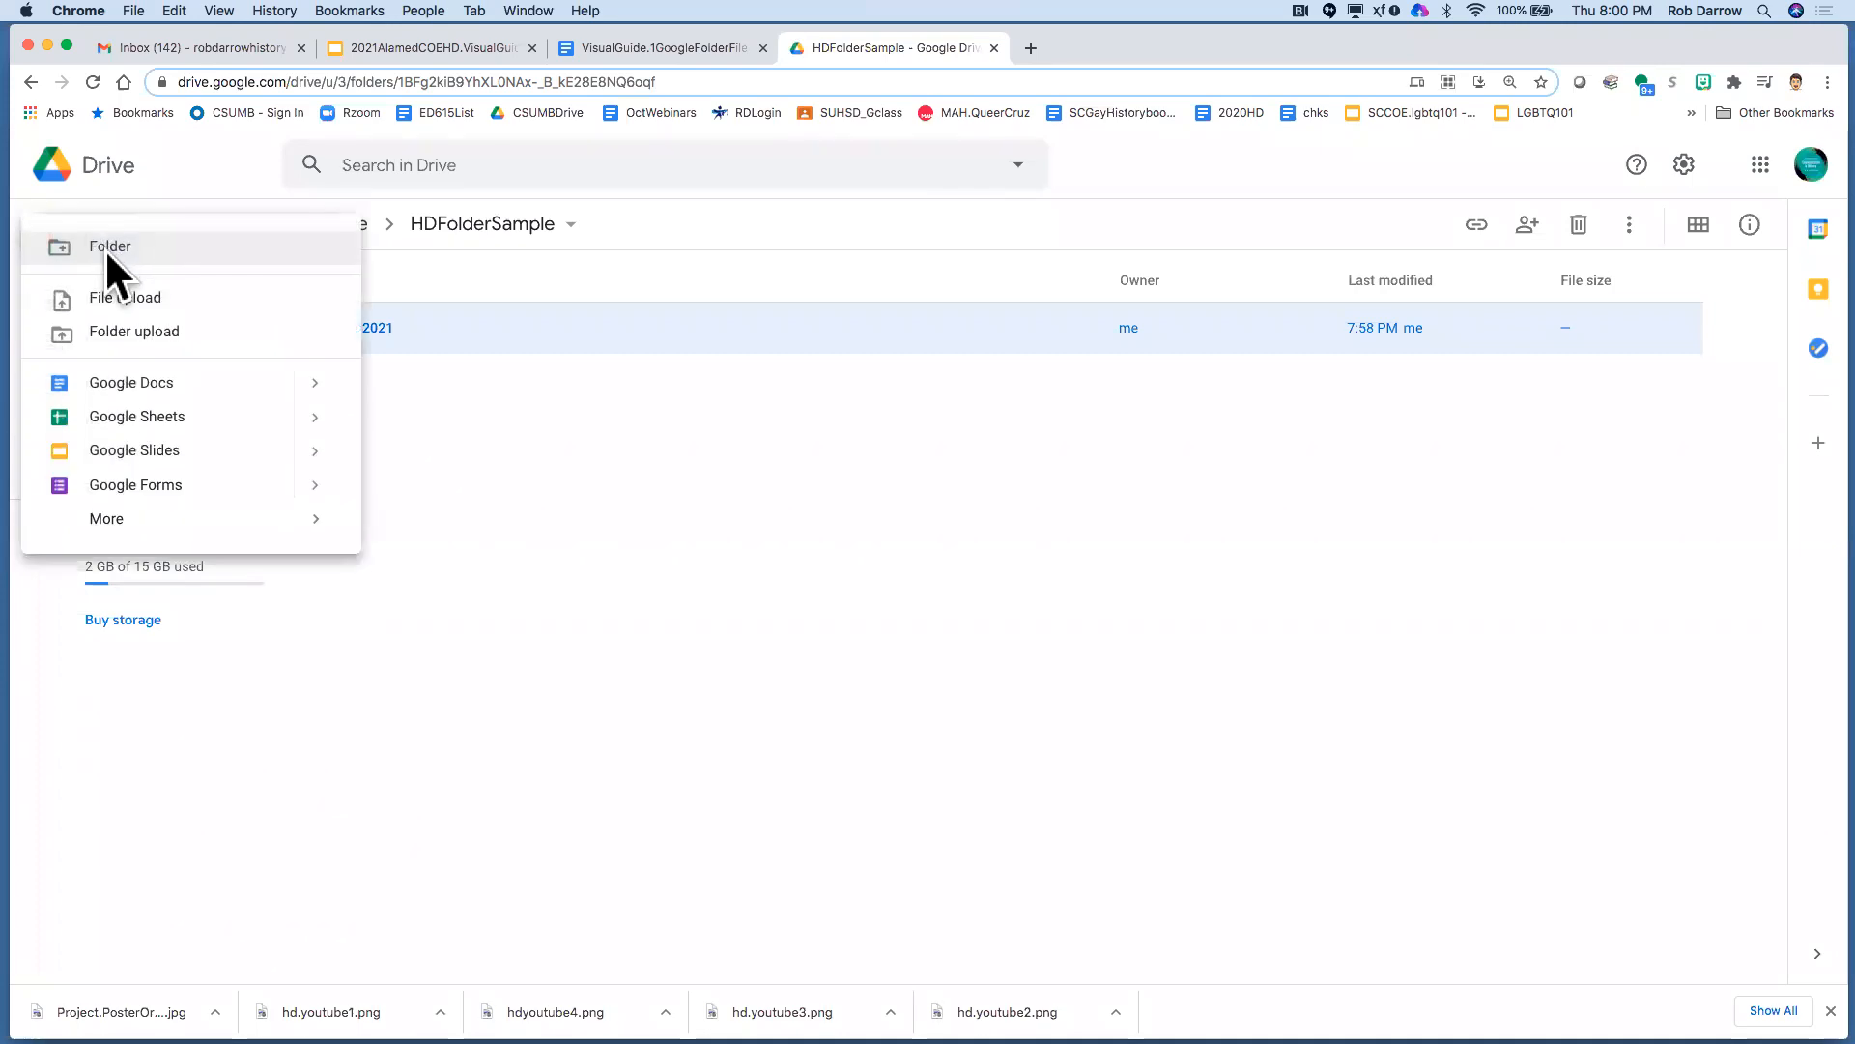
pyautogui.click(110, 245)
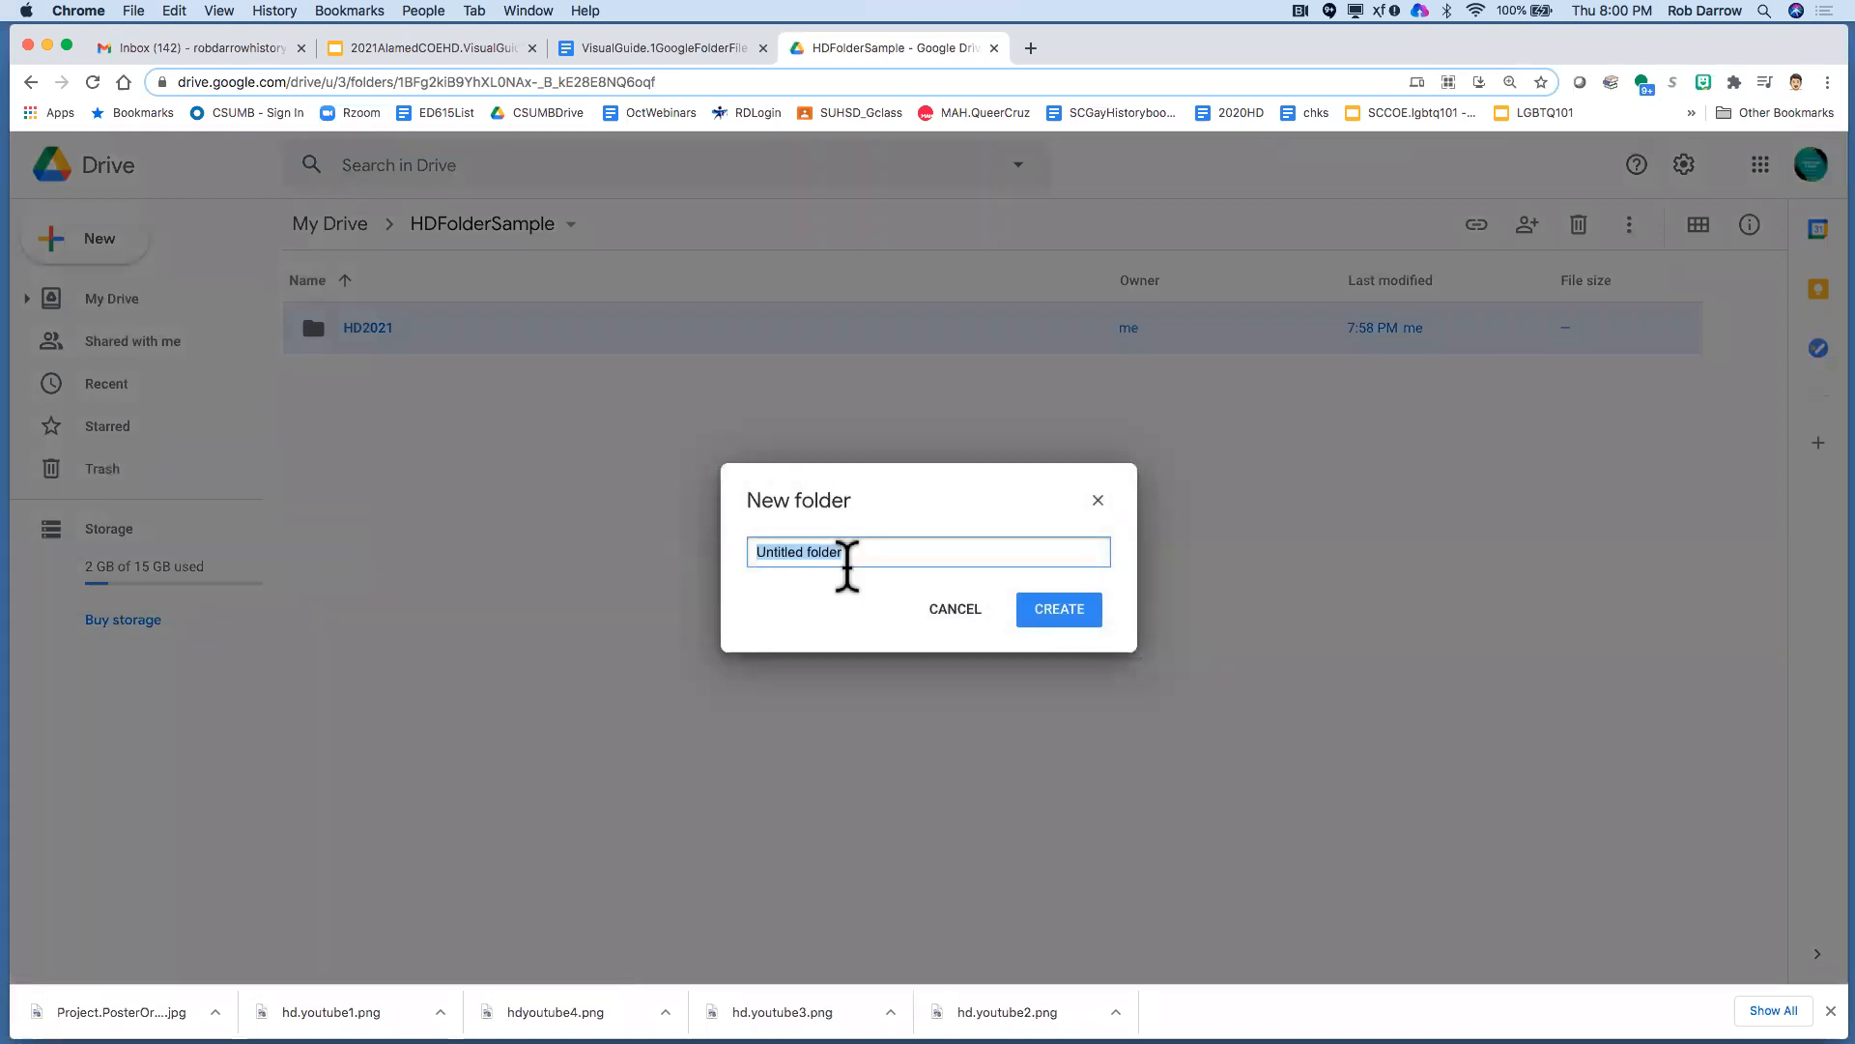
pyautogui.write('folder2')
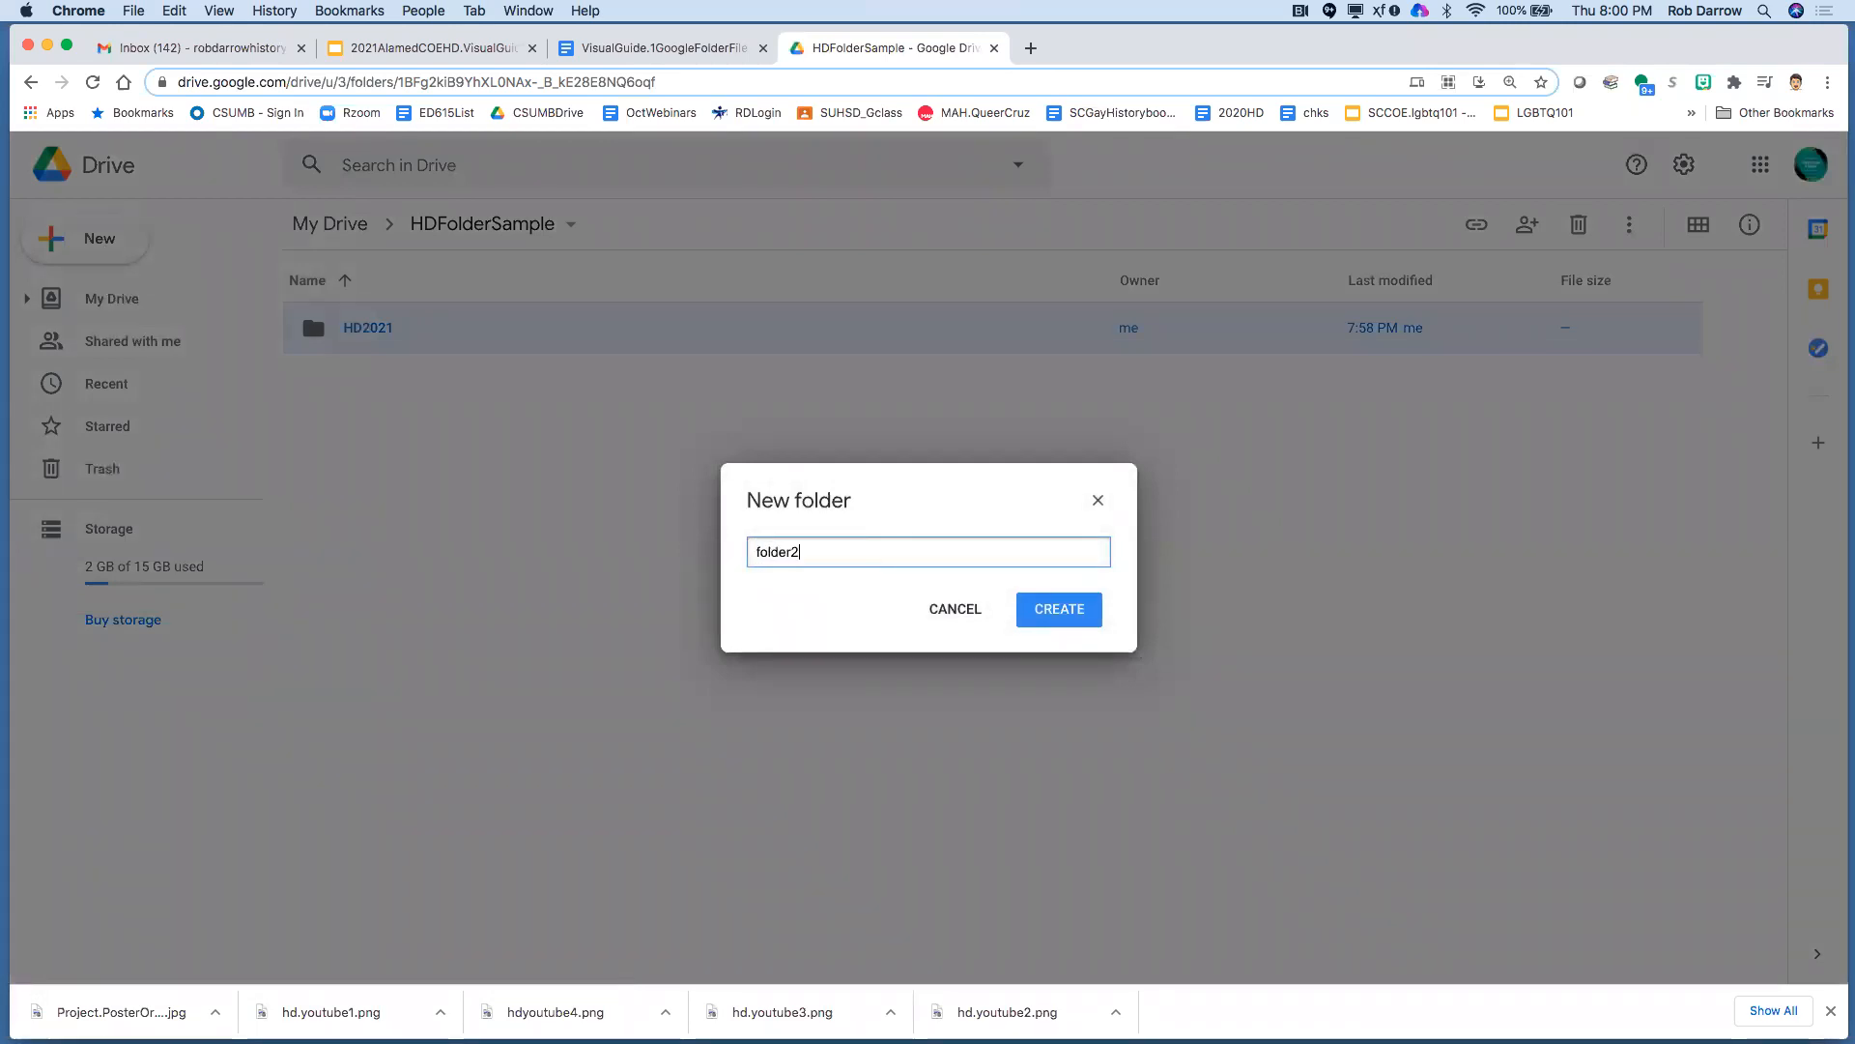
pyautogui.click(1058, 609)
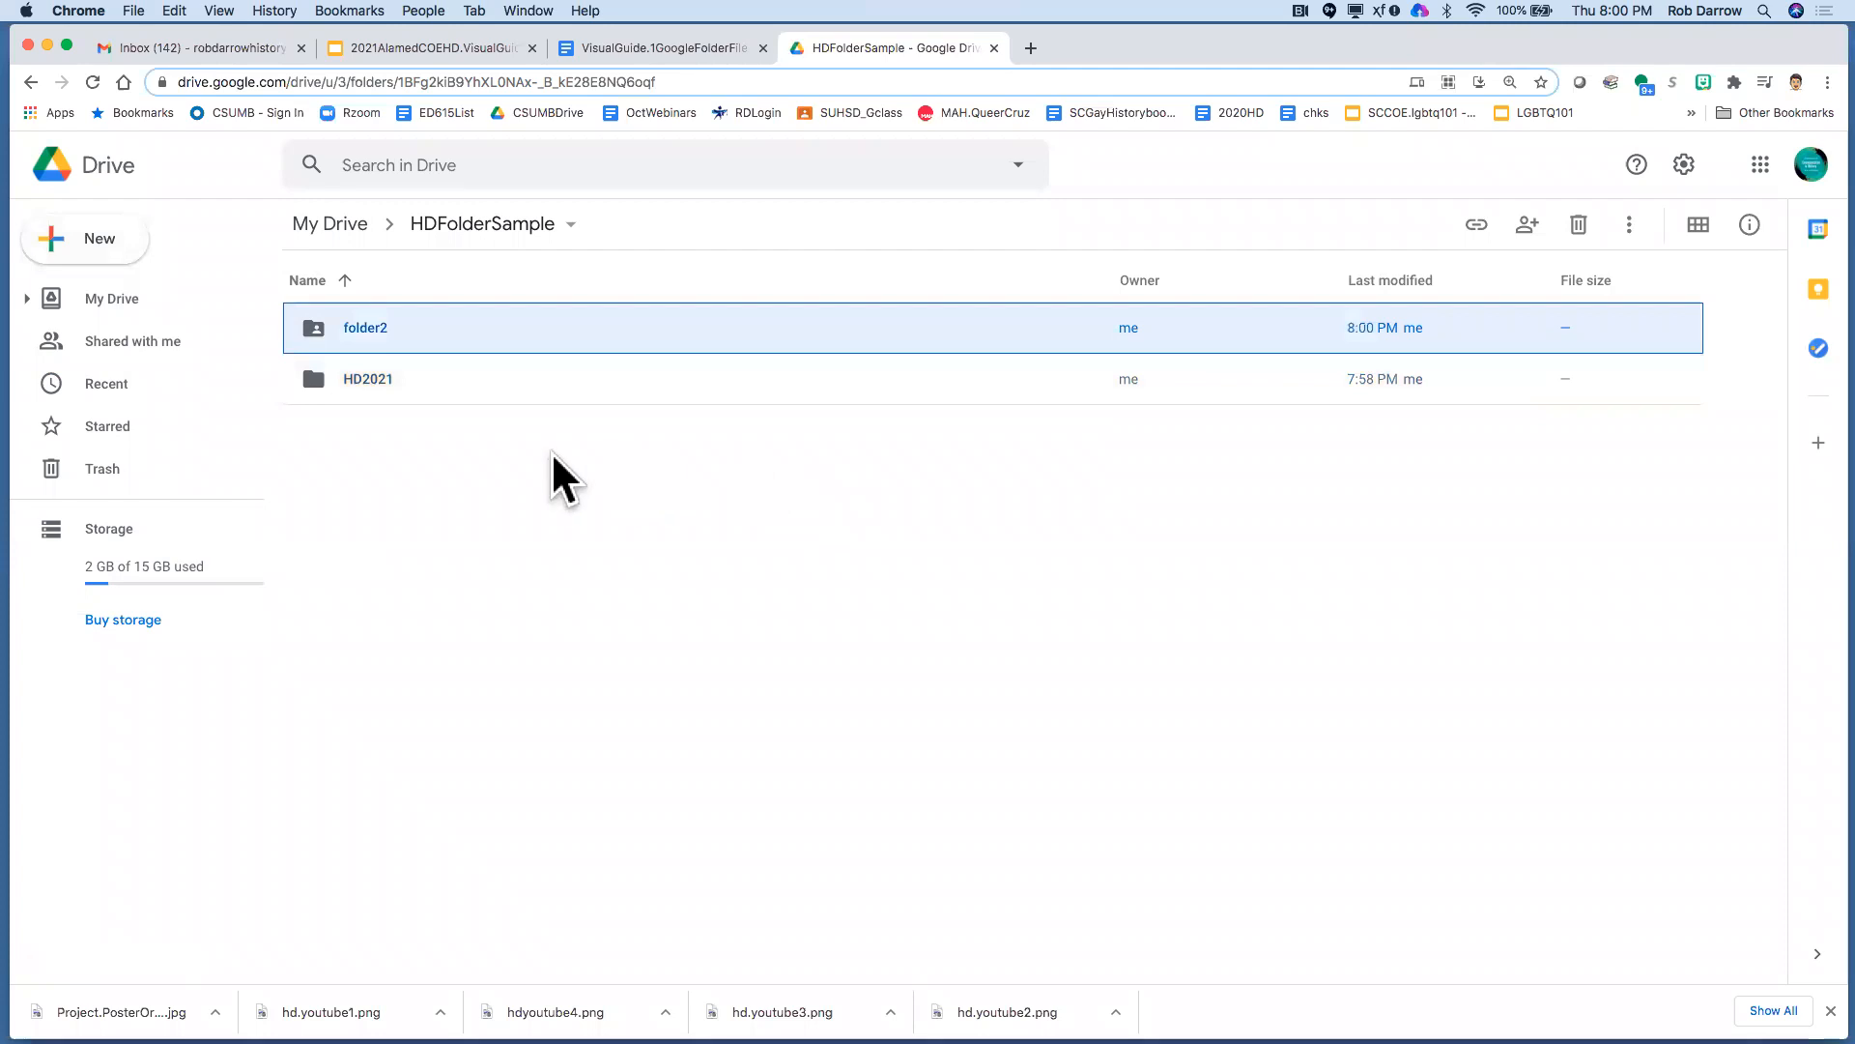
pyautogui.moveTo(369, 390)
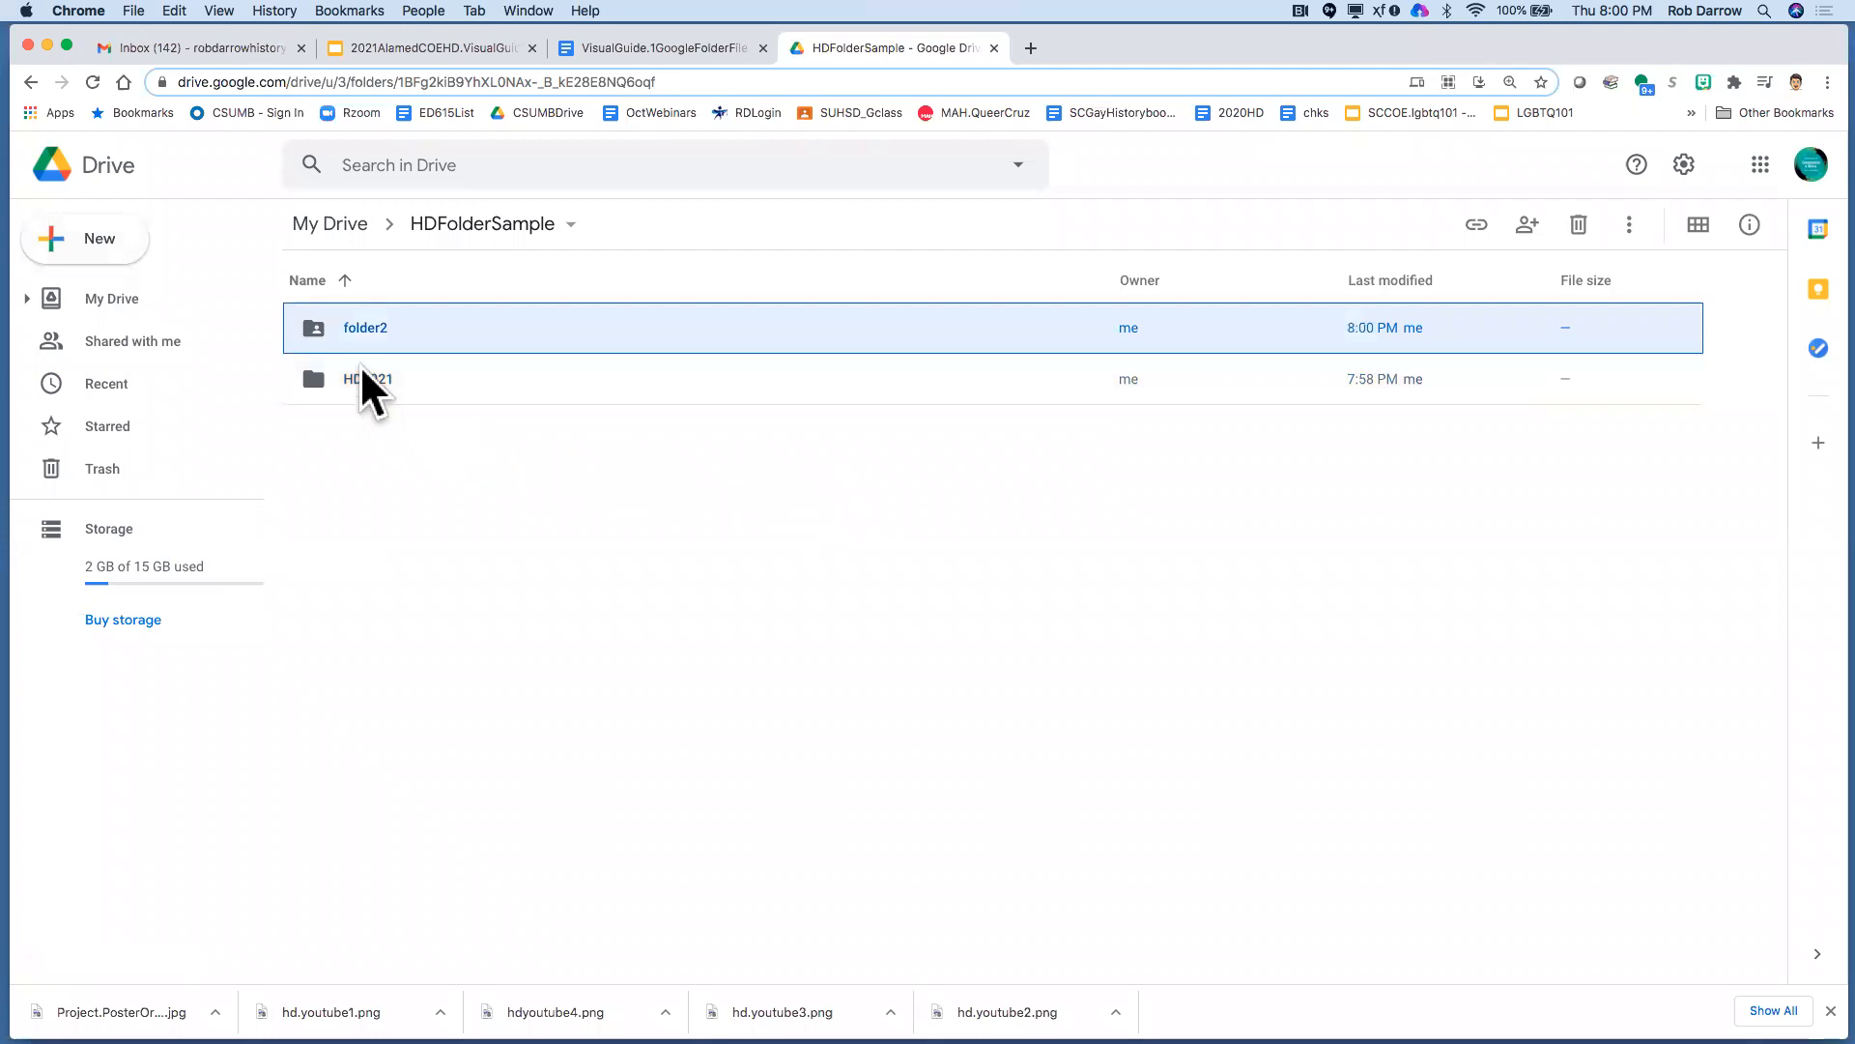
# Bring up the Share dialog for the HD2021 folder from its context menu
pyautogui.click(367, 379)
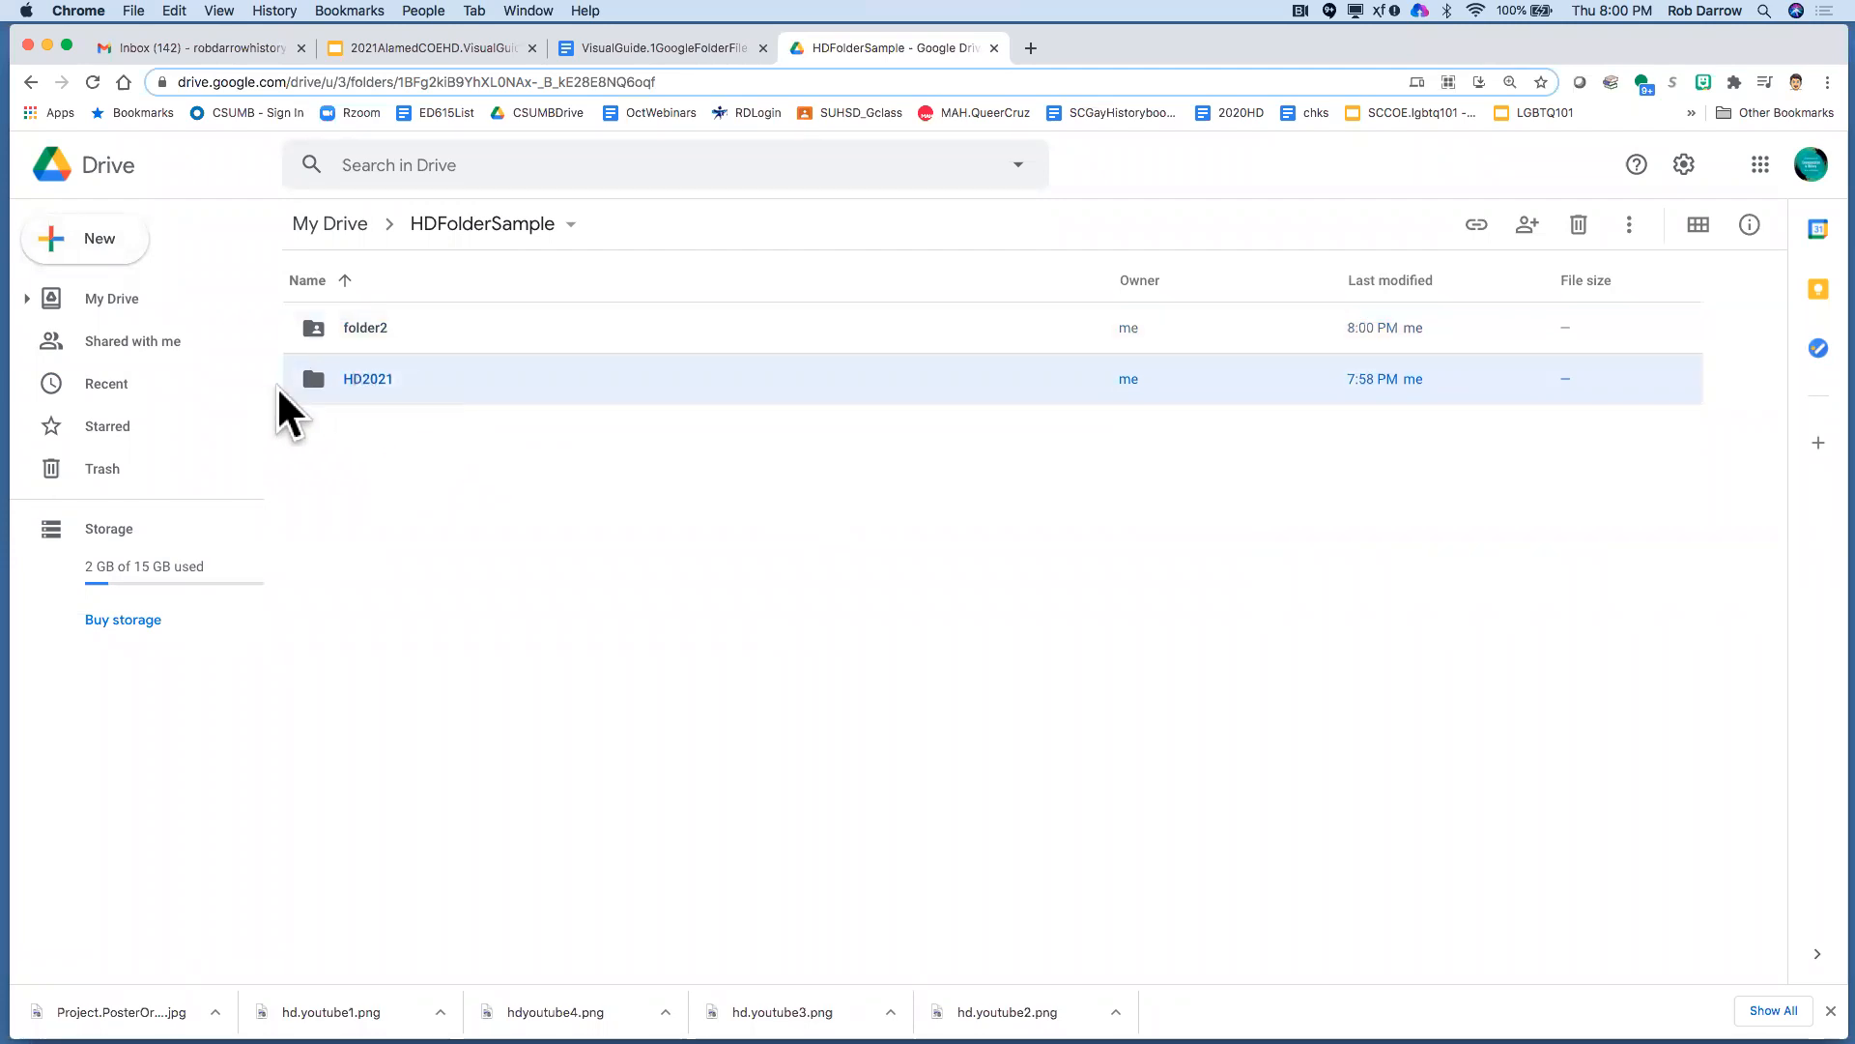
pyautogui.moveTo(331, 402)
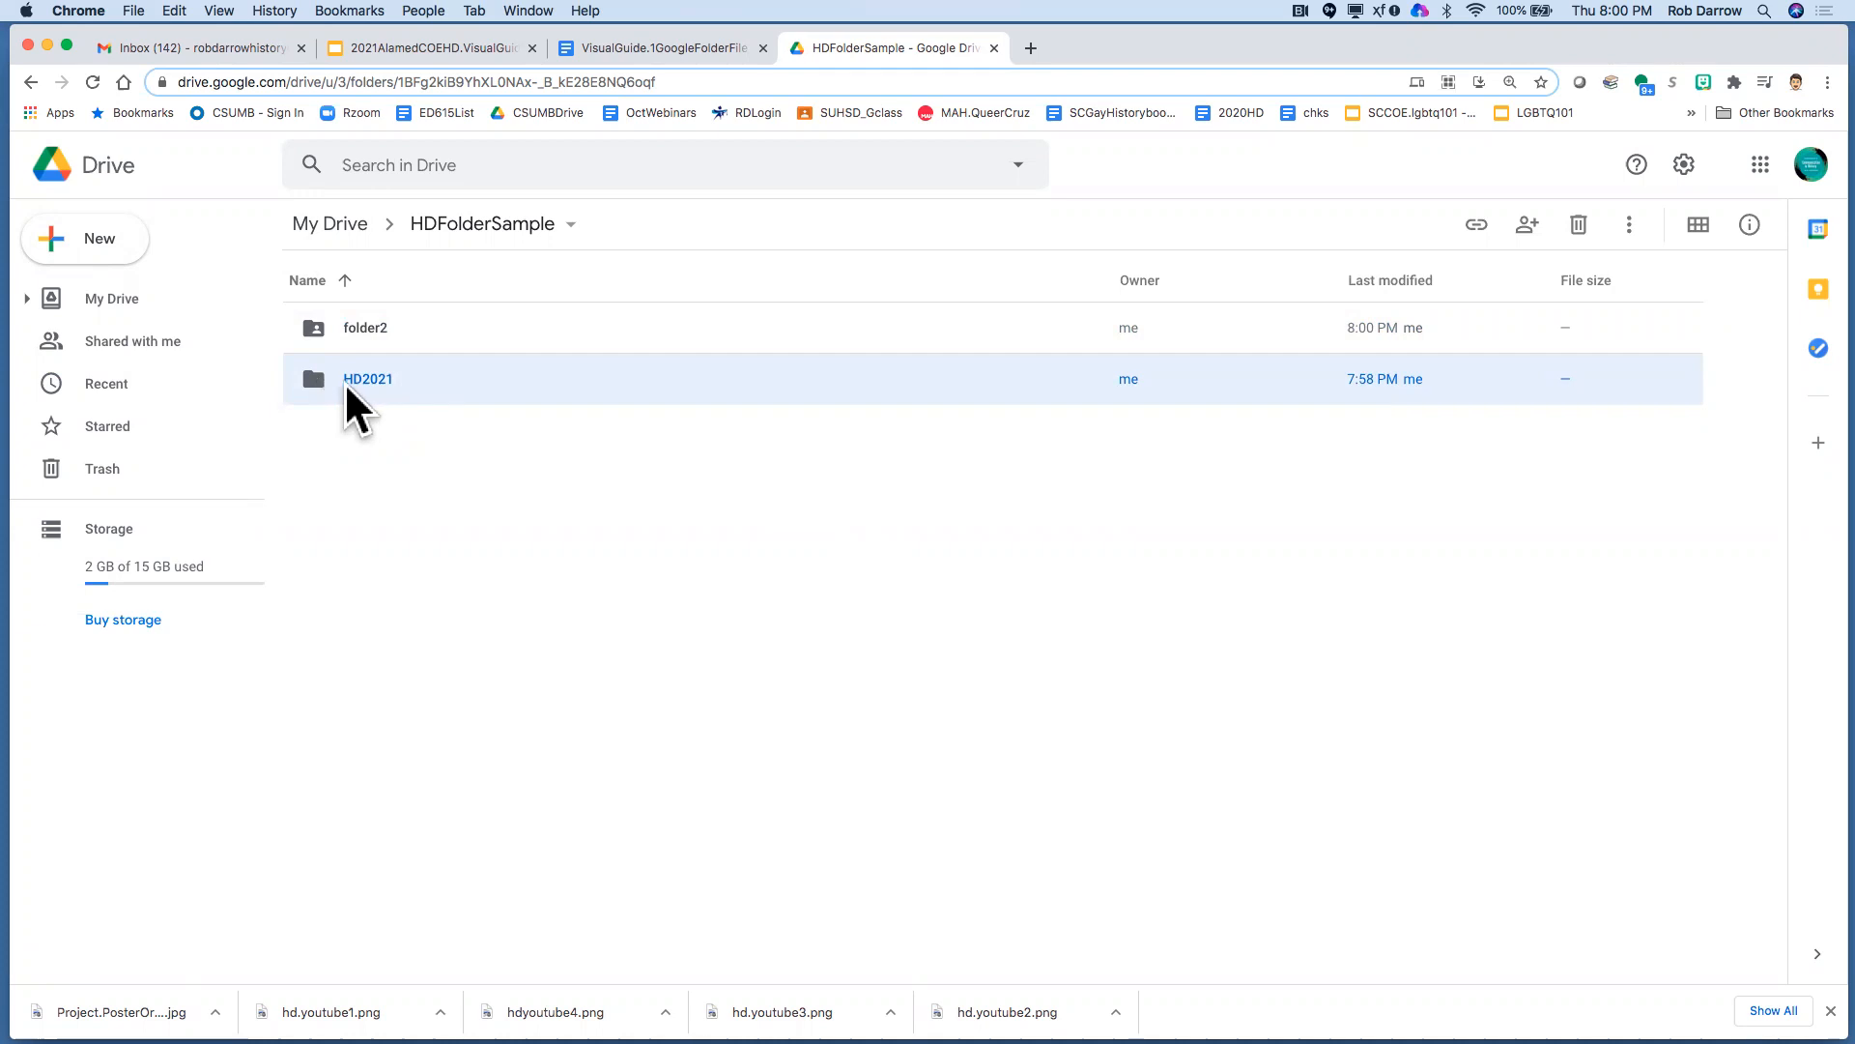
pyautogui.moveTo(367, 378)
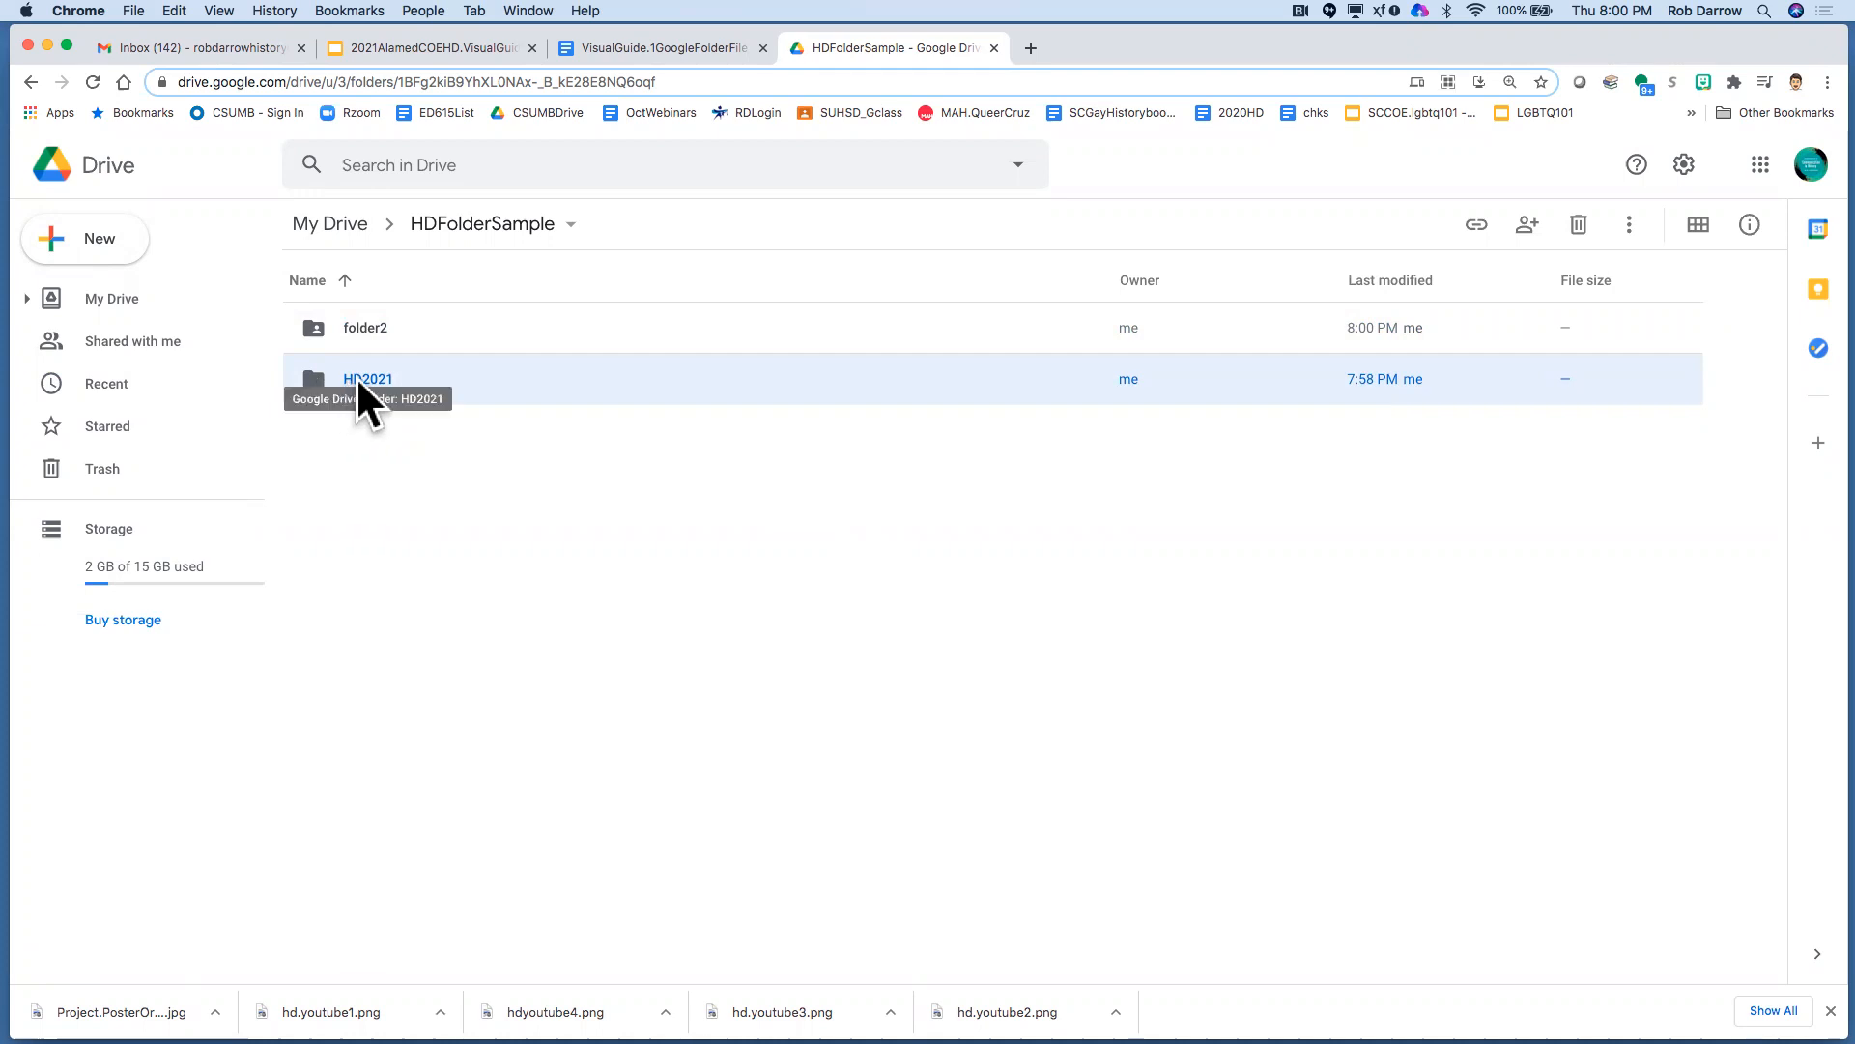
pyautogui.rightClick(367, 379)
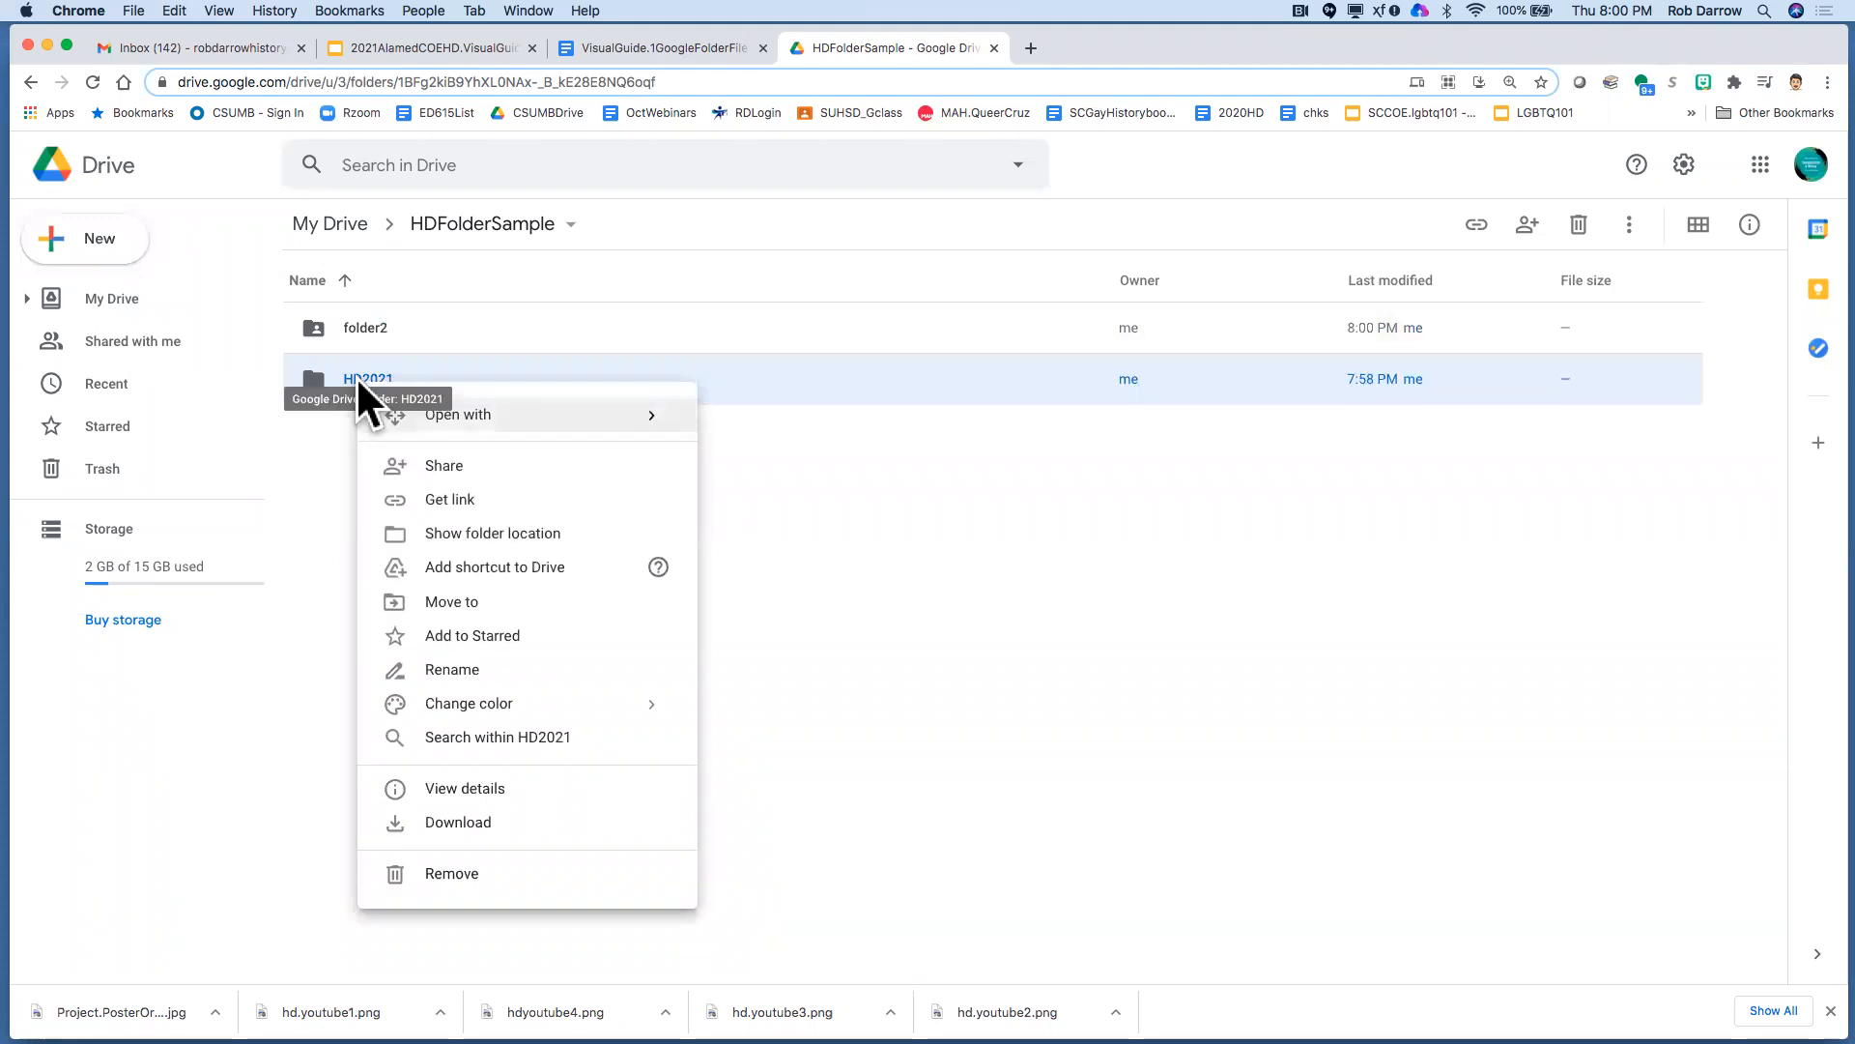
pyautogui.moveTo(456, 480)
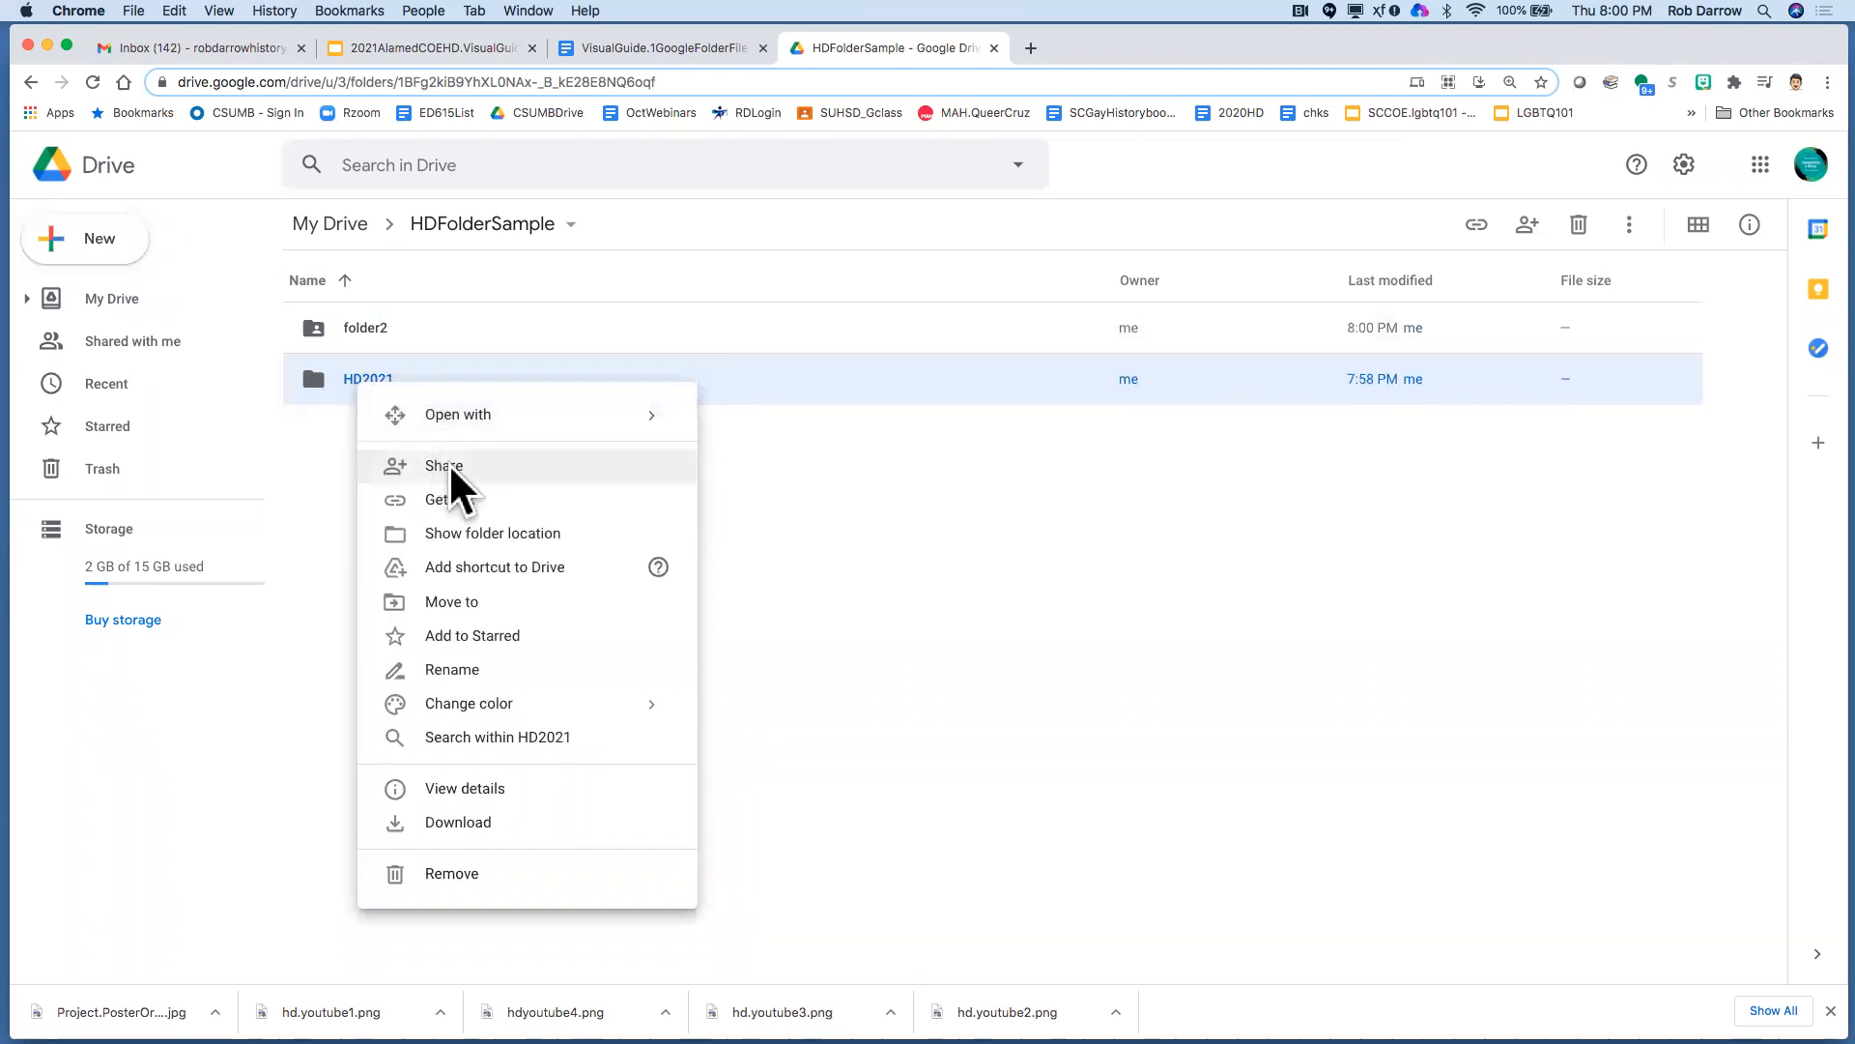
pyautogui.click(445, 465)
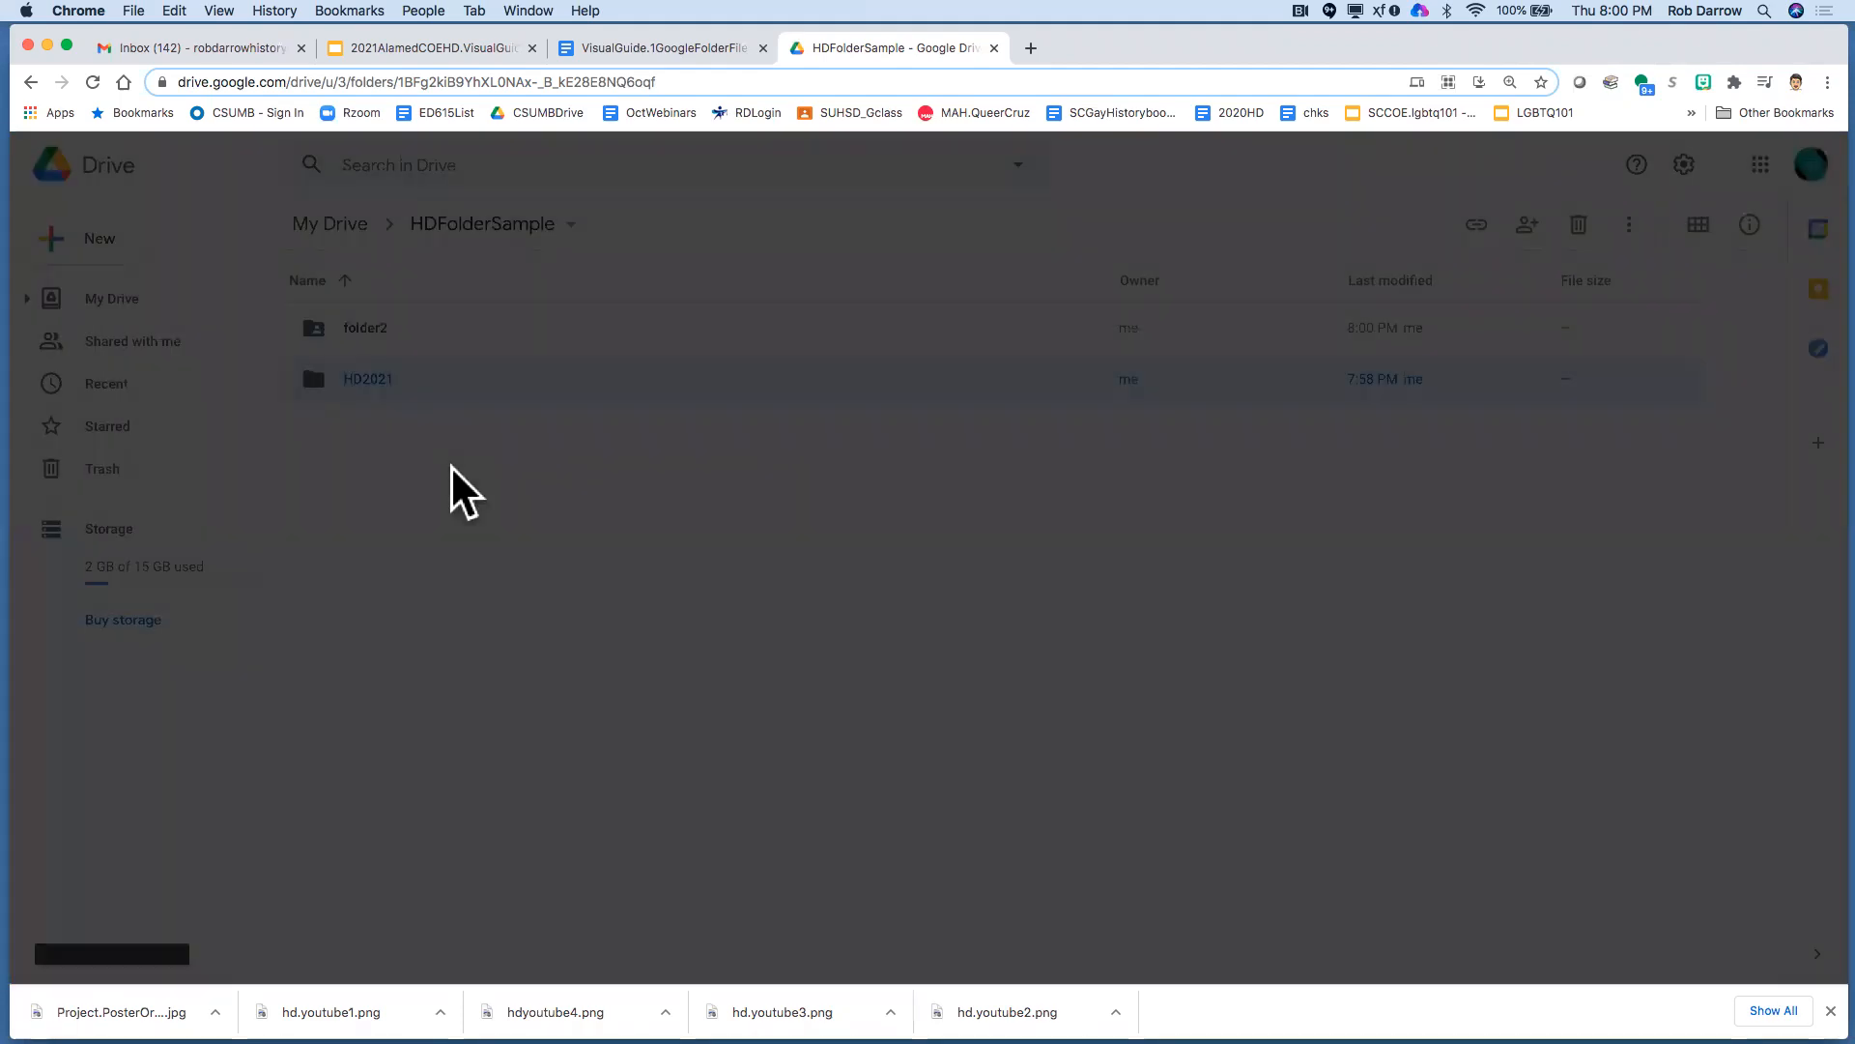
# Set HD2021 link access to Anyone with the link as viewer and confirm with Done
pyautogui.click(1527, 224)
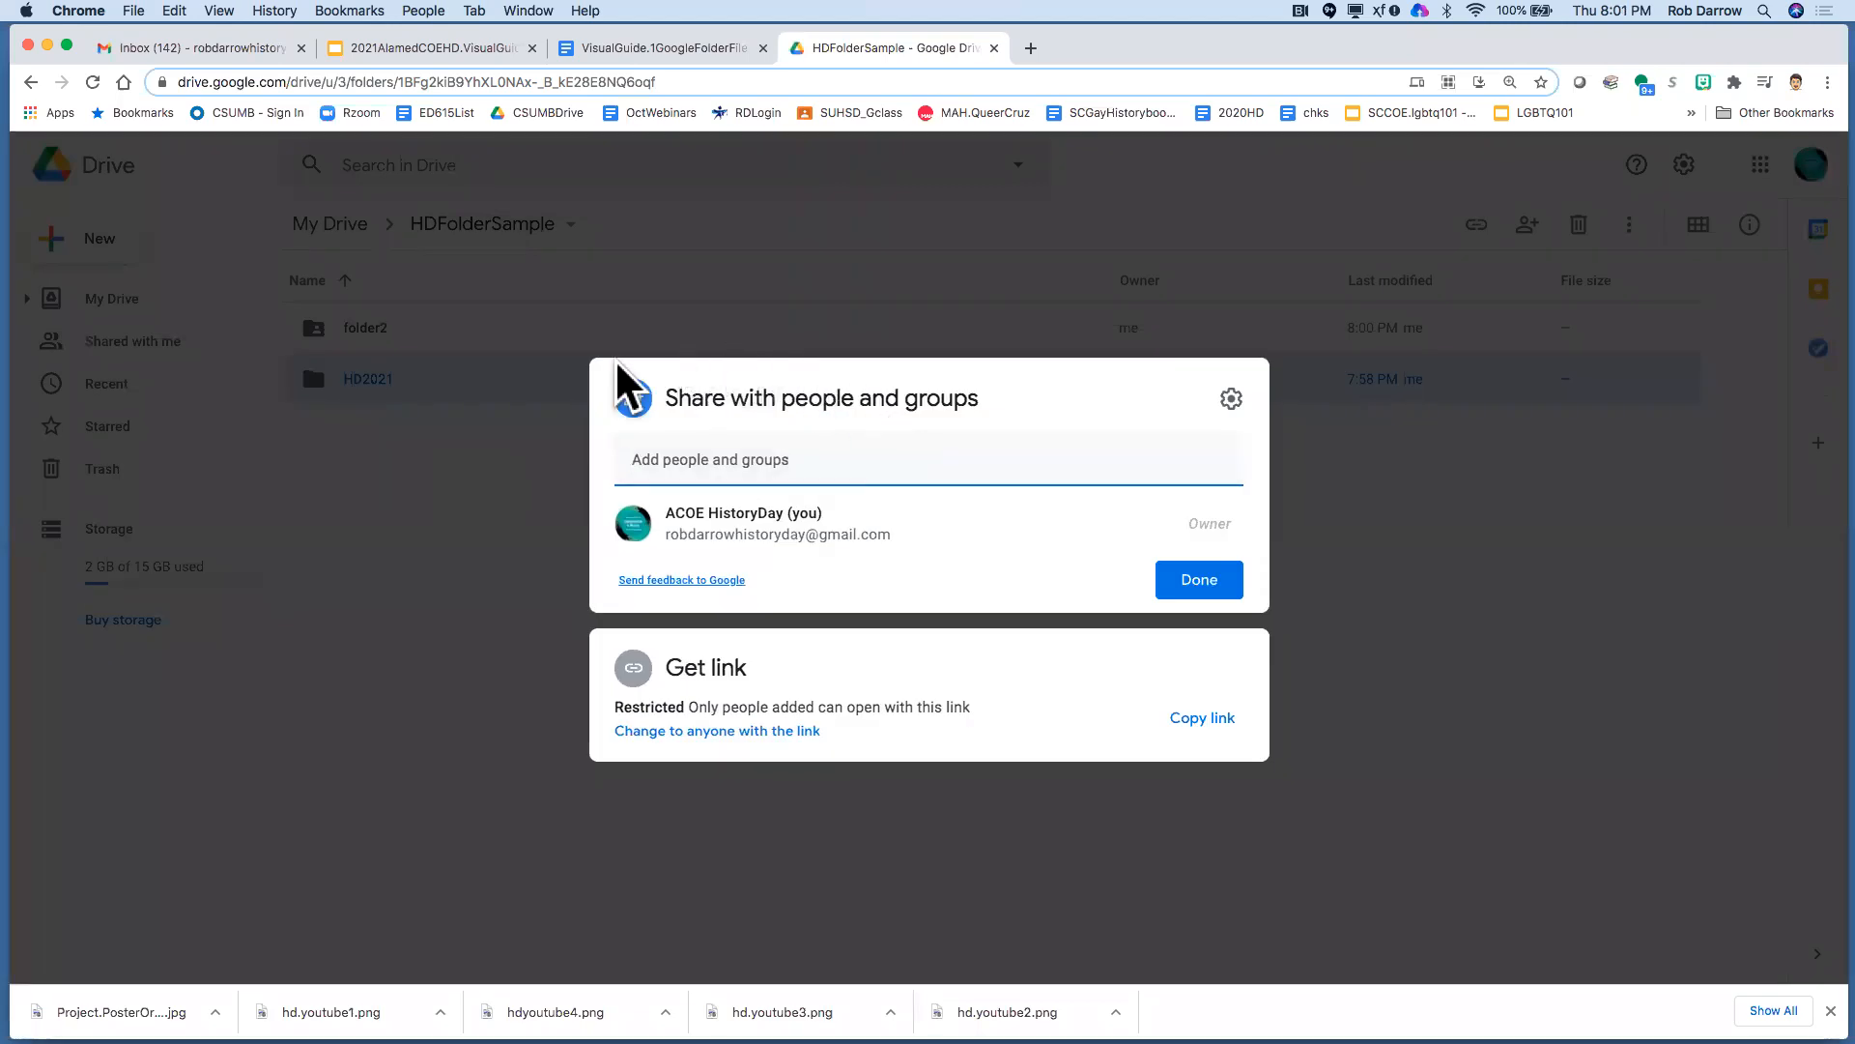
pyautogui.moveTo(788, 697)
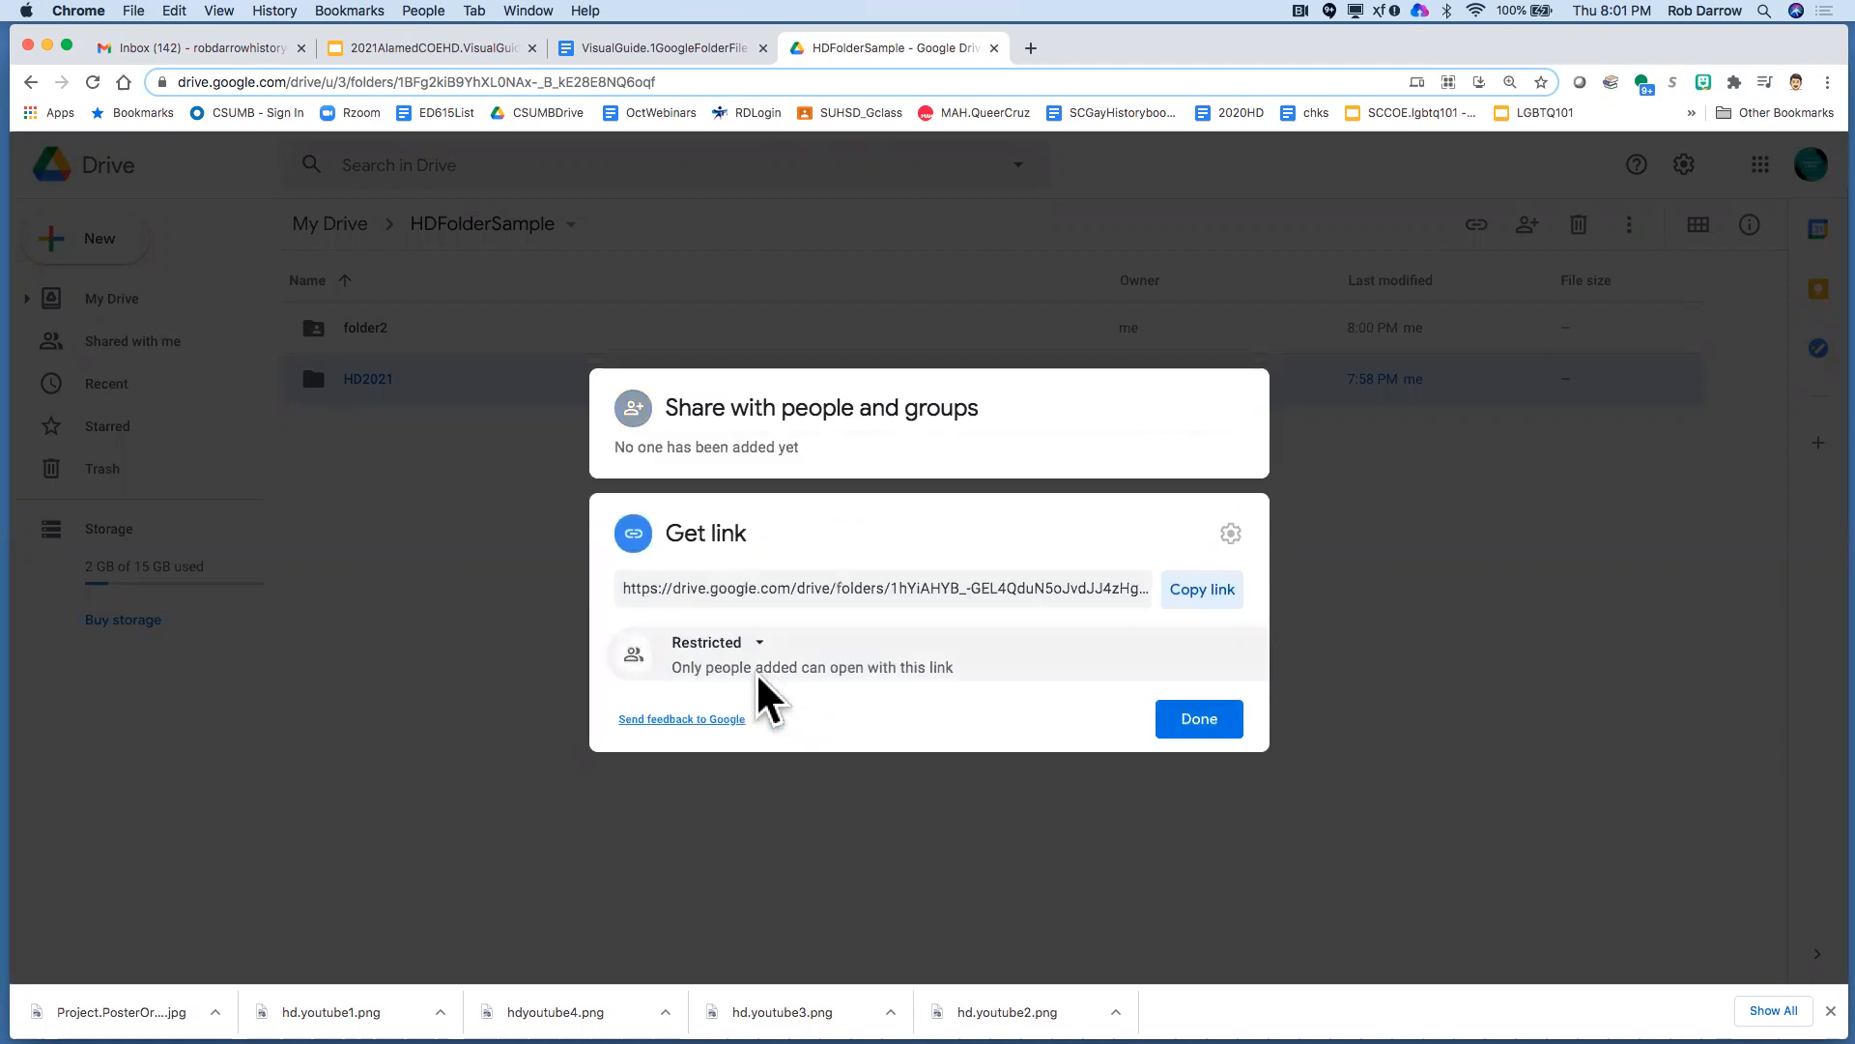
pyautogui.moveTo(769, 663)
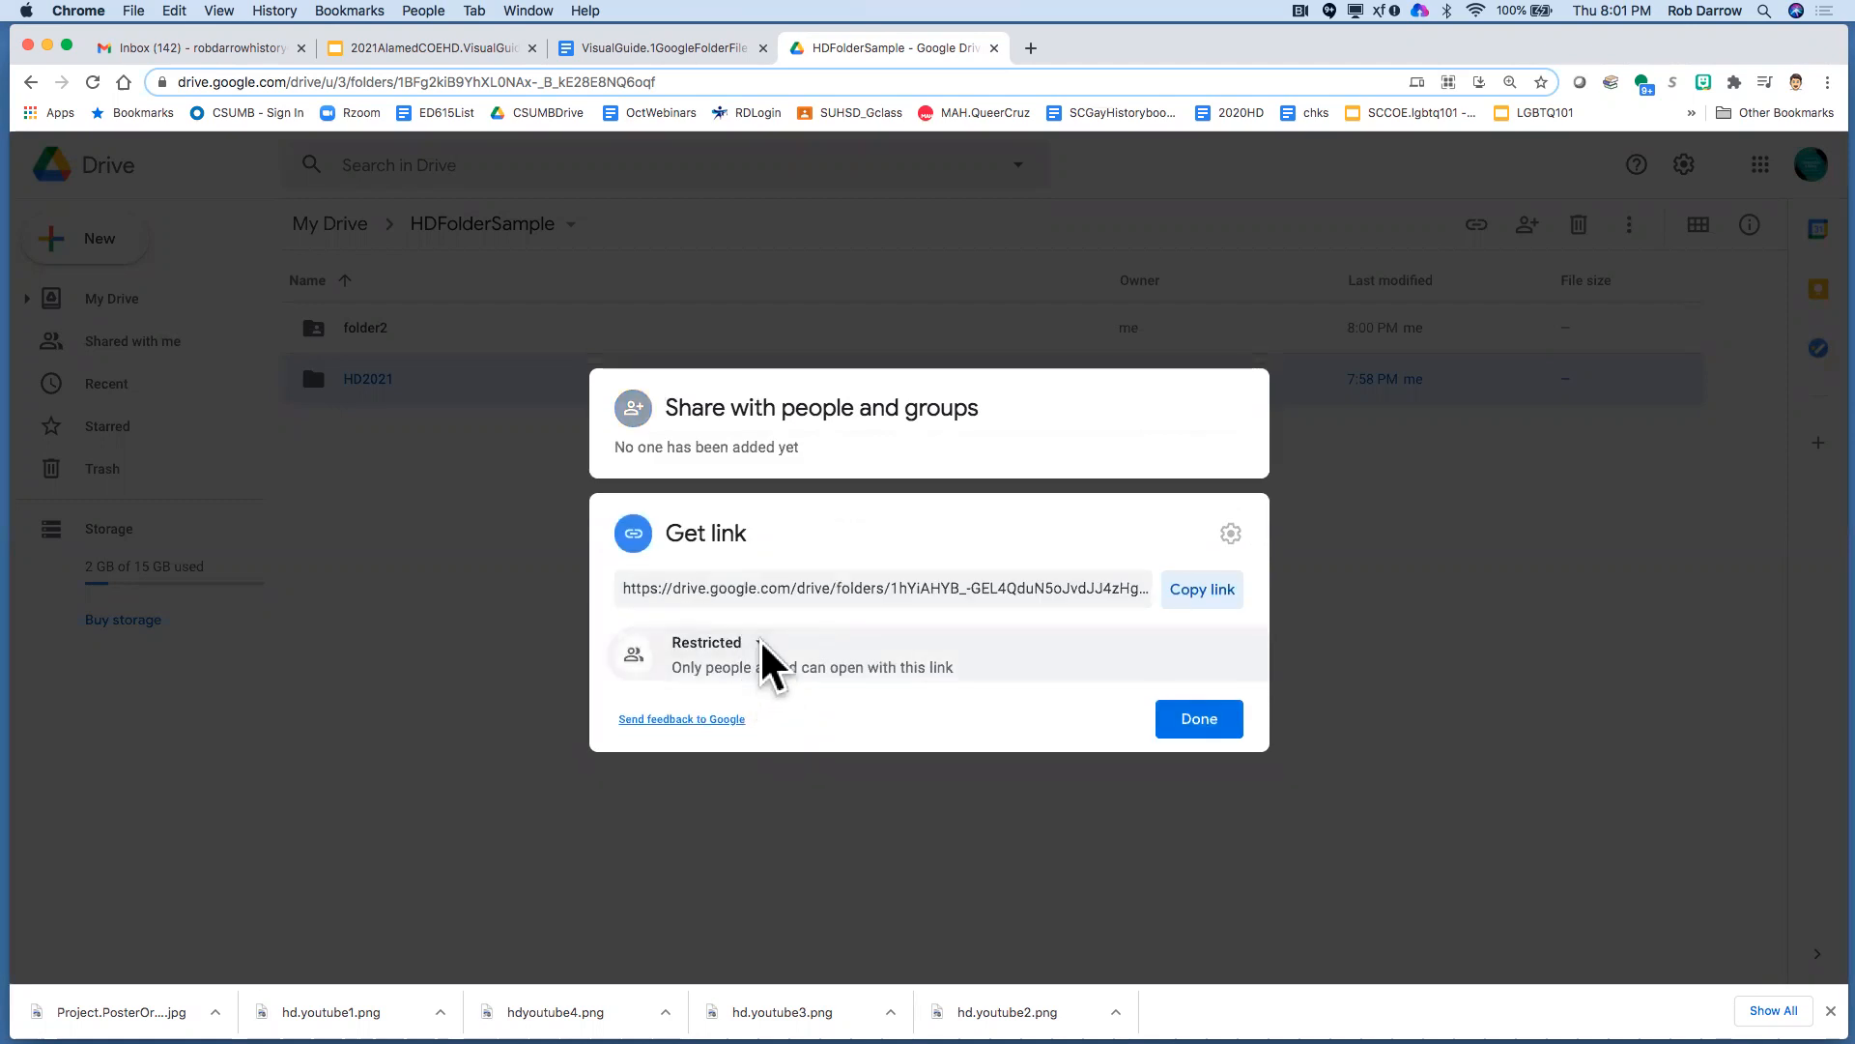
pyautogui.click(708, 652)
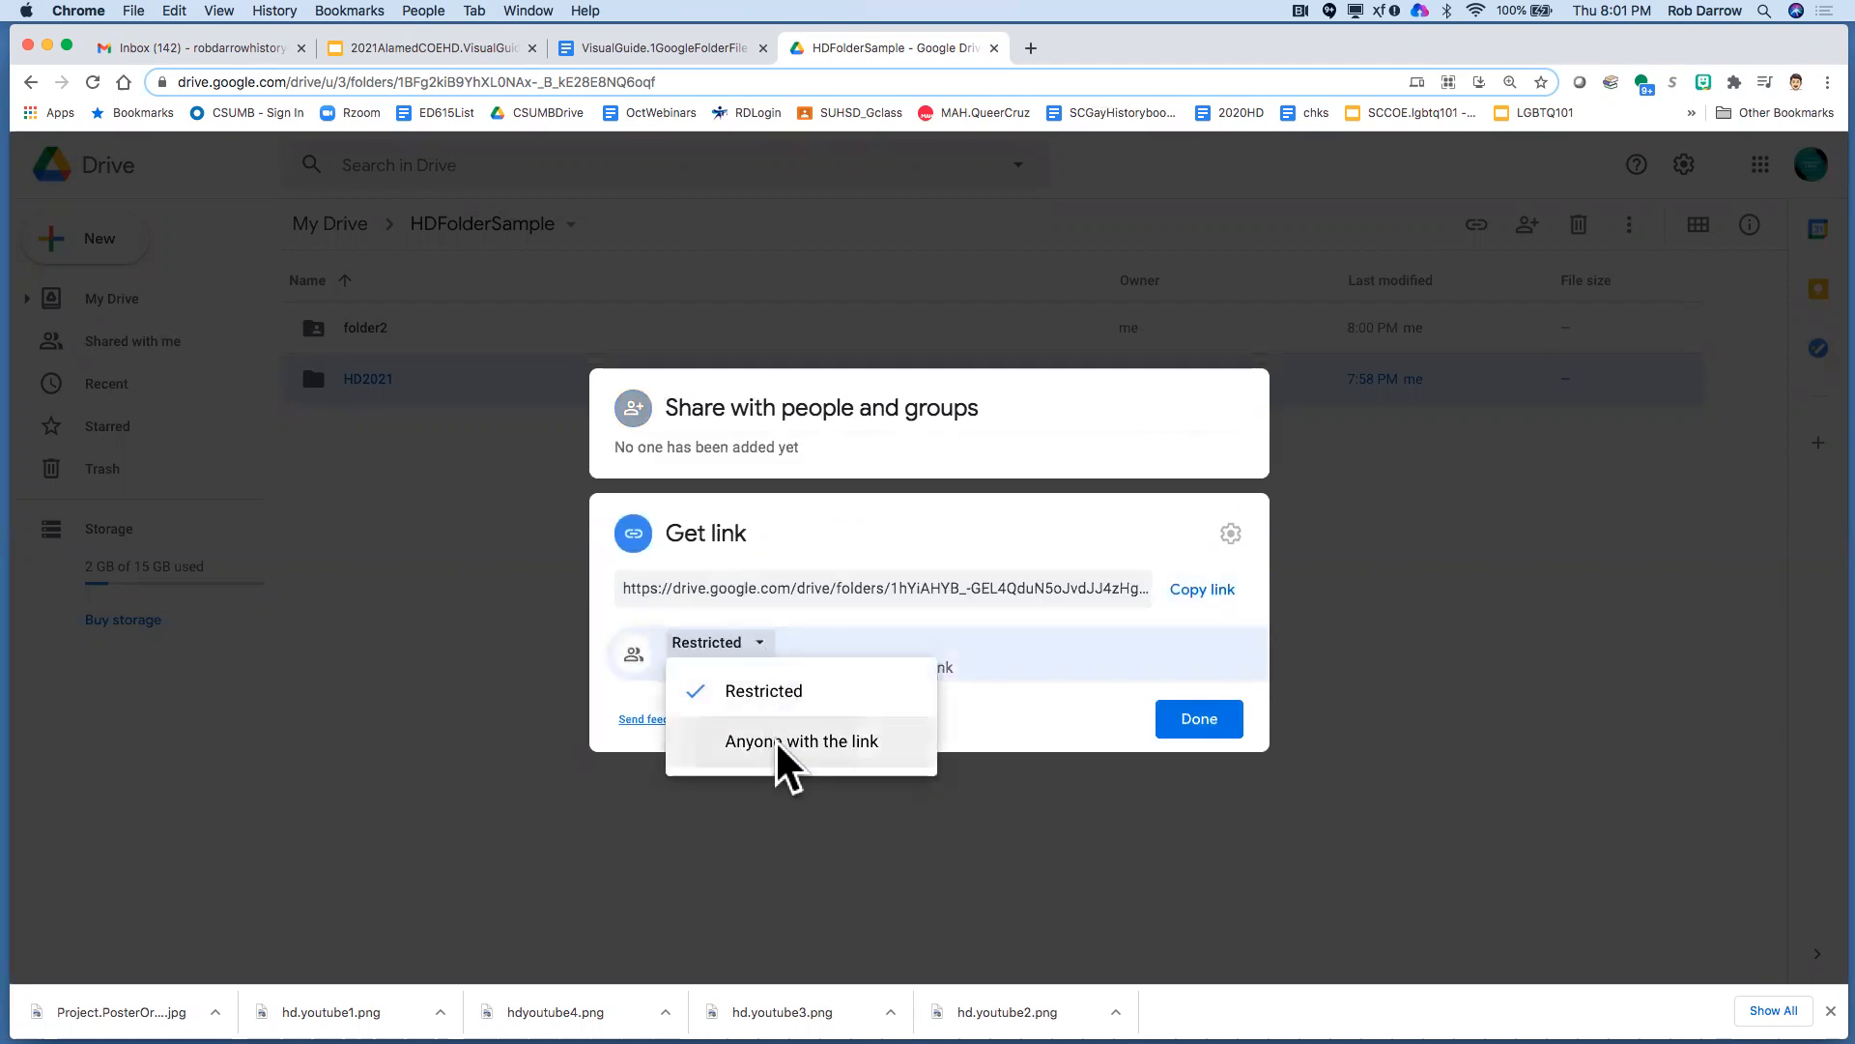
pyautogui.click(800, 740)
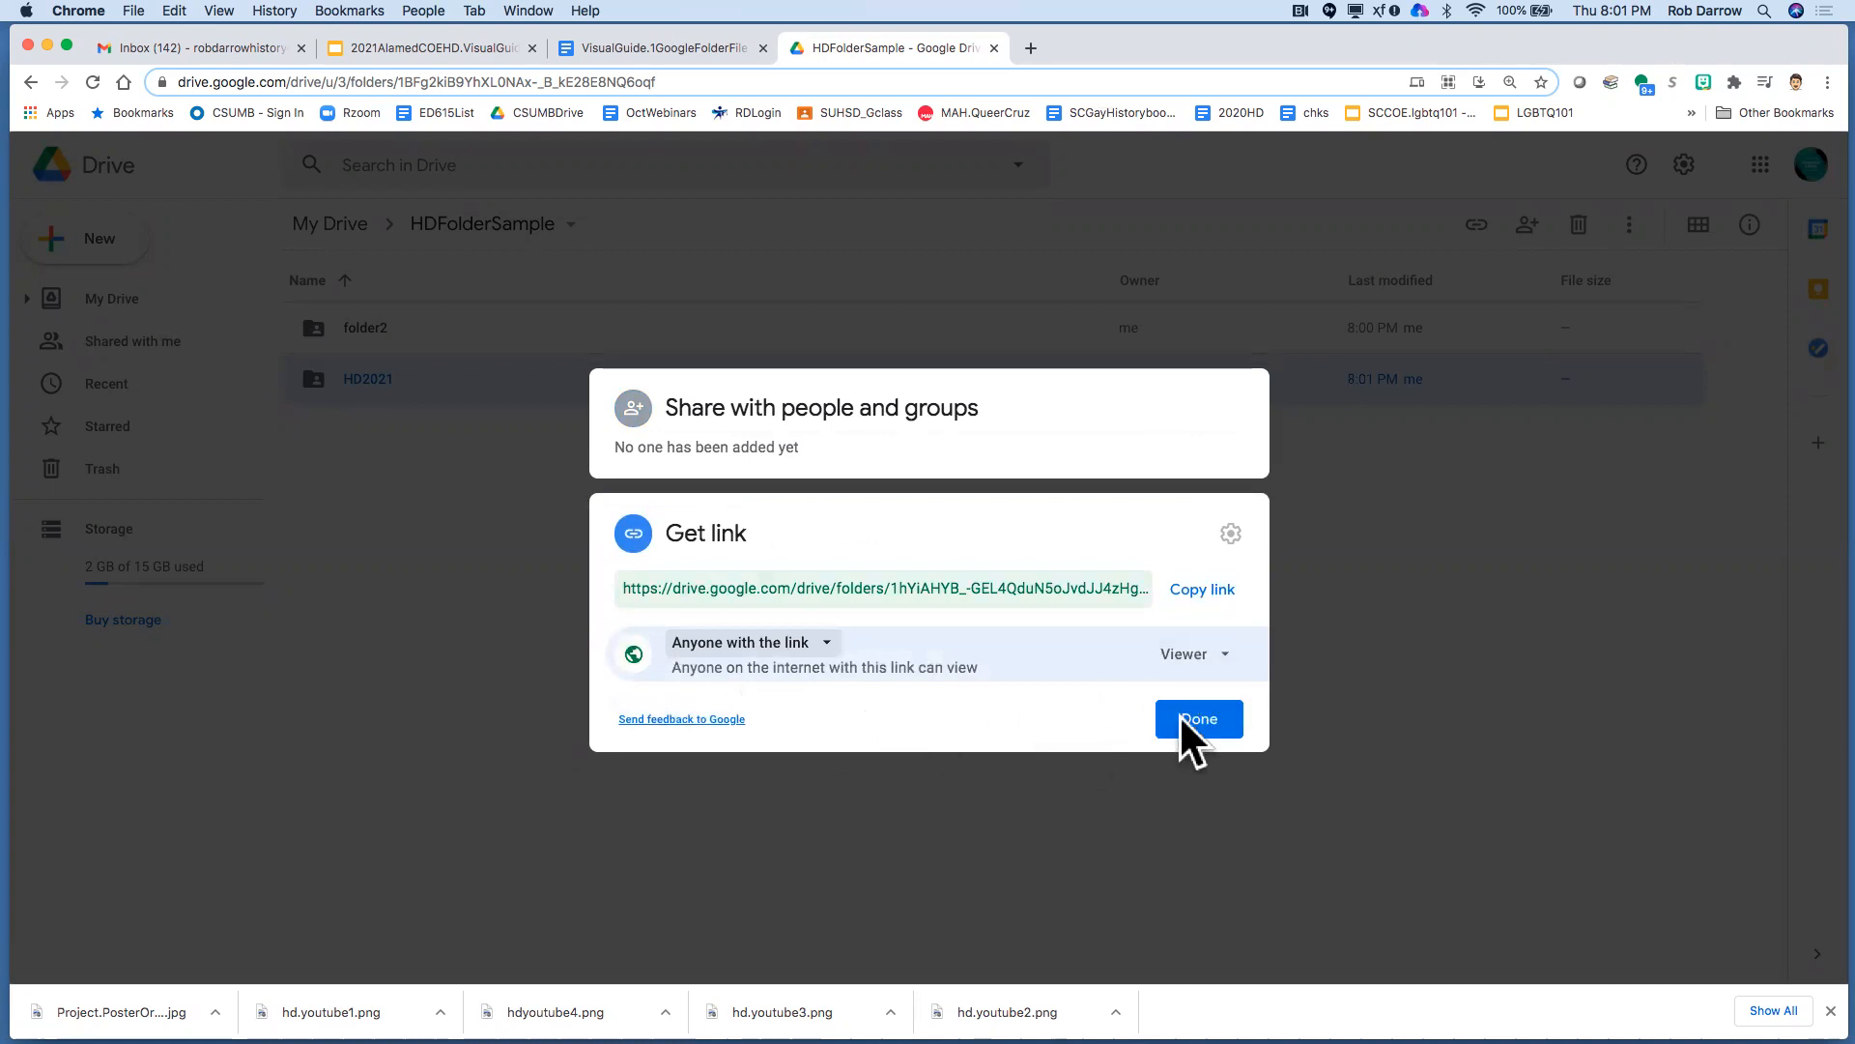
pyautogui.click(1199, 719)
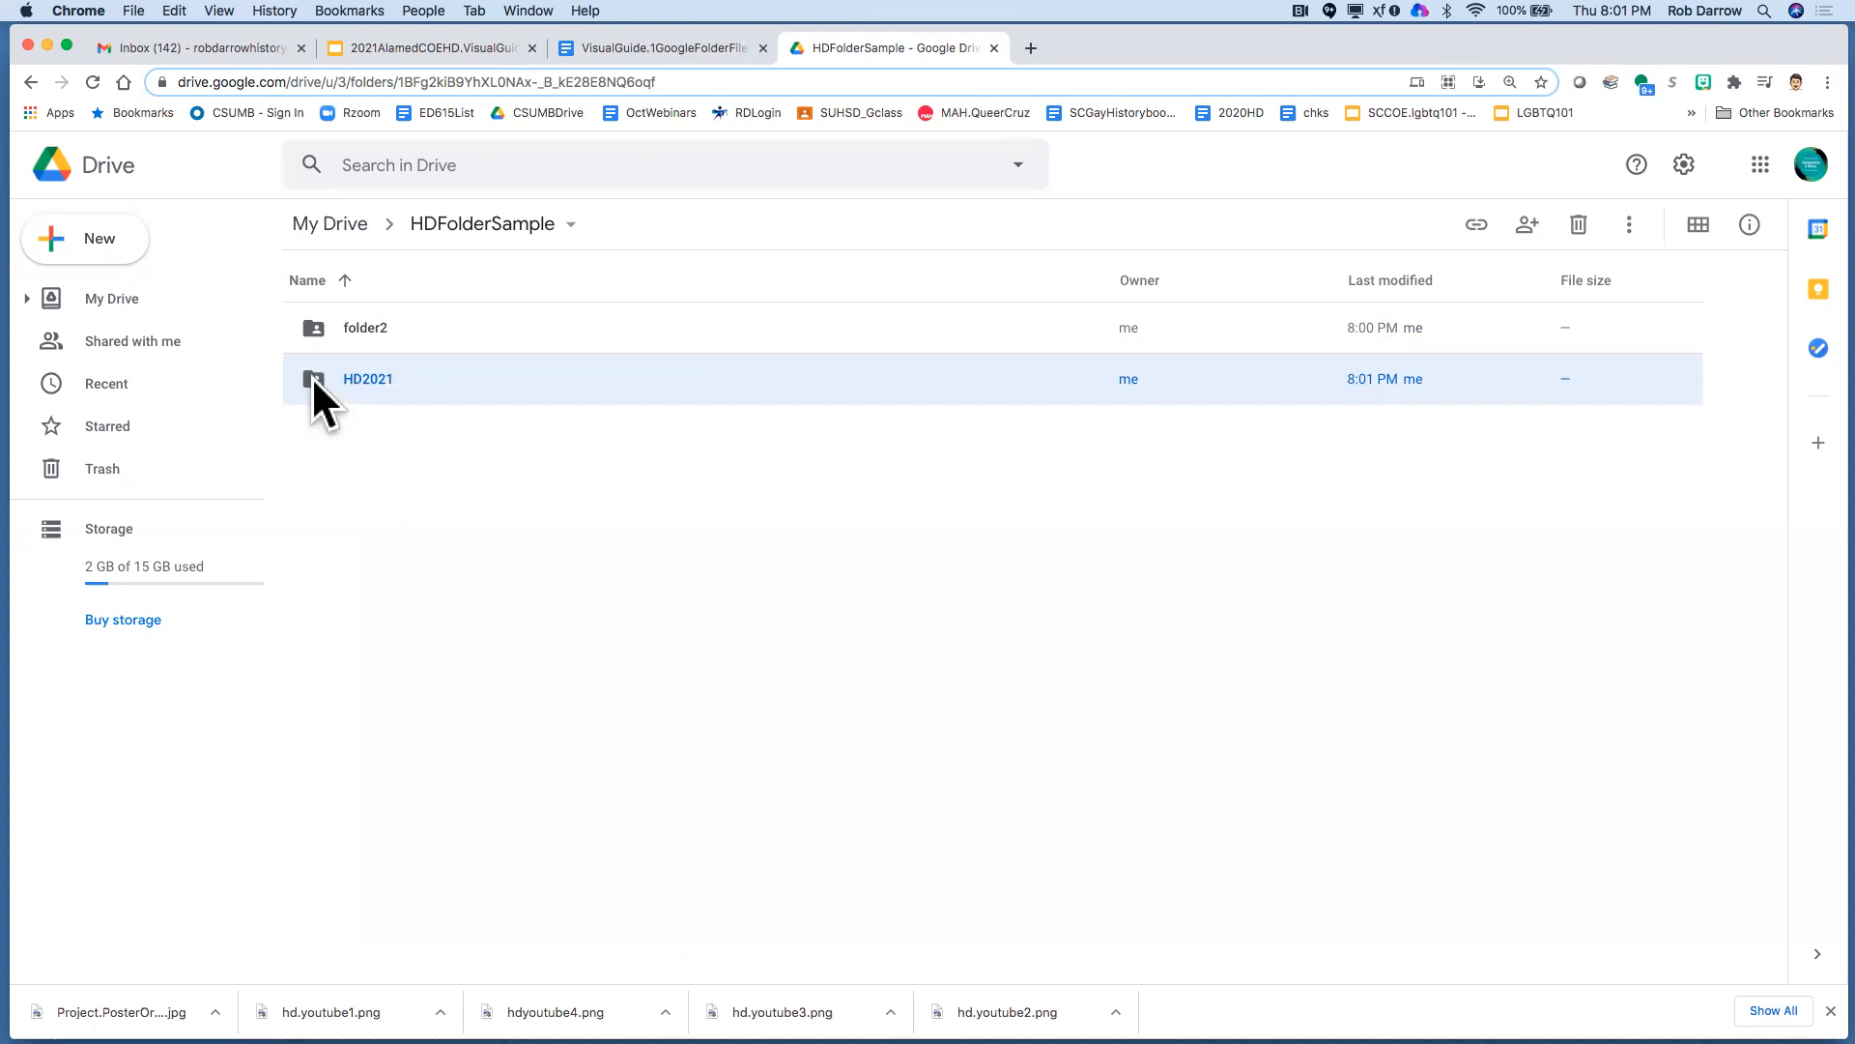
# Enter the HD2021 folder and recheck its share settings, confirming anyone-with-link viewer access
pyautogui.doubleClick(367, 379)
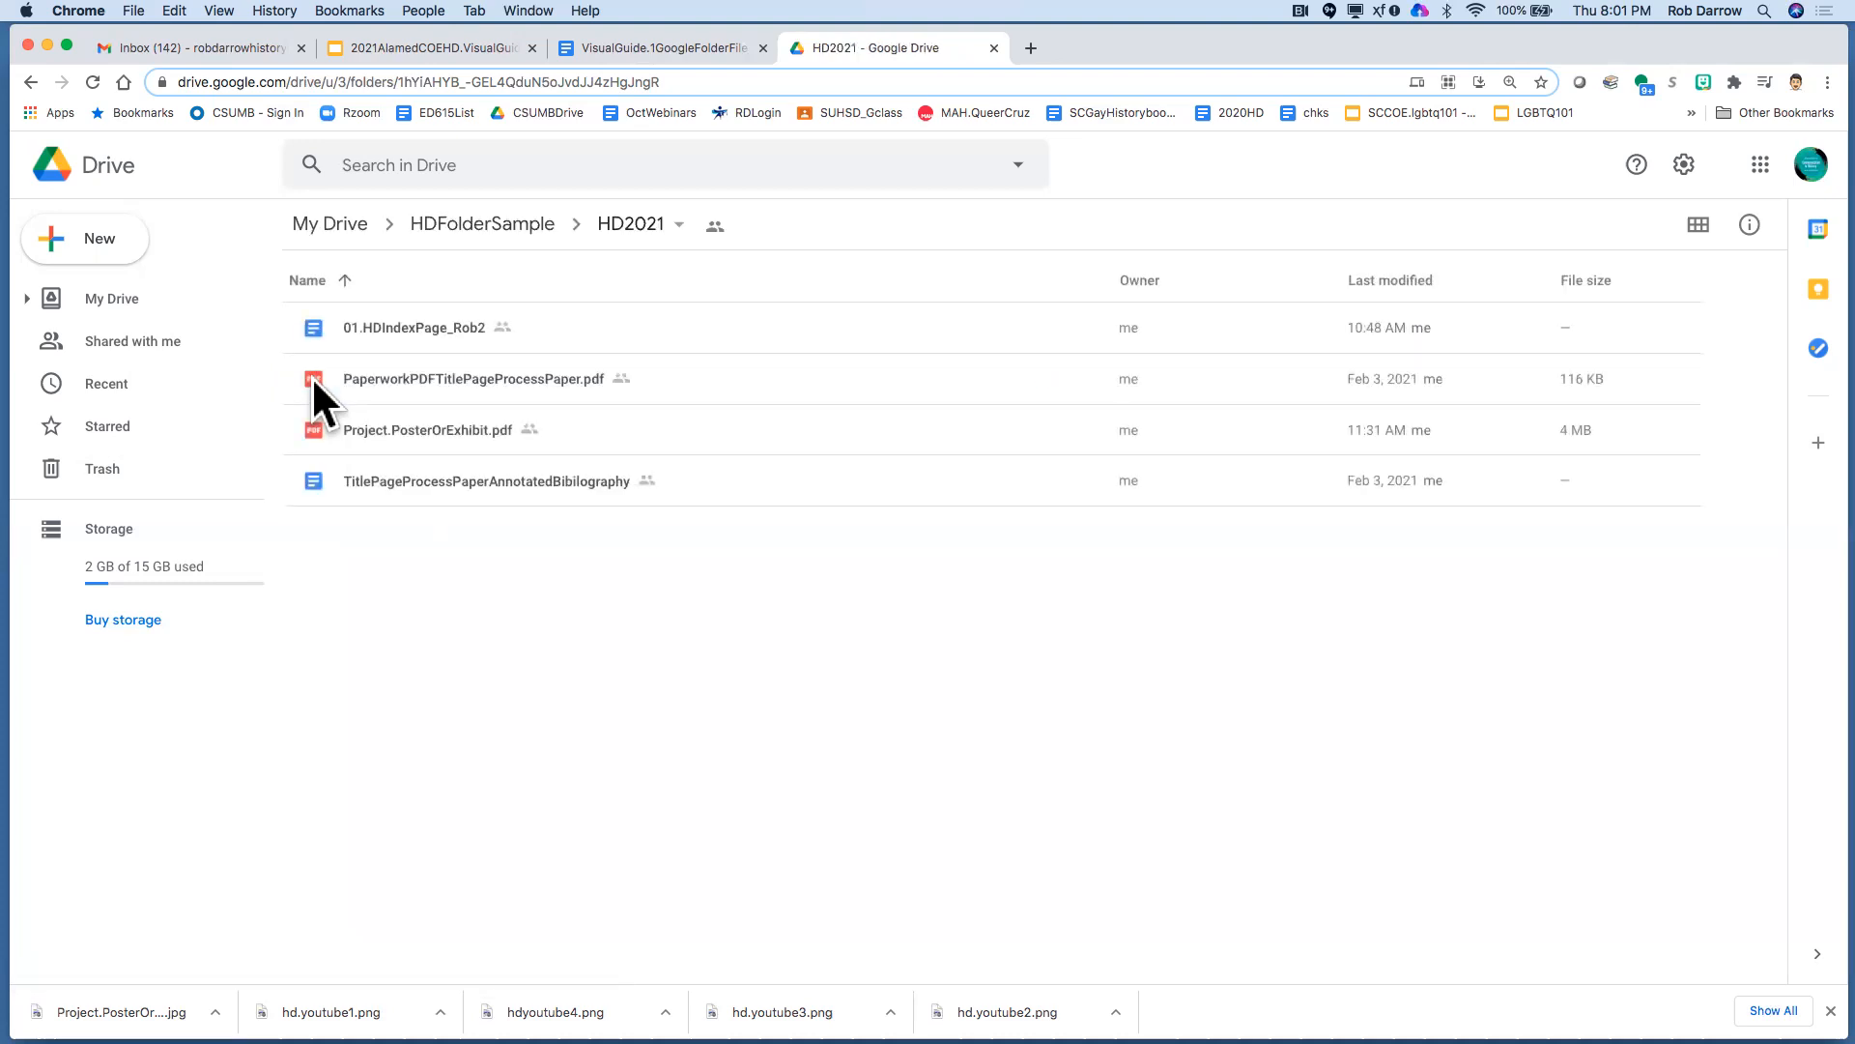
pyautogui.moveTo(317, 429)
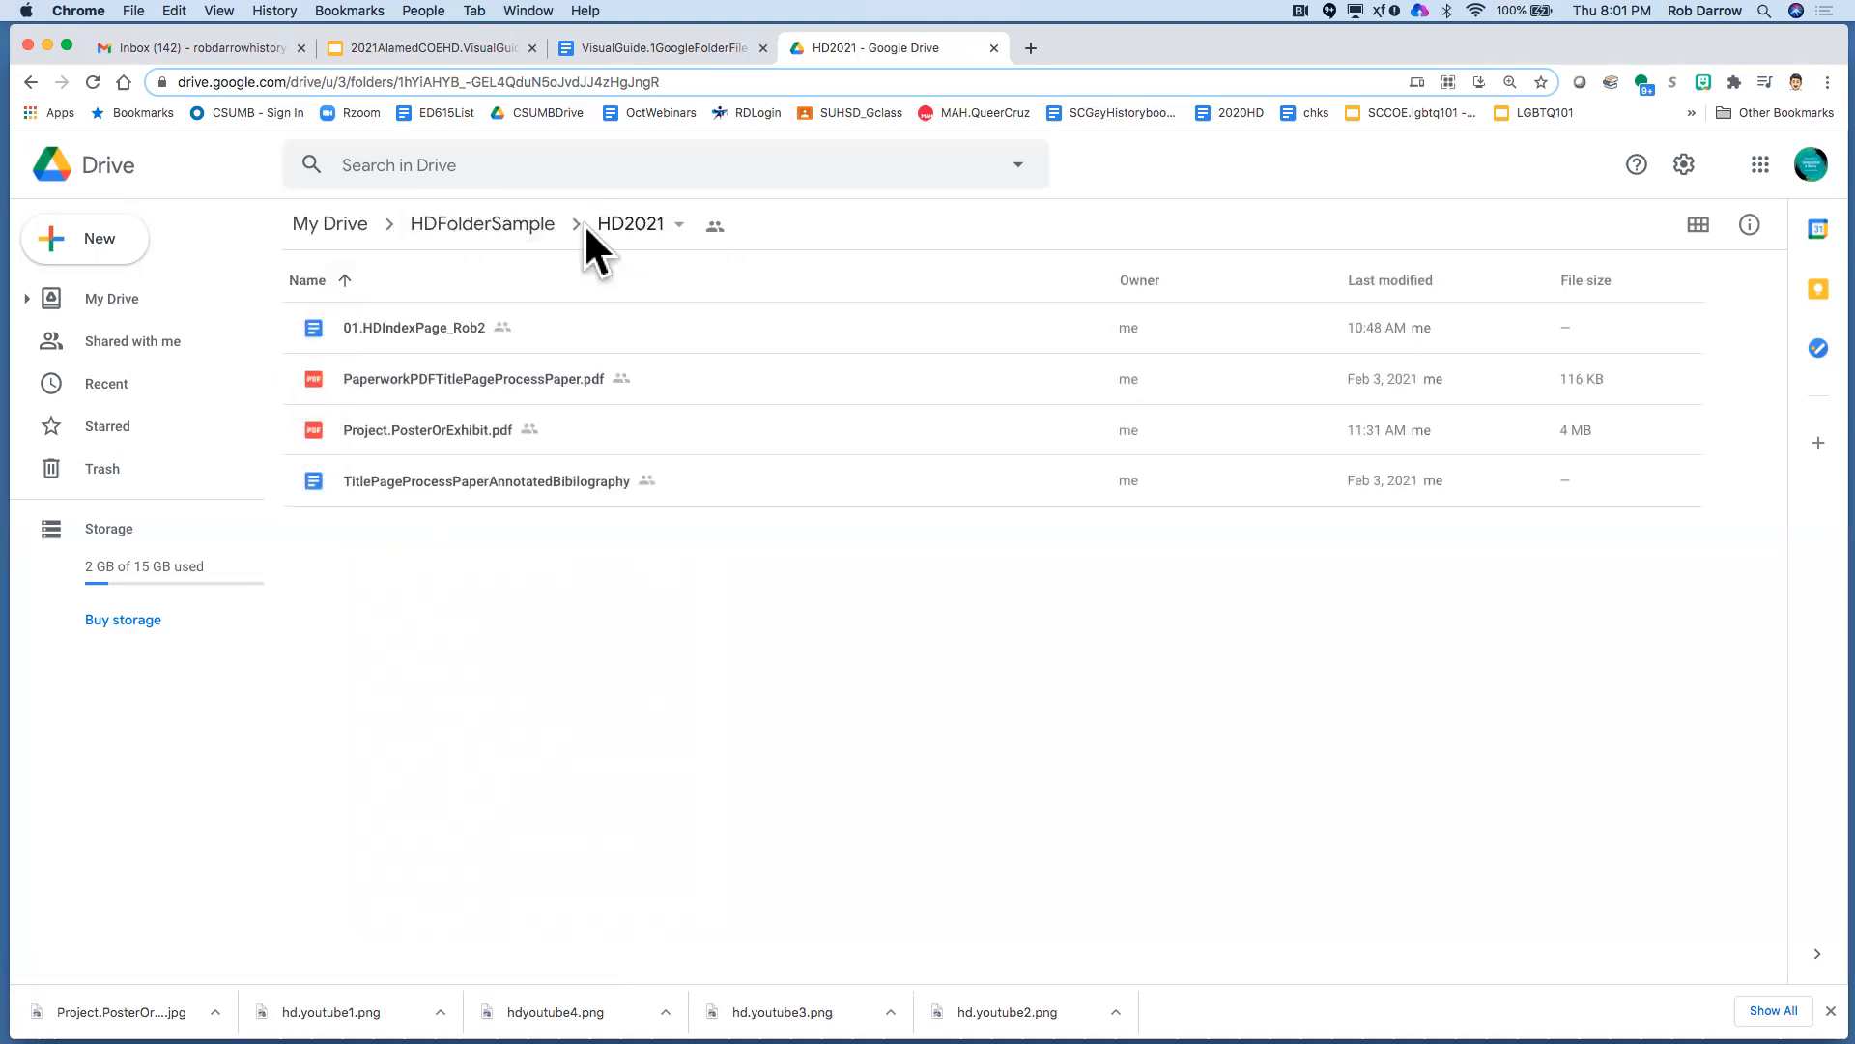
pyautogui.moveTo(658, 235)
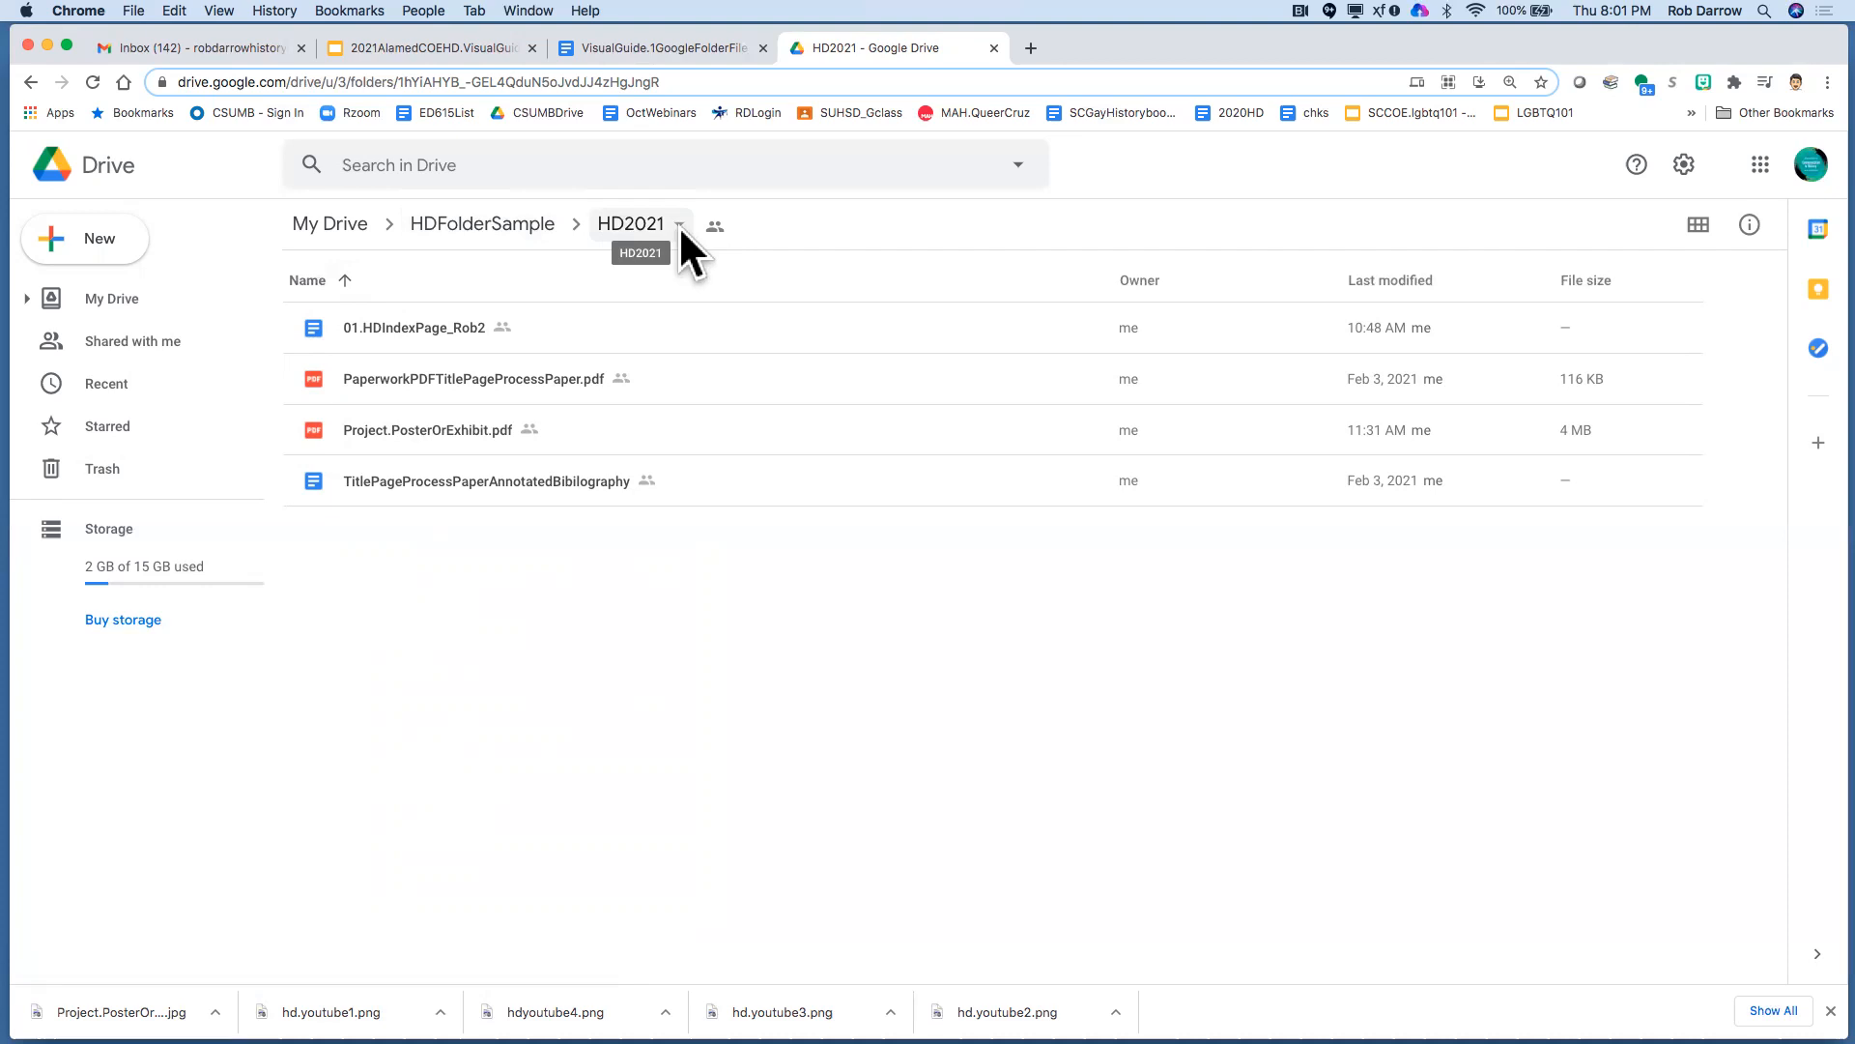
pyautogui.click(678, 224)
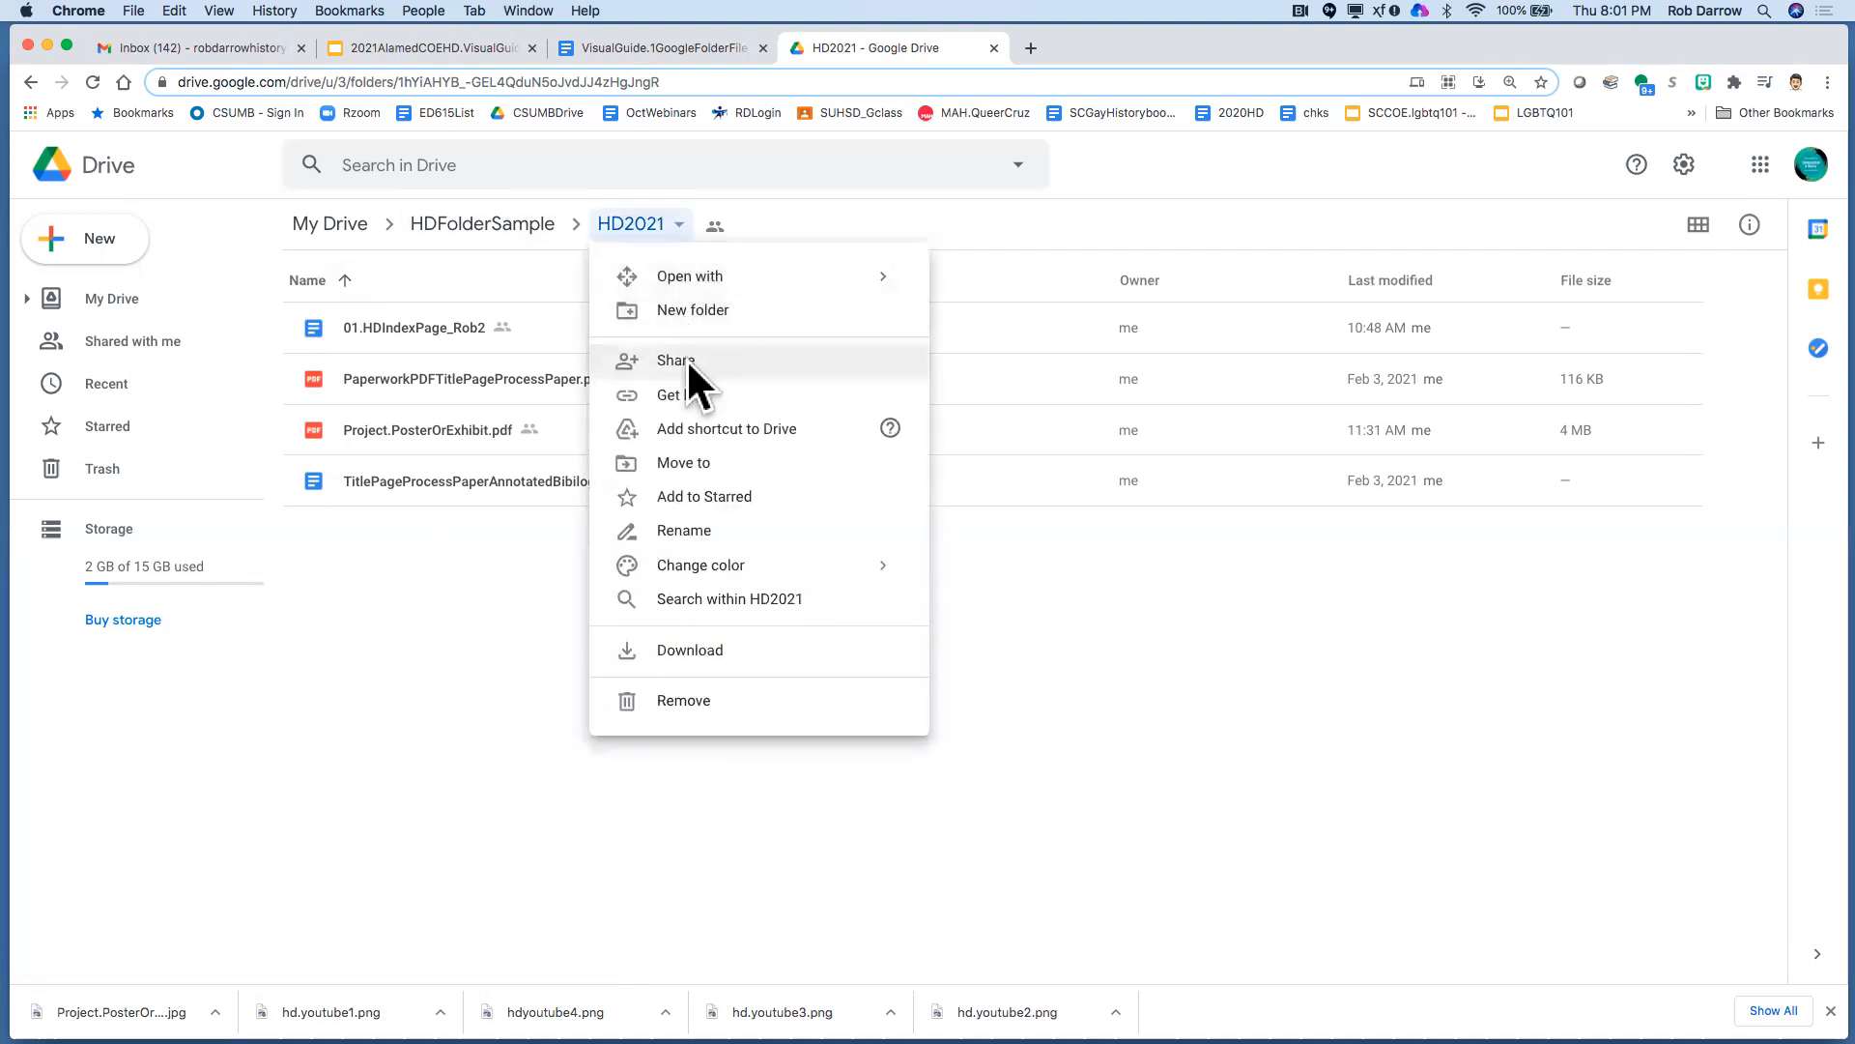
pyautogui.click(677, 360)
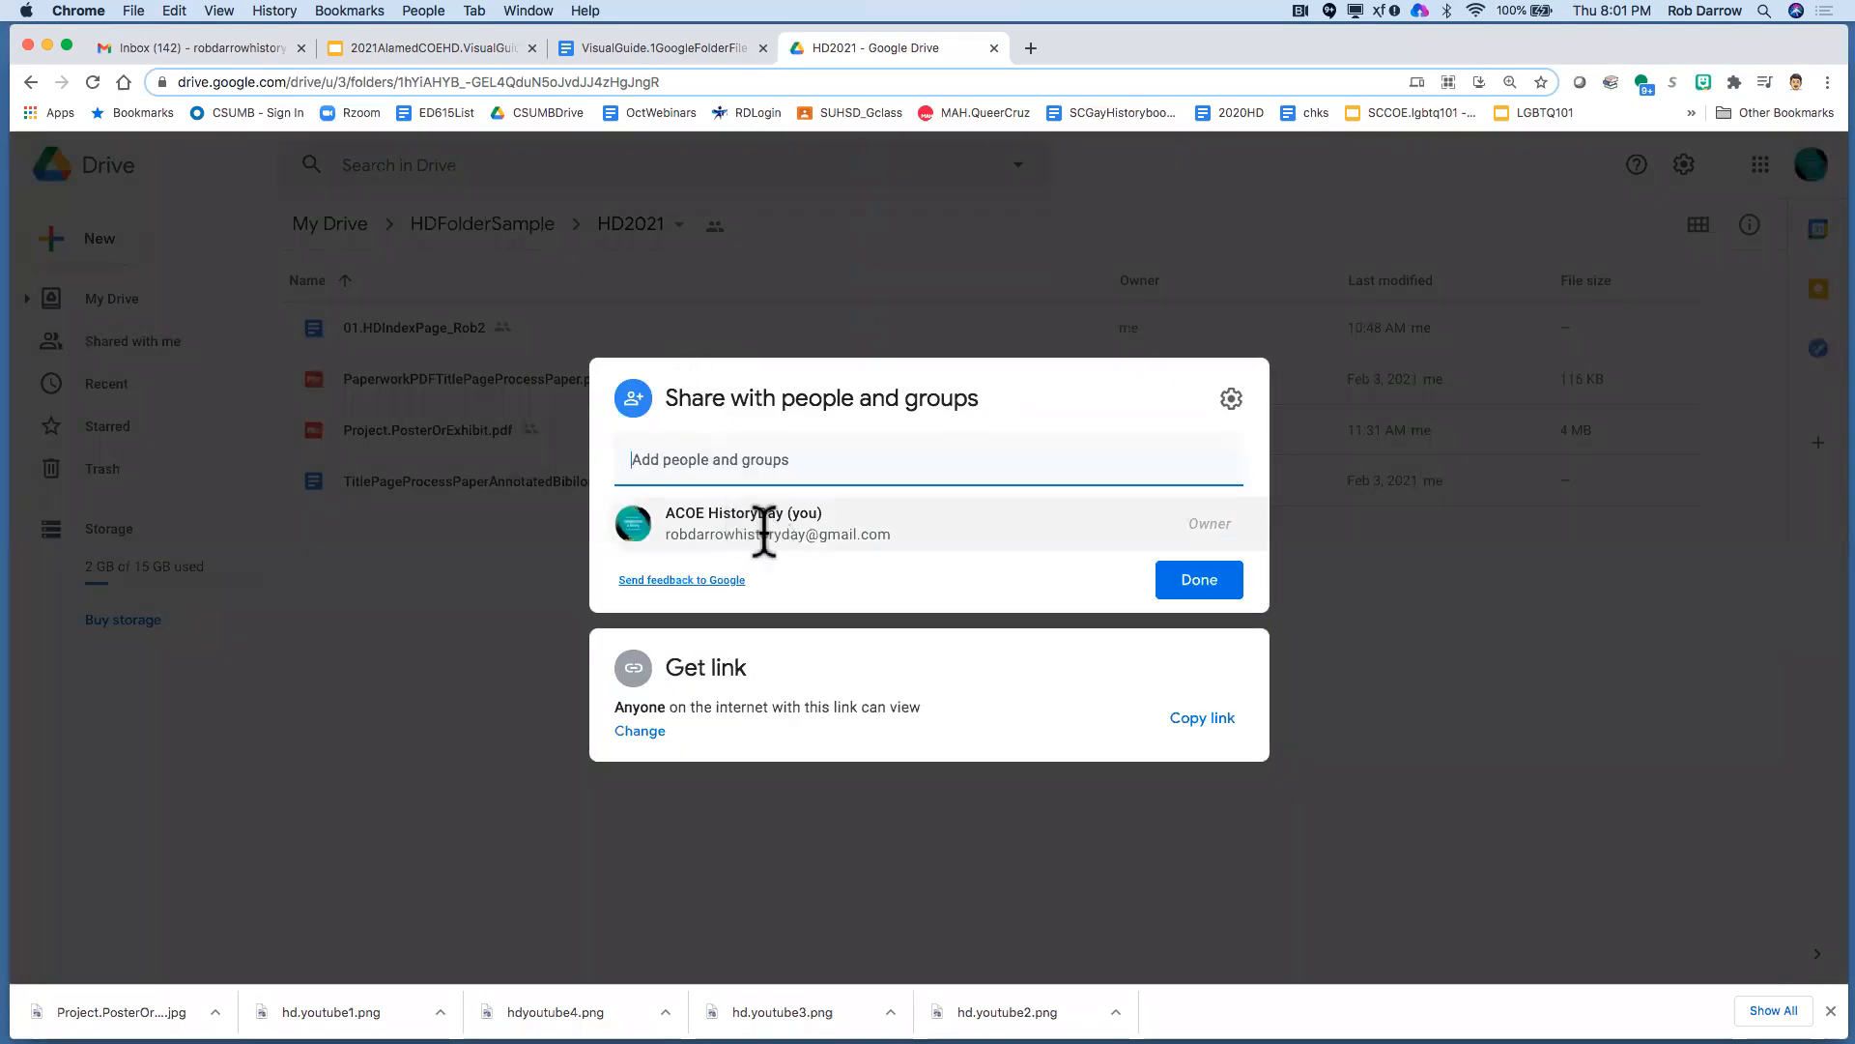
pyautogui.click(640, 731)
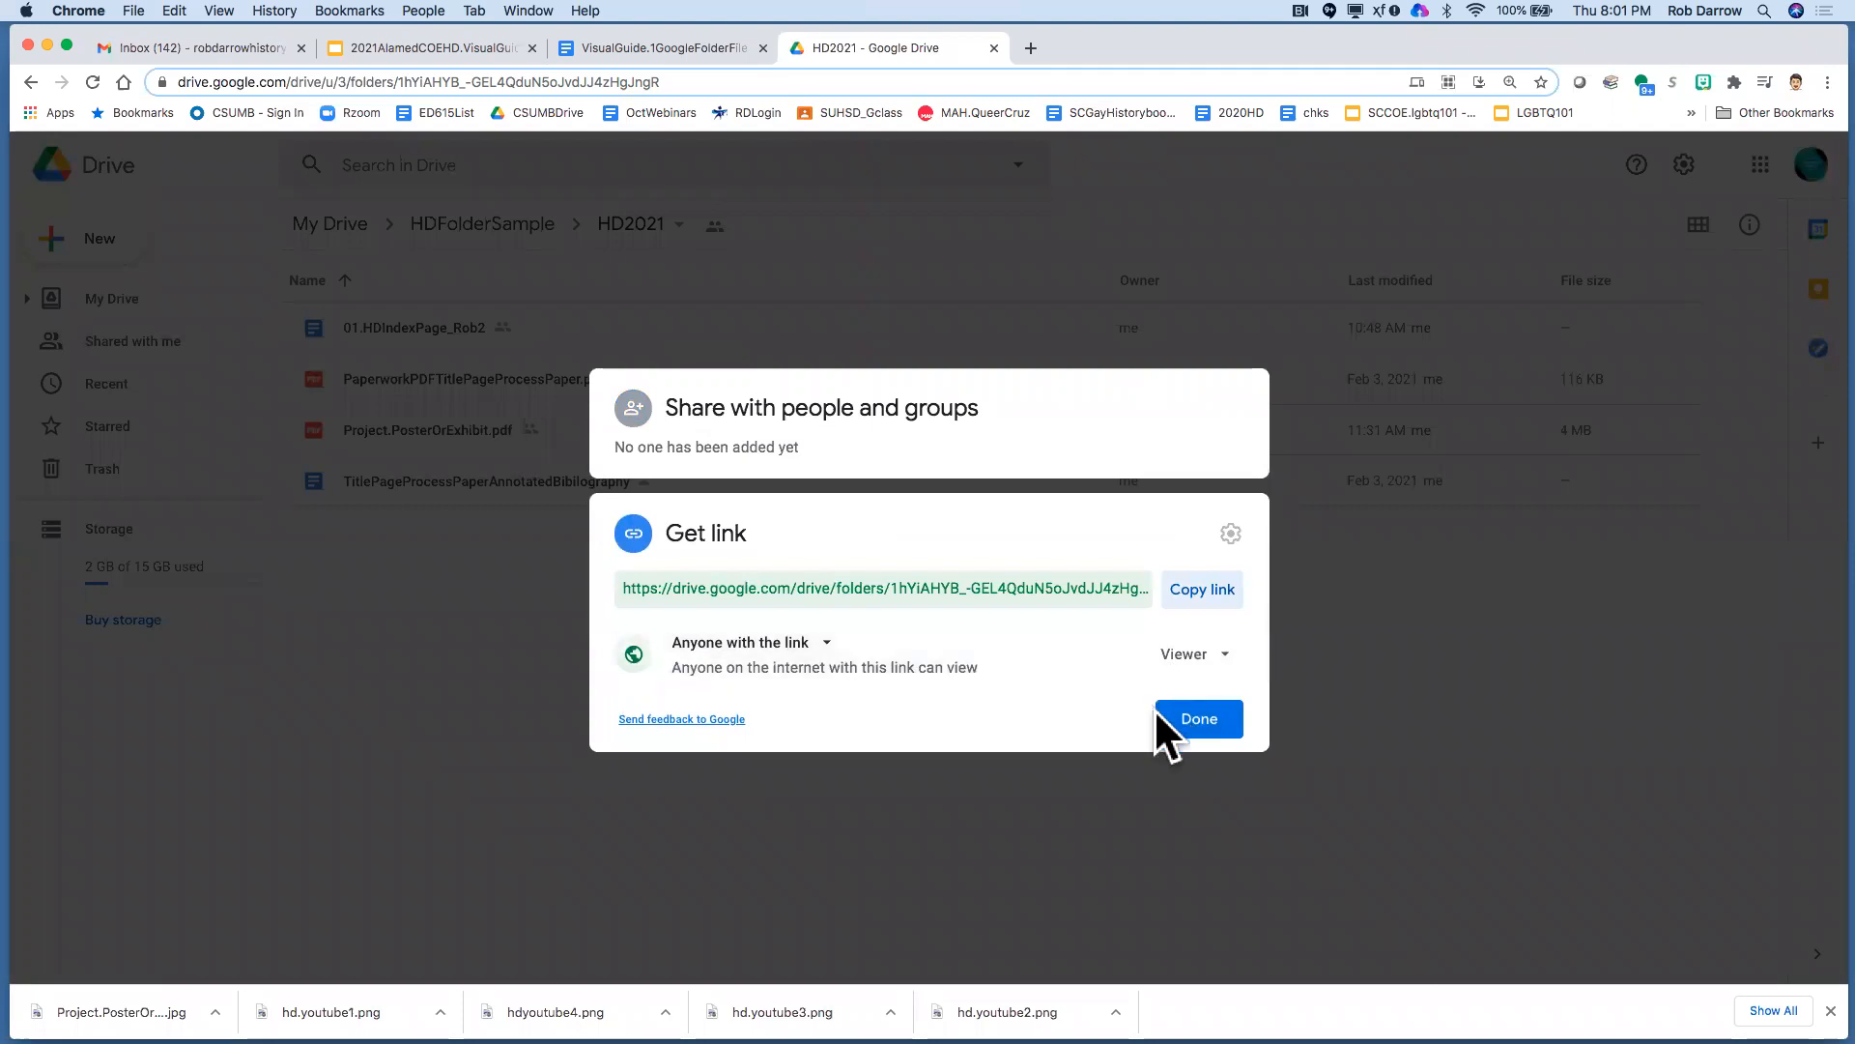
pyautogui.click(1198, 719)
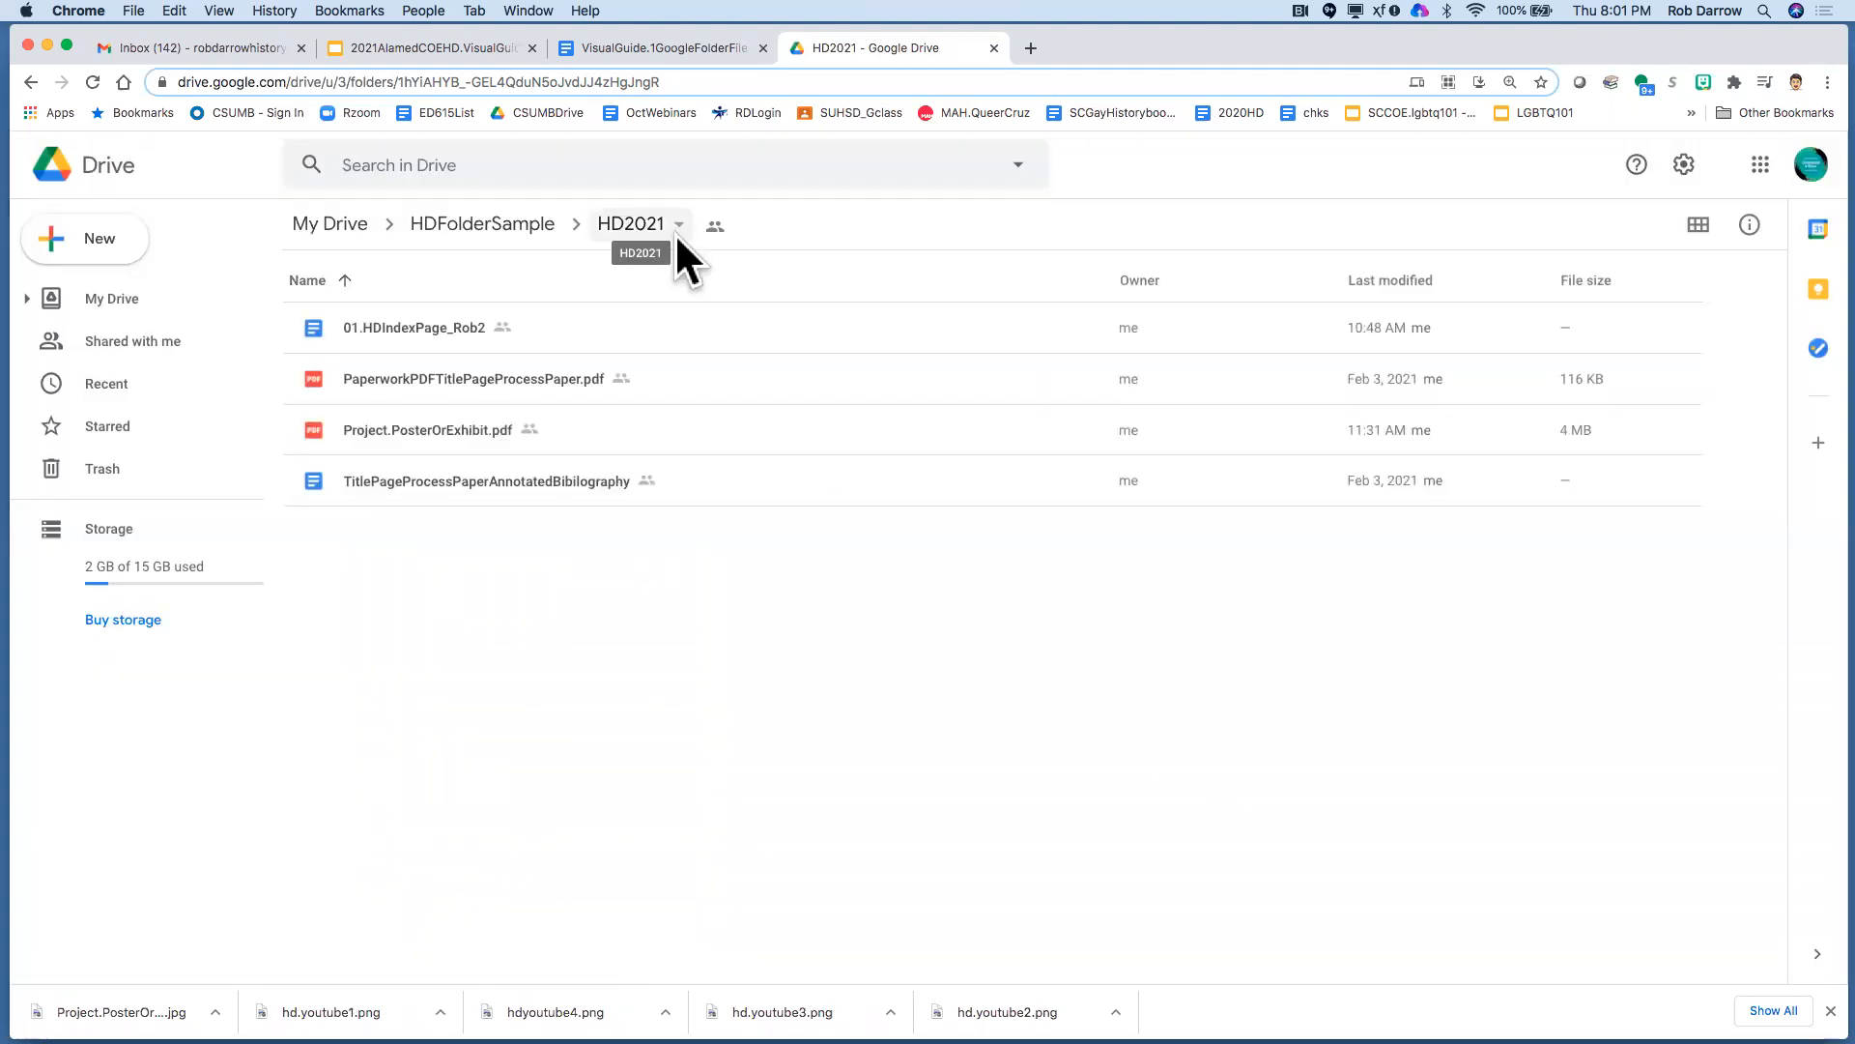
pyautogui.moveTo(99, 238)
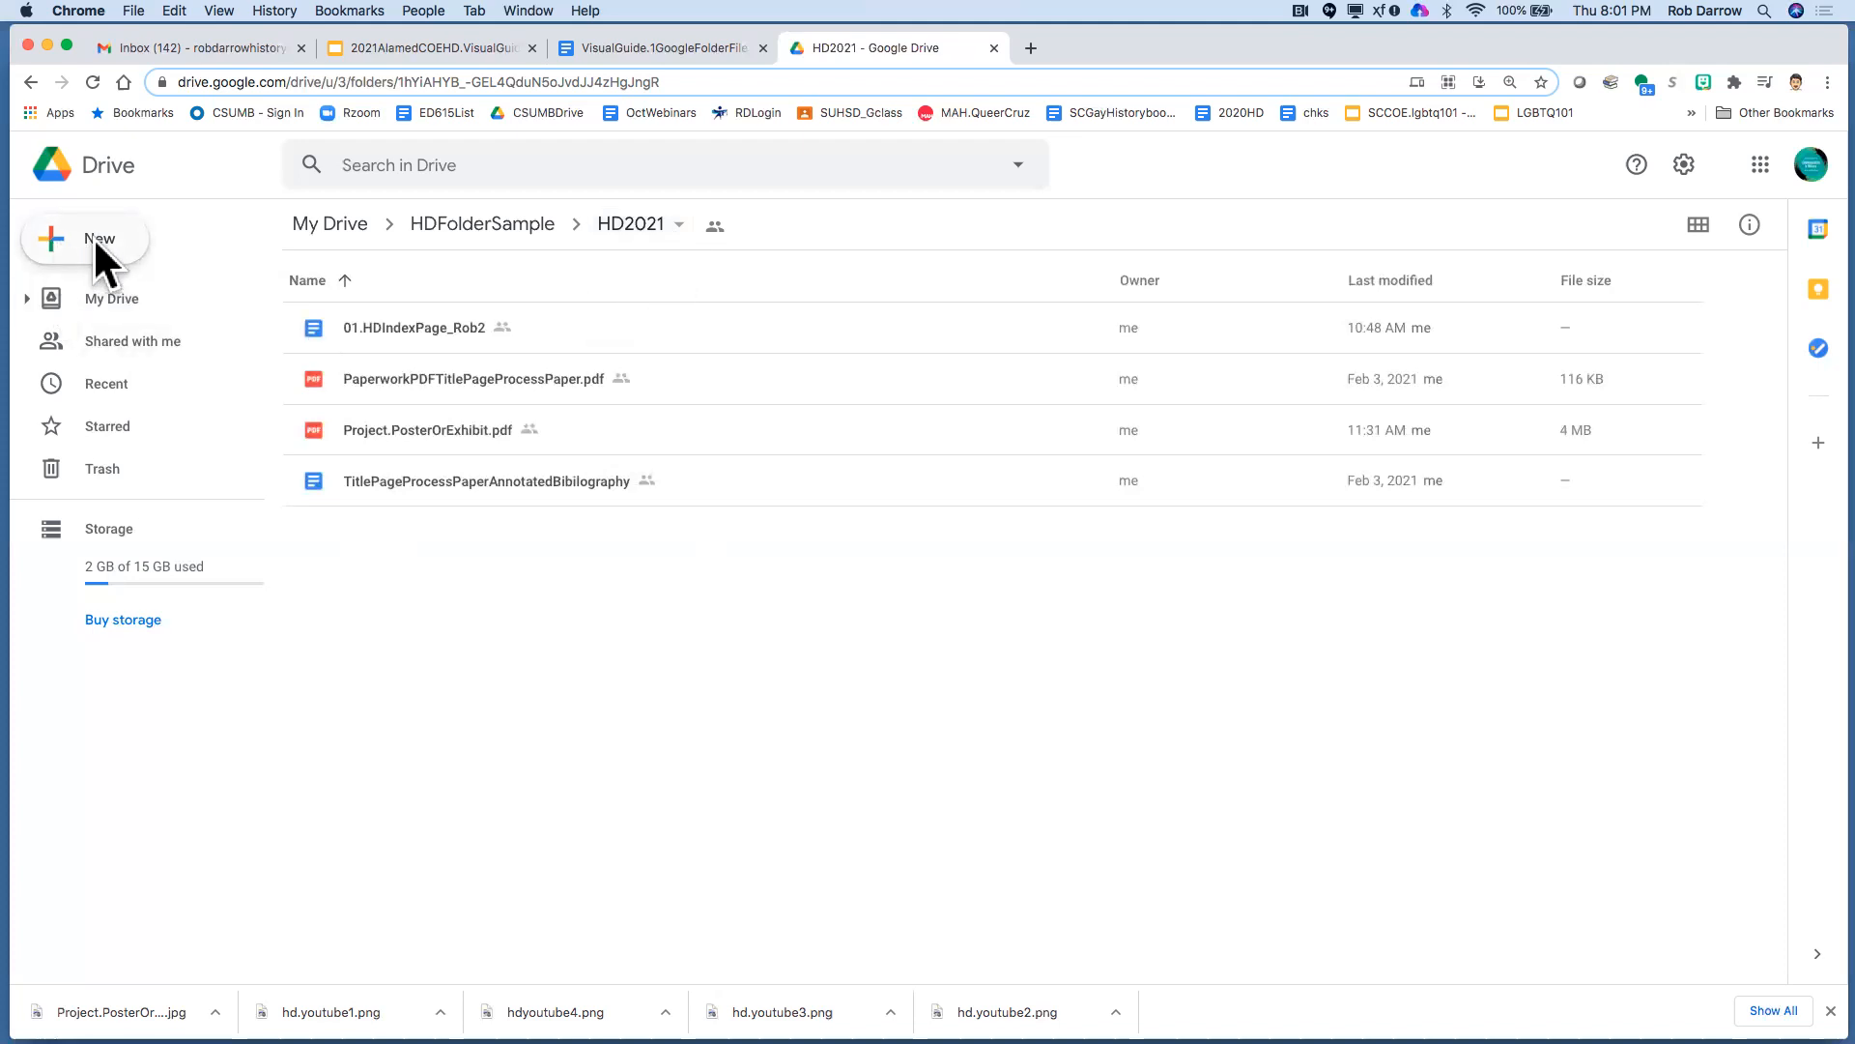
# Create a blank Google Doc in HD2021, confirming Create and Share in the shared-folder prompt
pyautogui.click(83, 237)
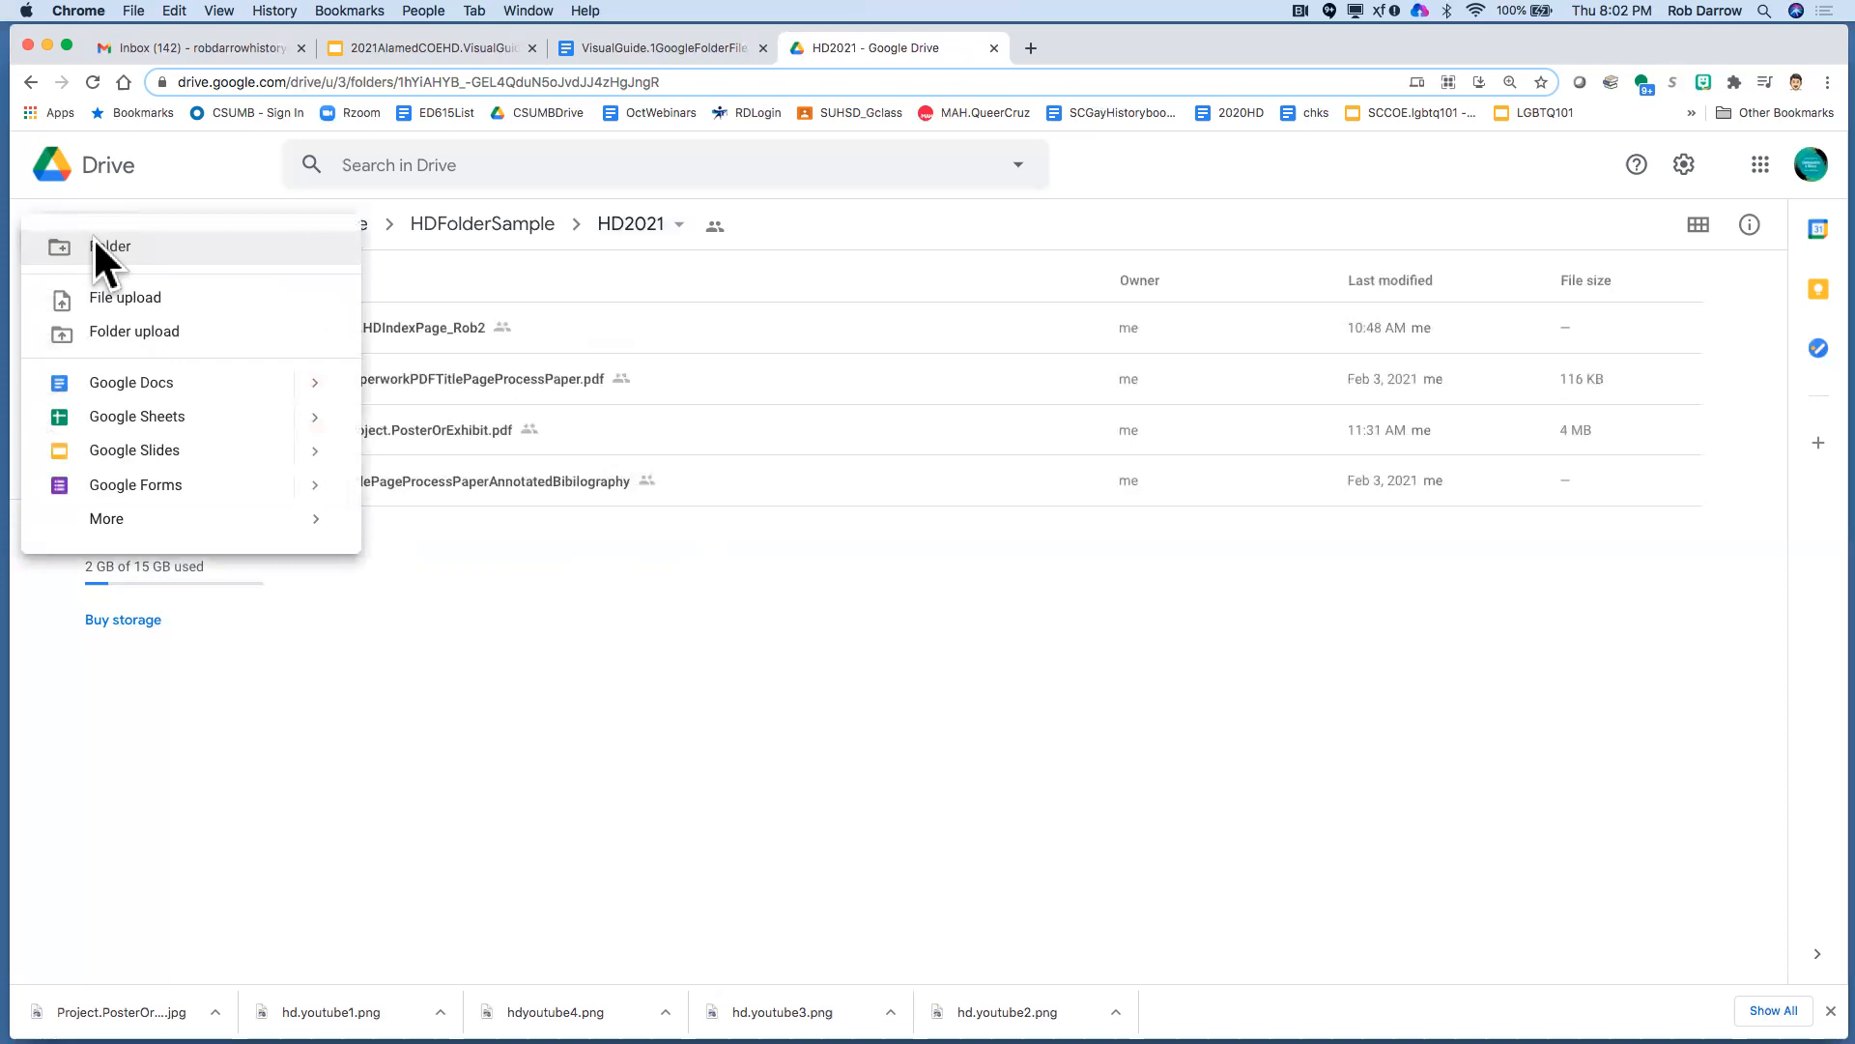
pyautogui.moveTo(130, 381)
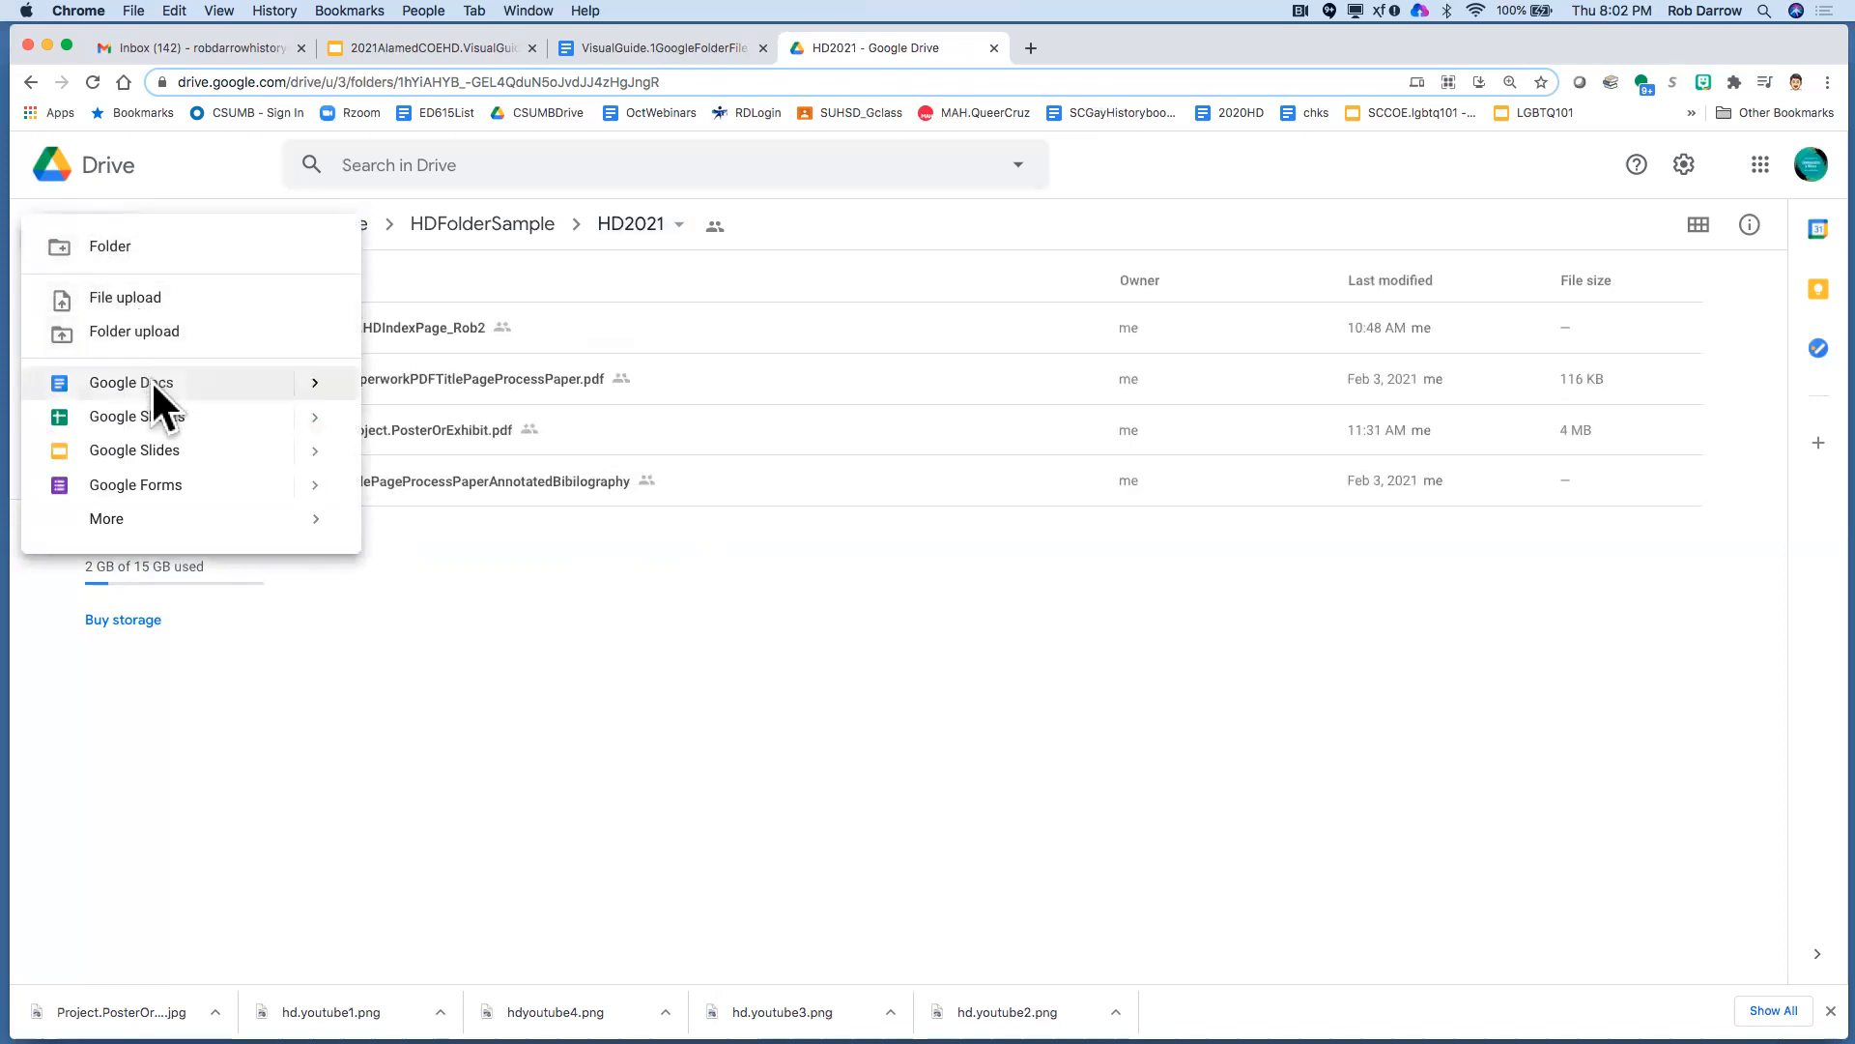
pyautogui.moveTo(129, 380)
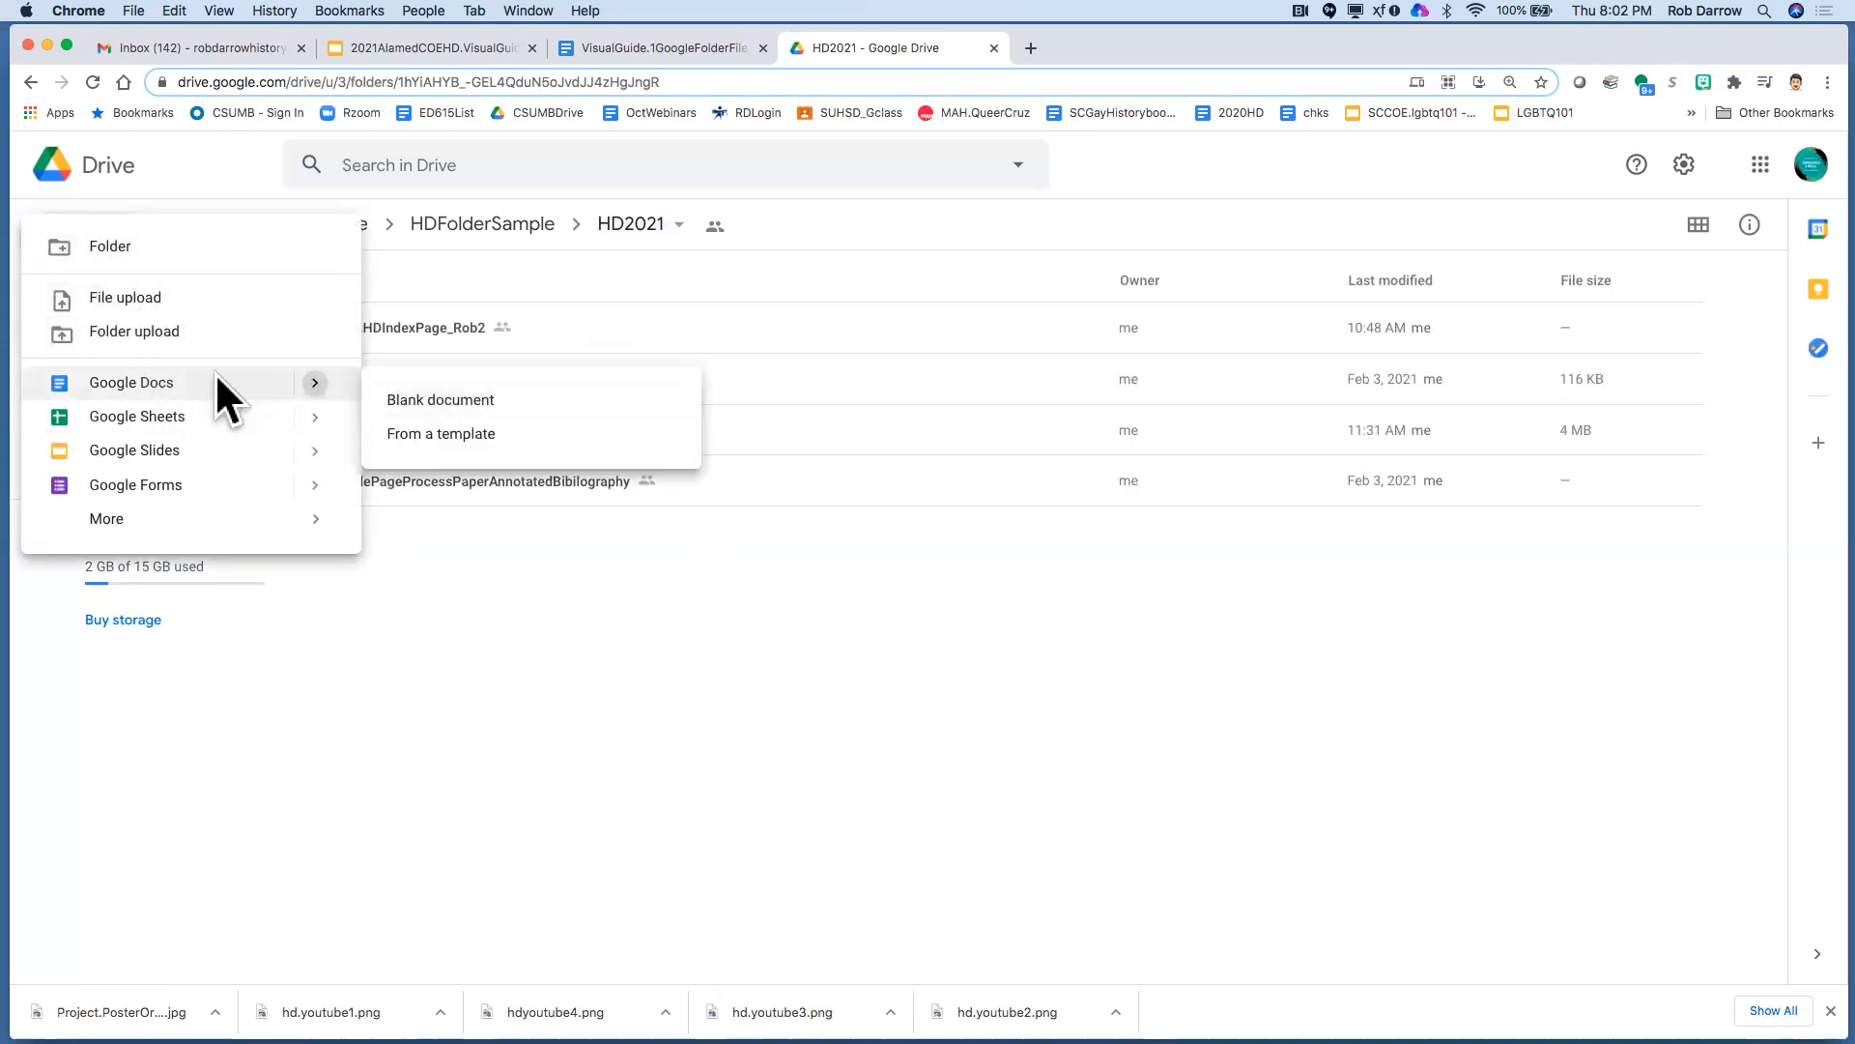
pyautogui.click(438, 398)
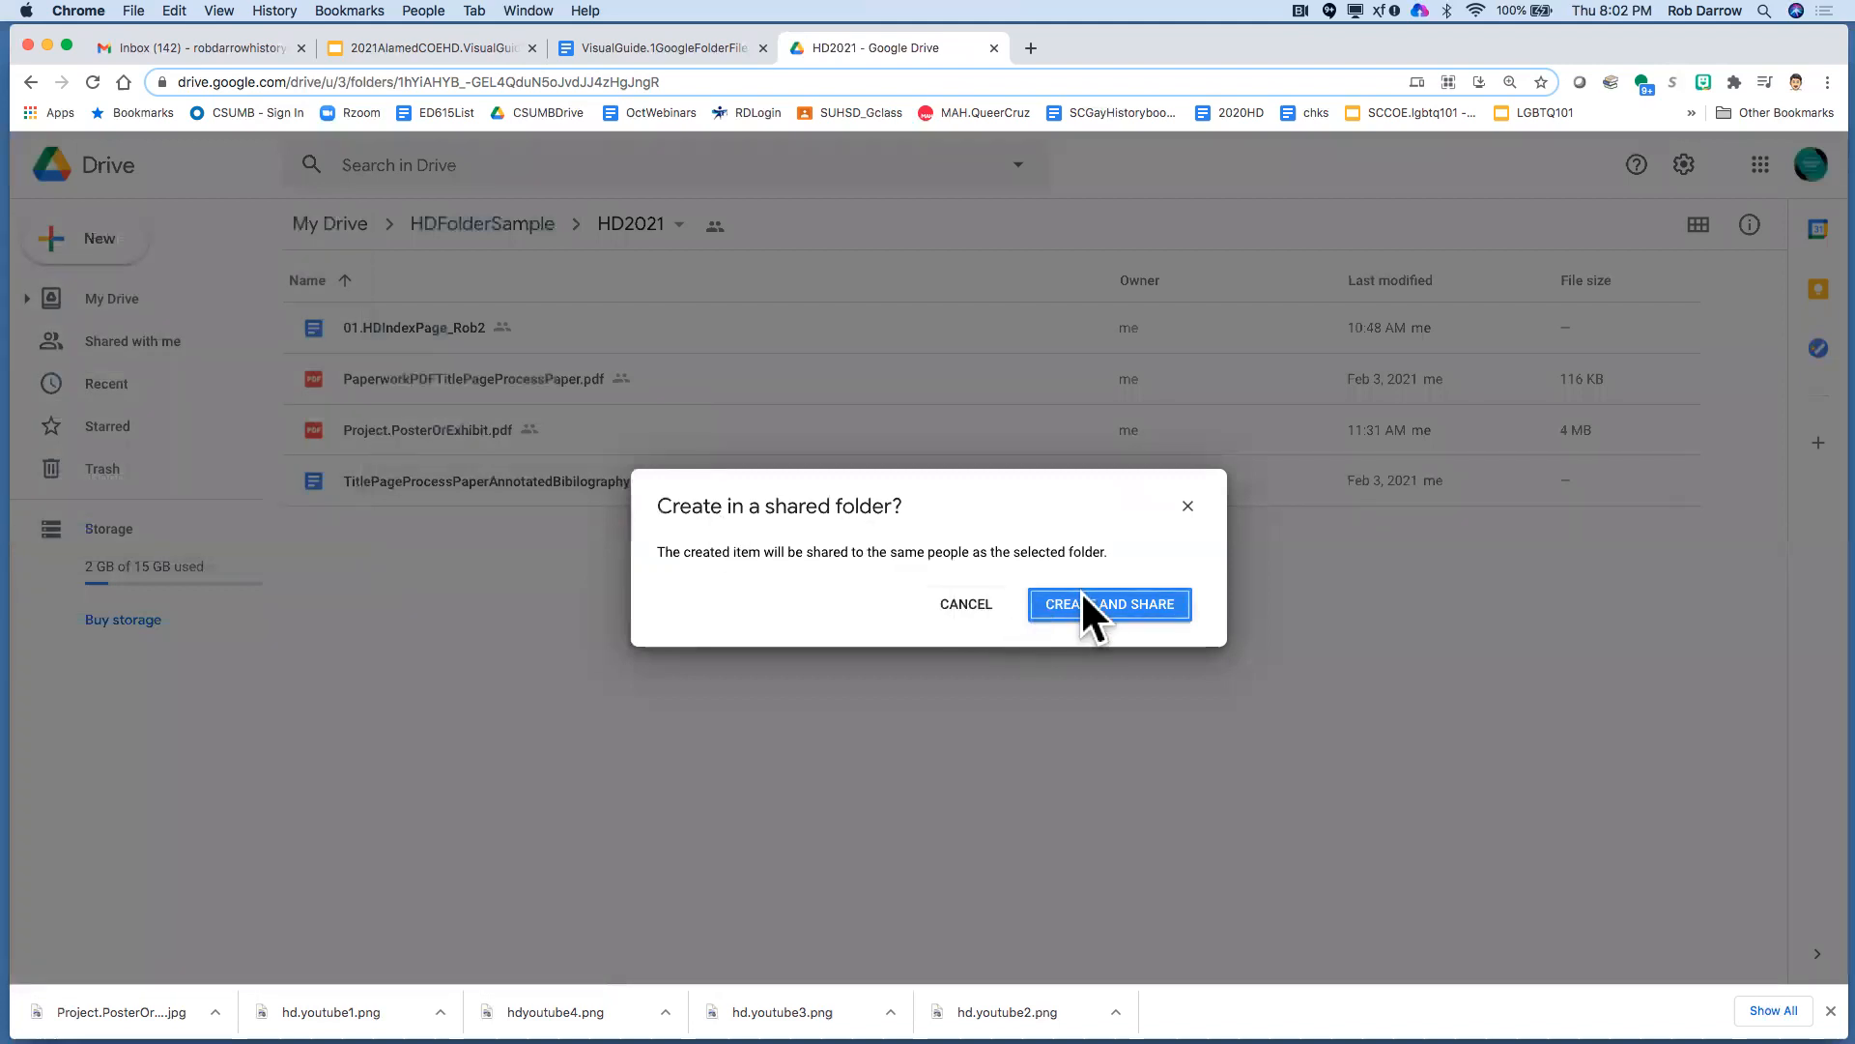
pyautogui.click(1109, 603)
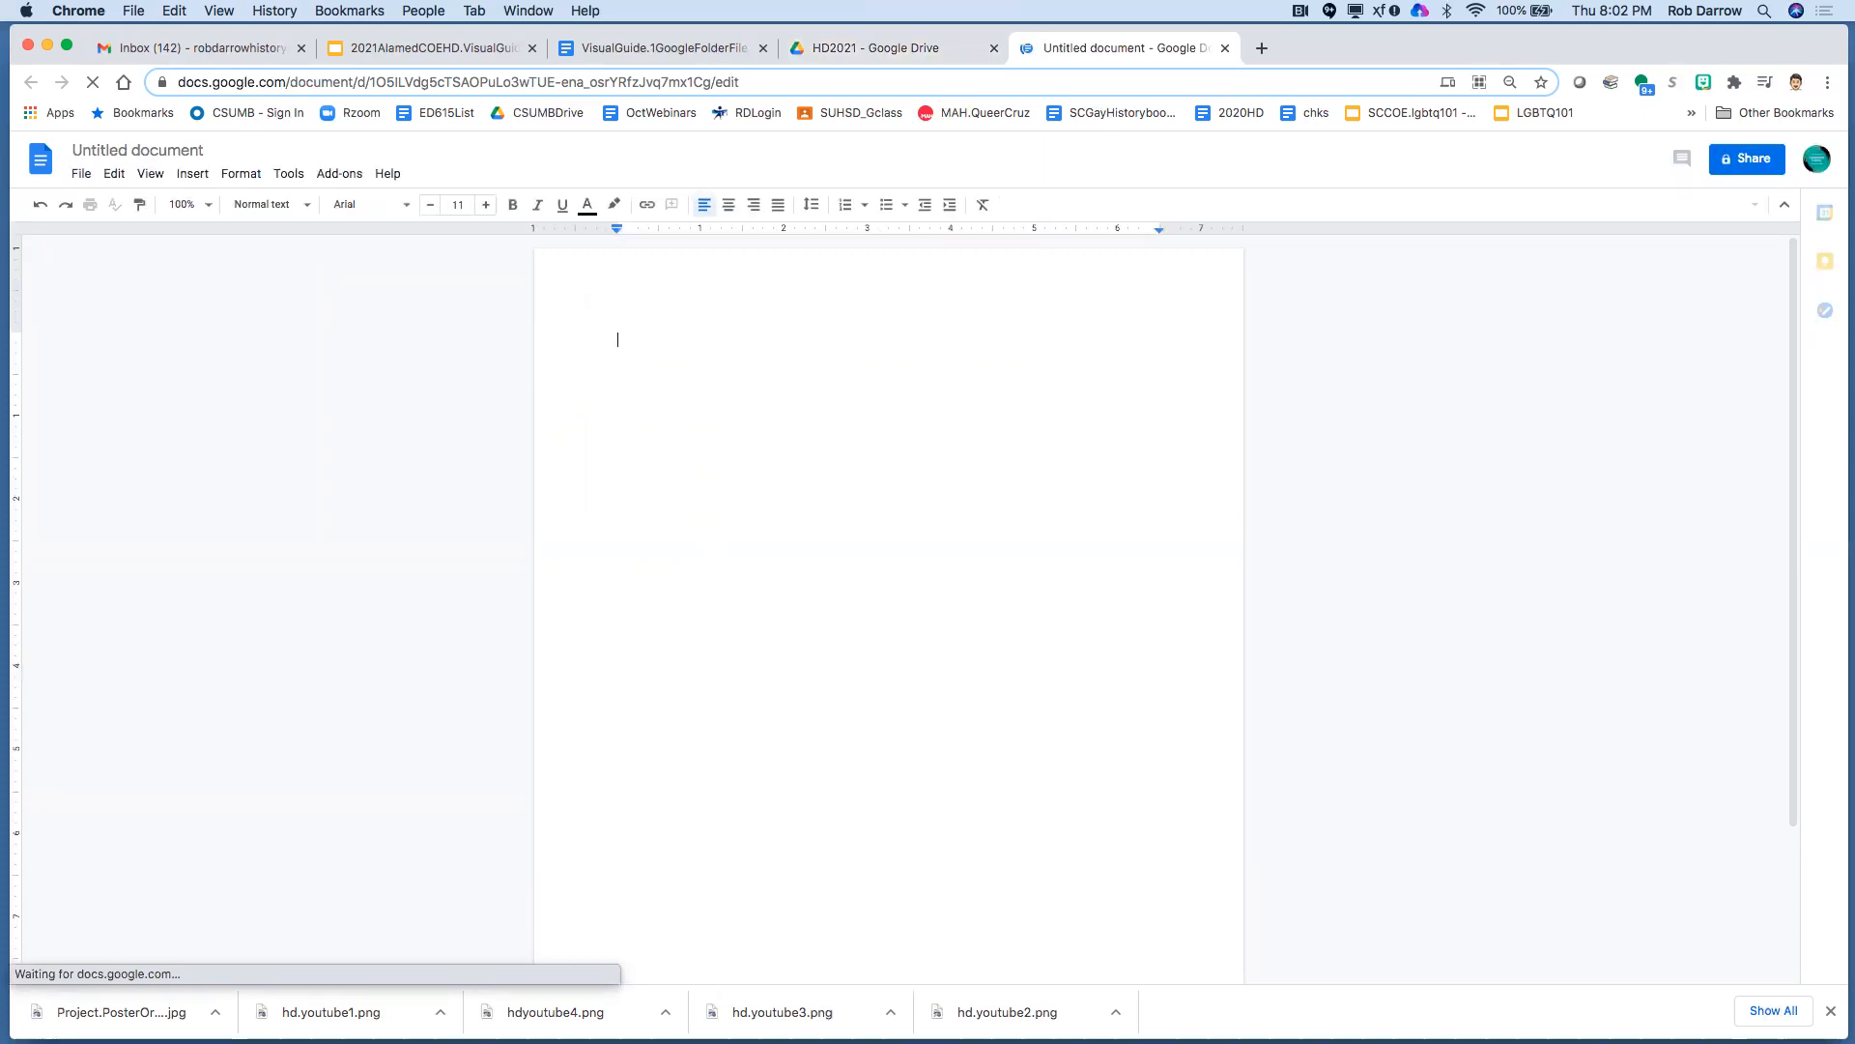
# Rename the untitled document to 01.HDIndexPage_Rob
pyautogui.write('01.HDIndexPage_Rob')
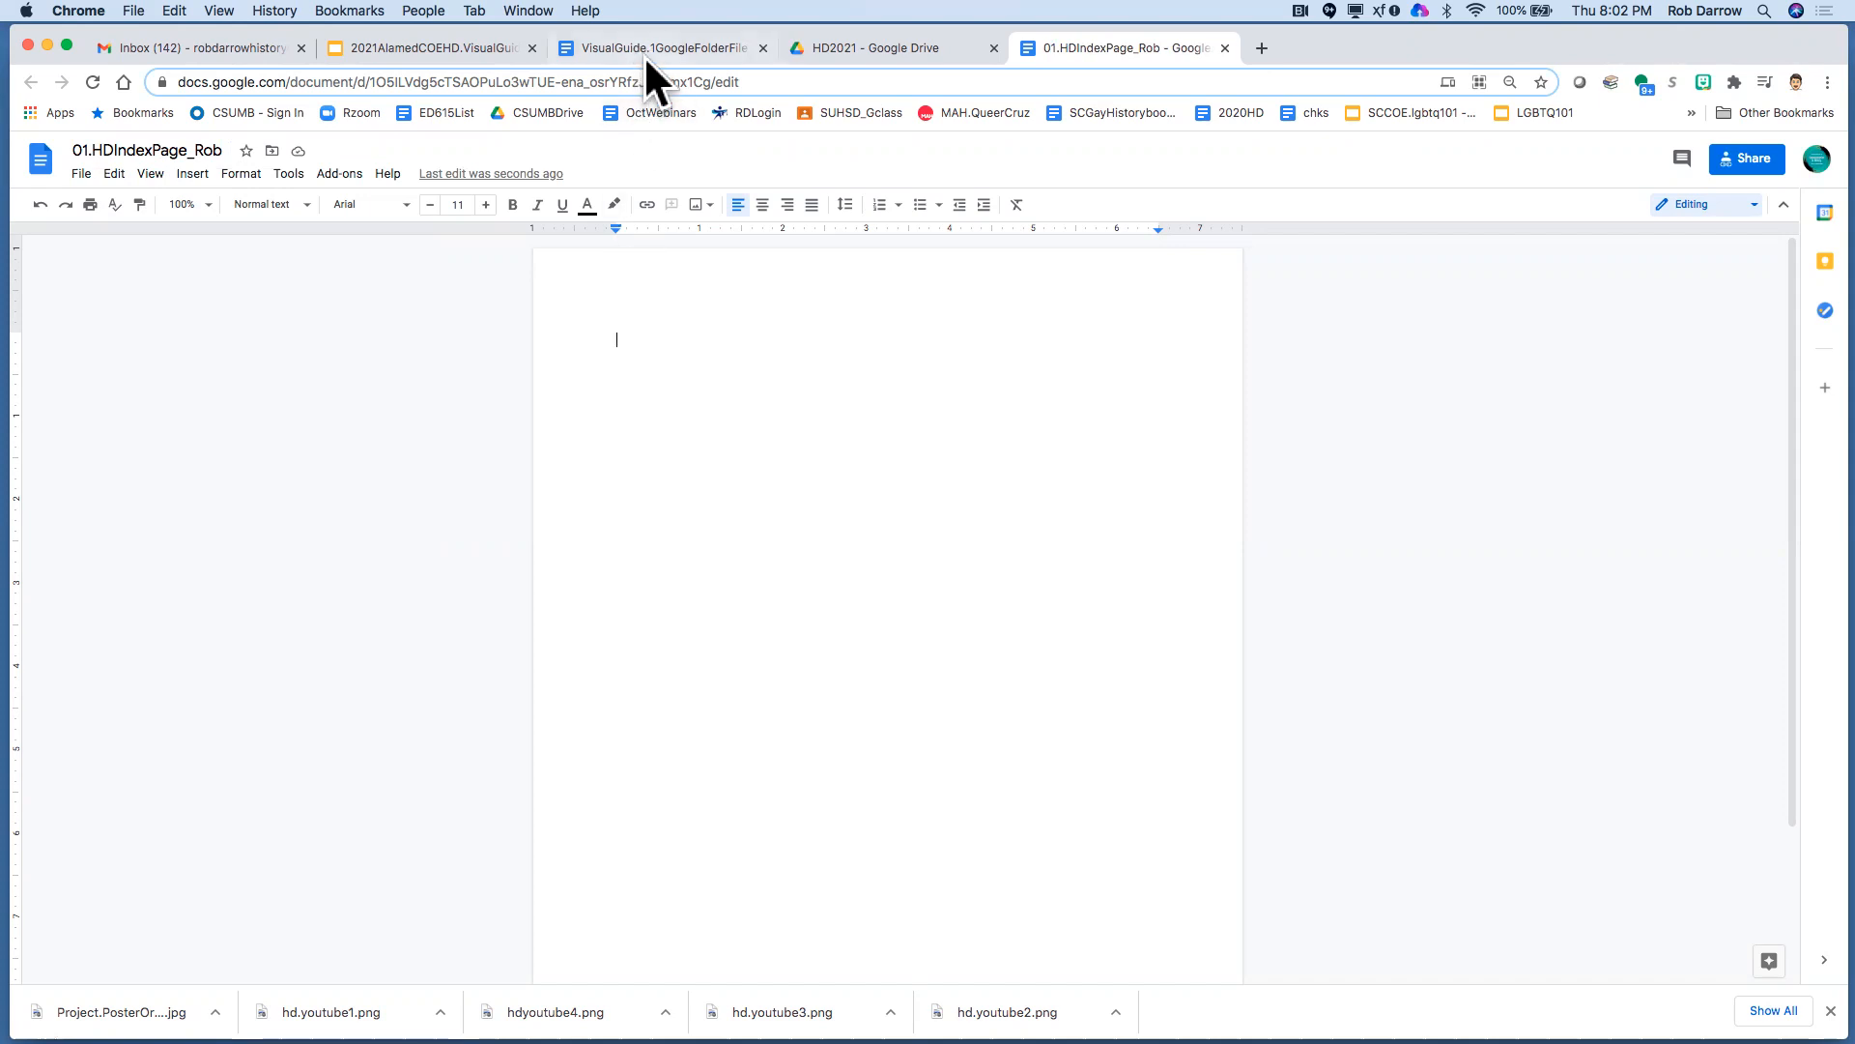
# In the visual guide, select the step 3 sentence listing the required index-page details
pyautogui.click(657, 46)
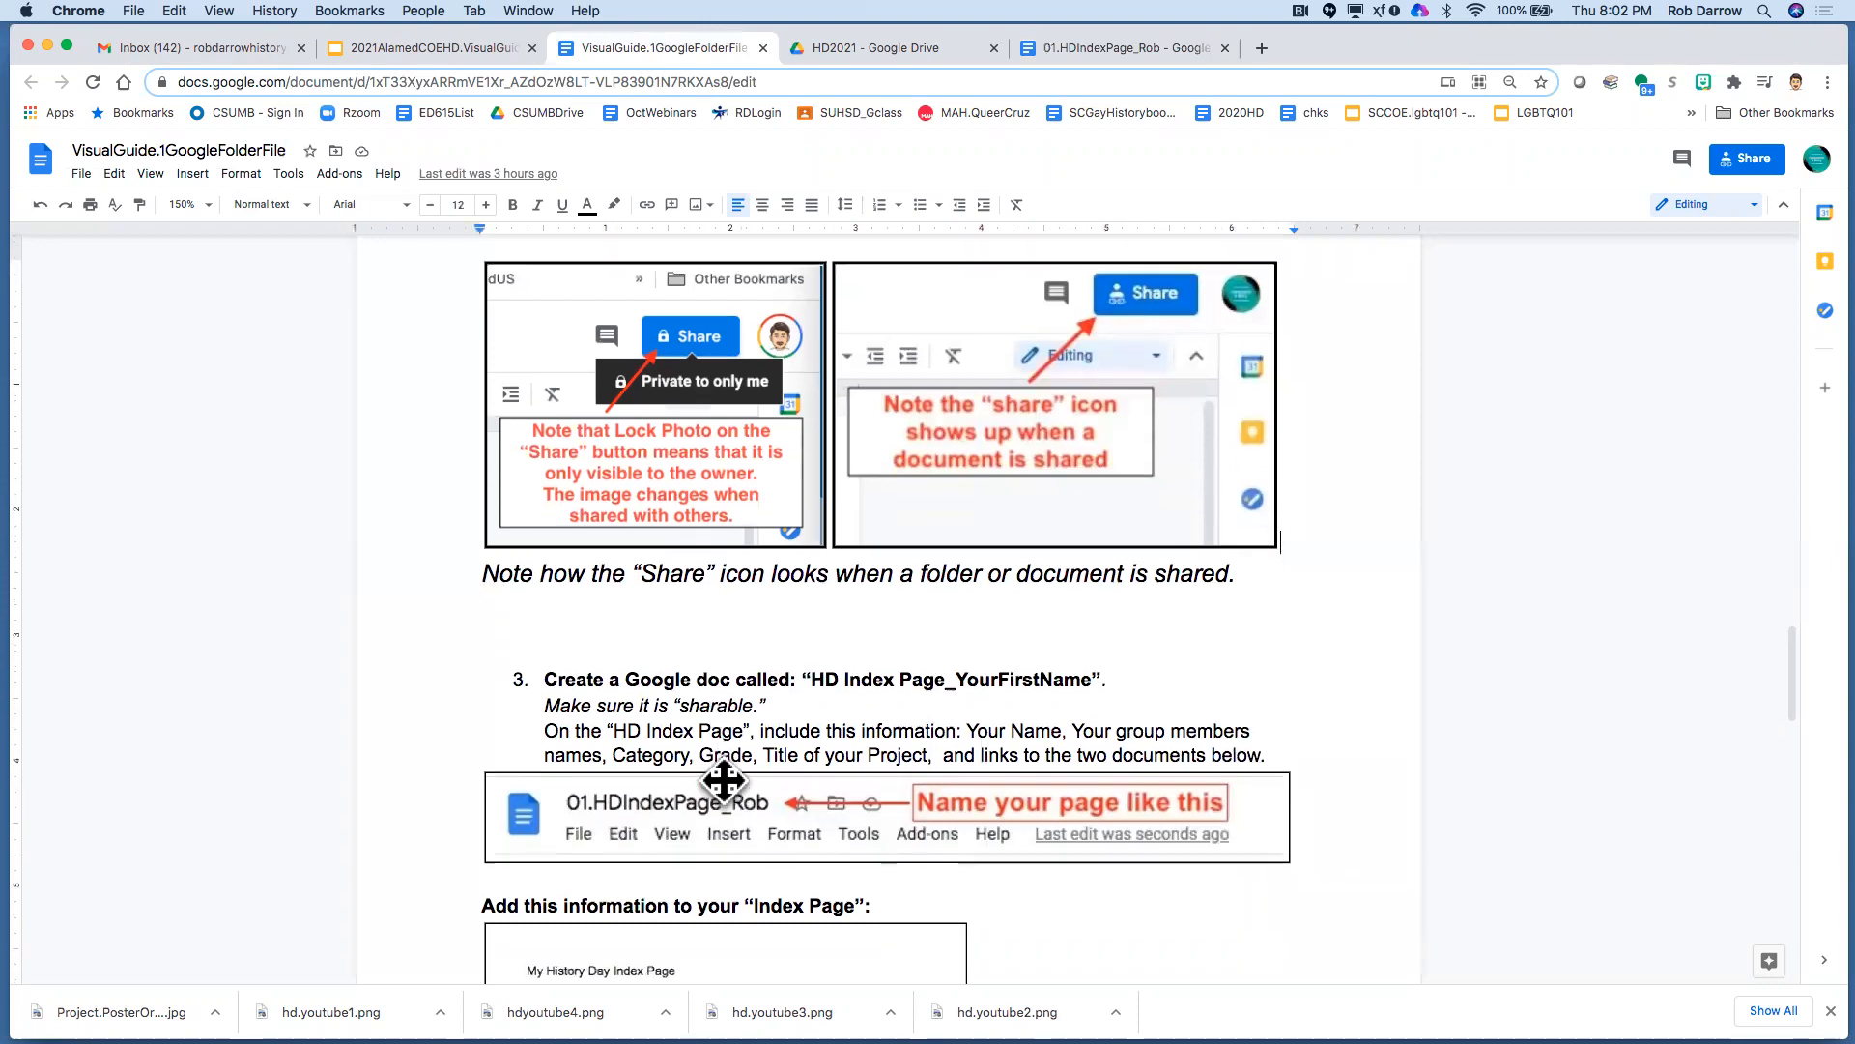
pyautogui.scroll(-3)
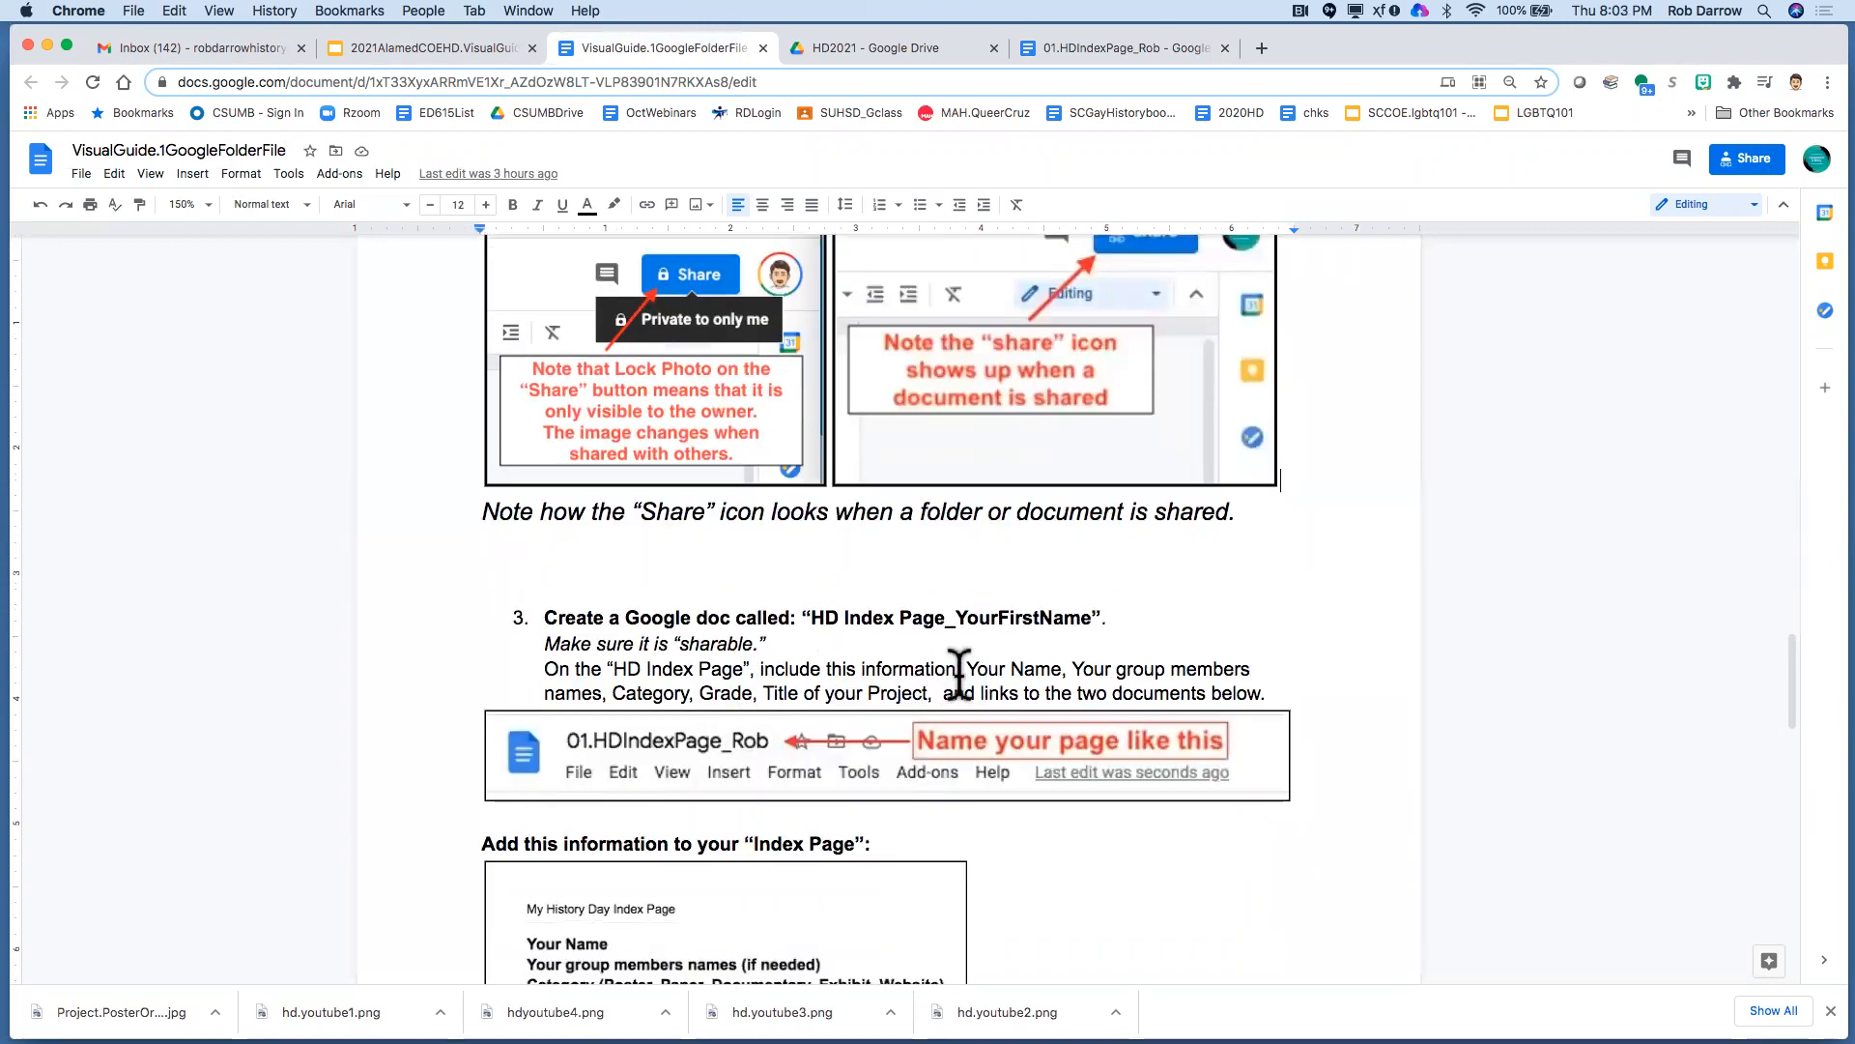
pyautogui.doubleClick(974, 669)
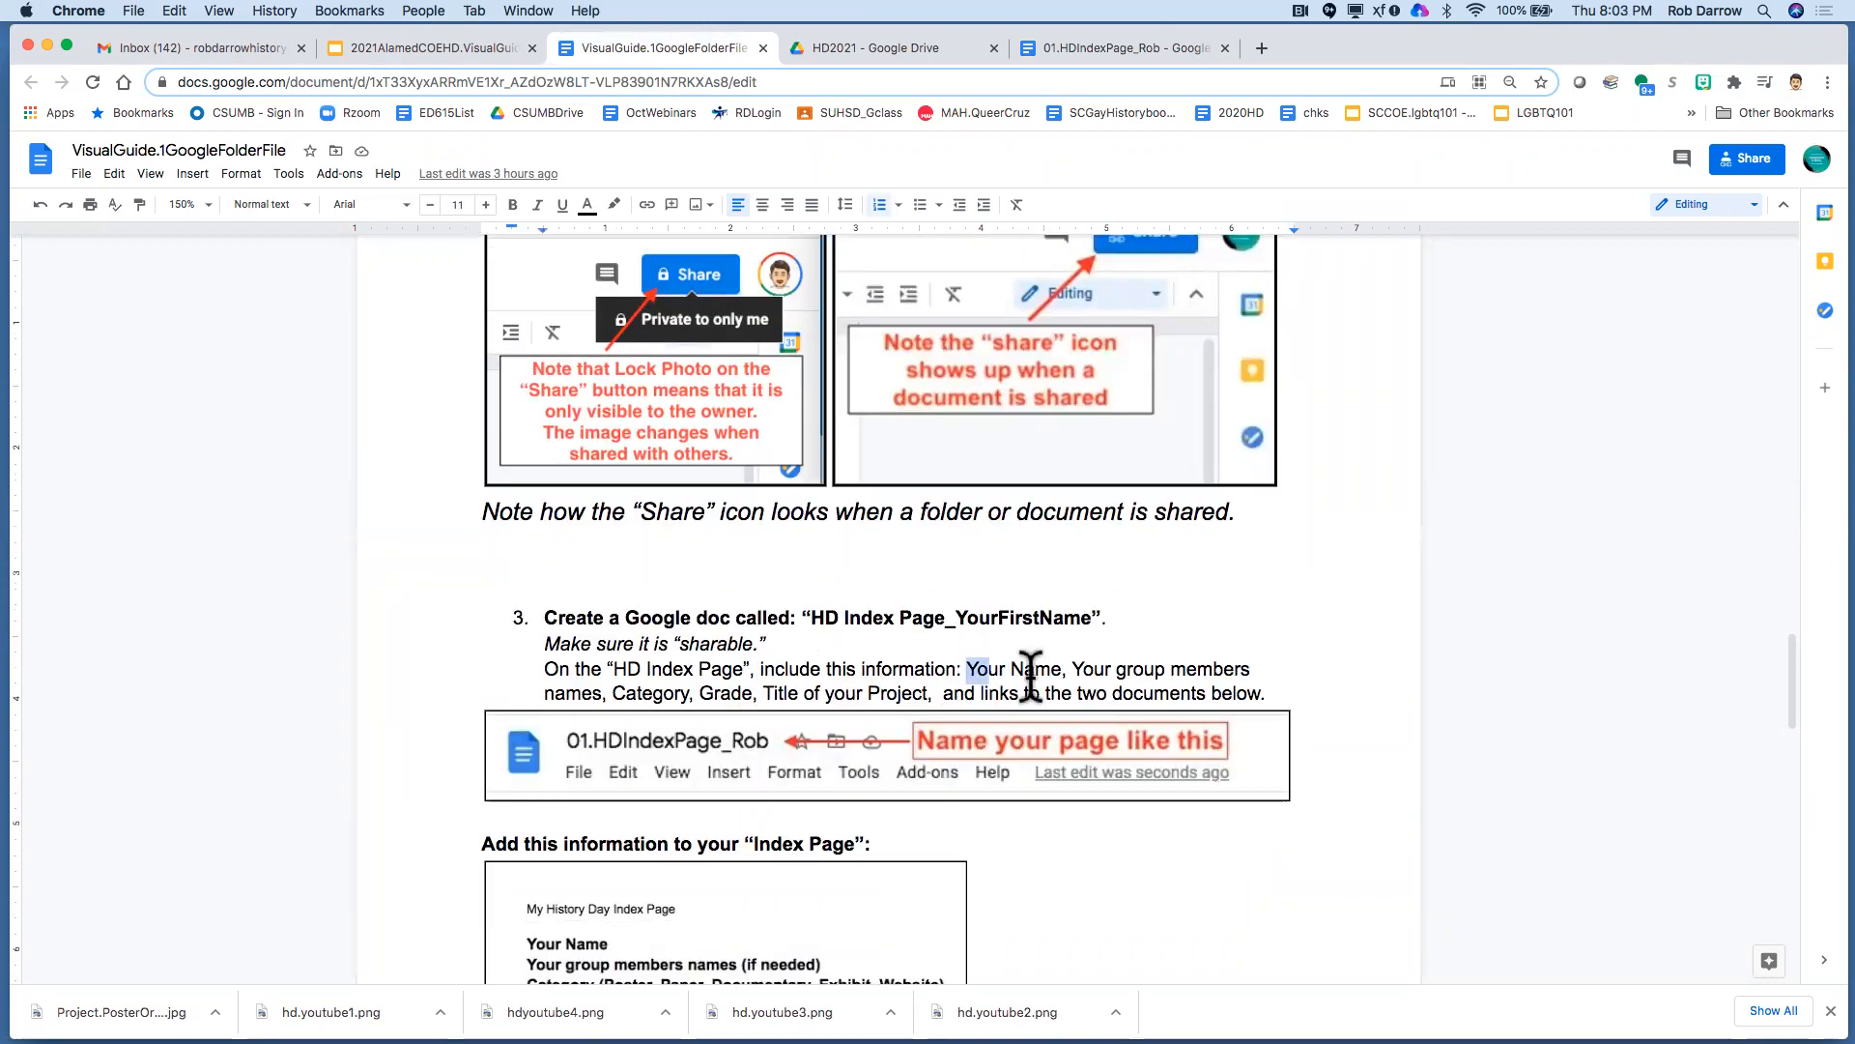
pyautogui.moveTo(969, 669); pyautogui.dragTo(1264, 694)
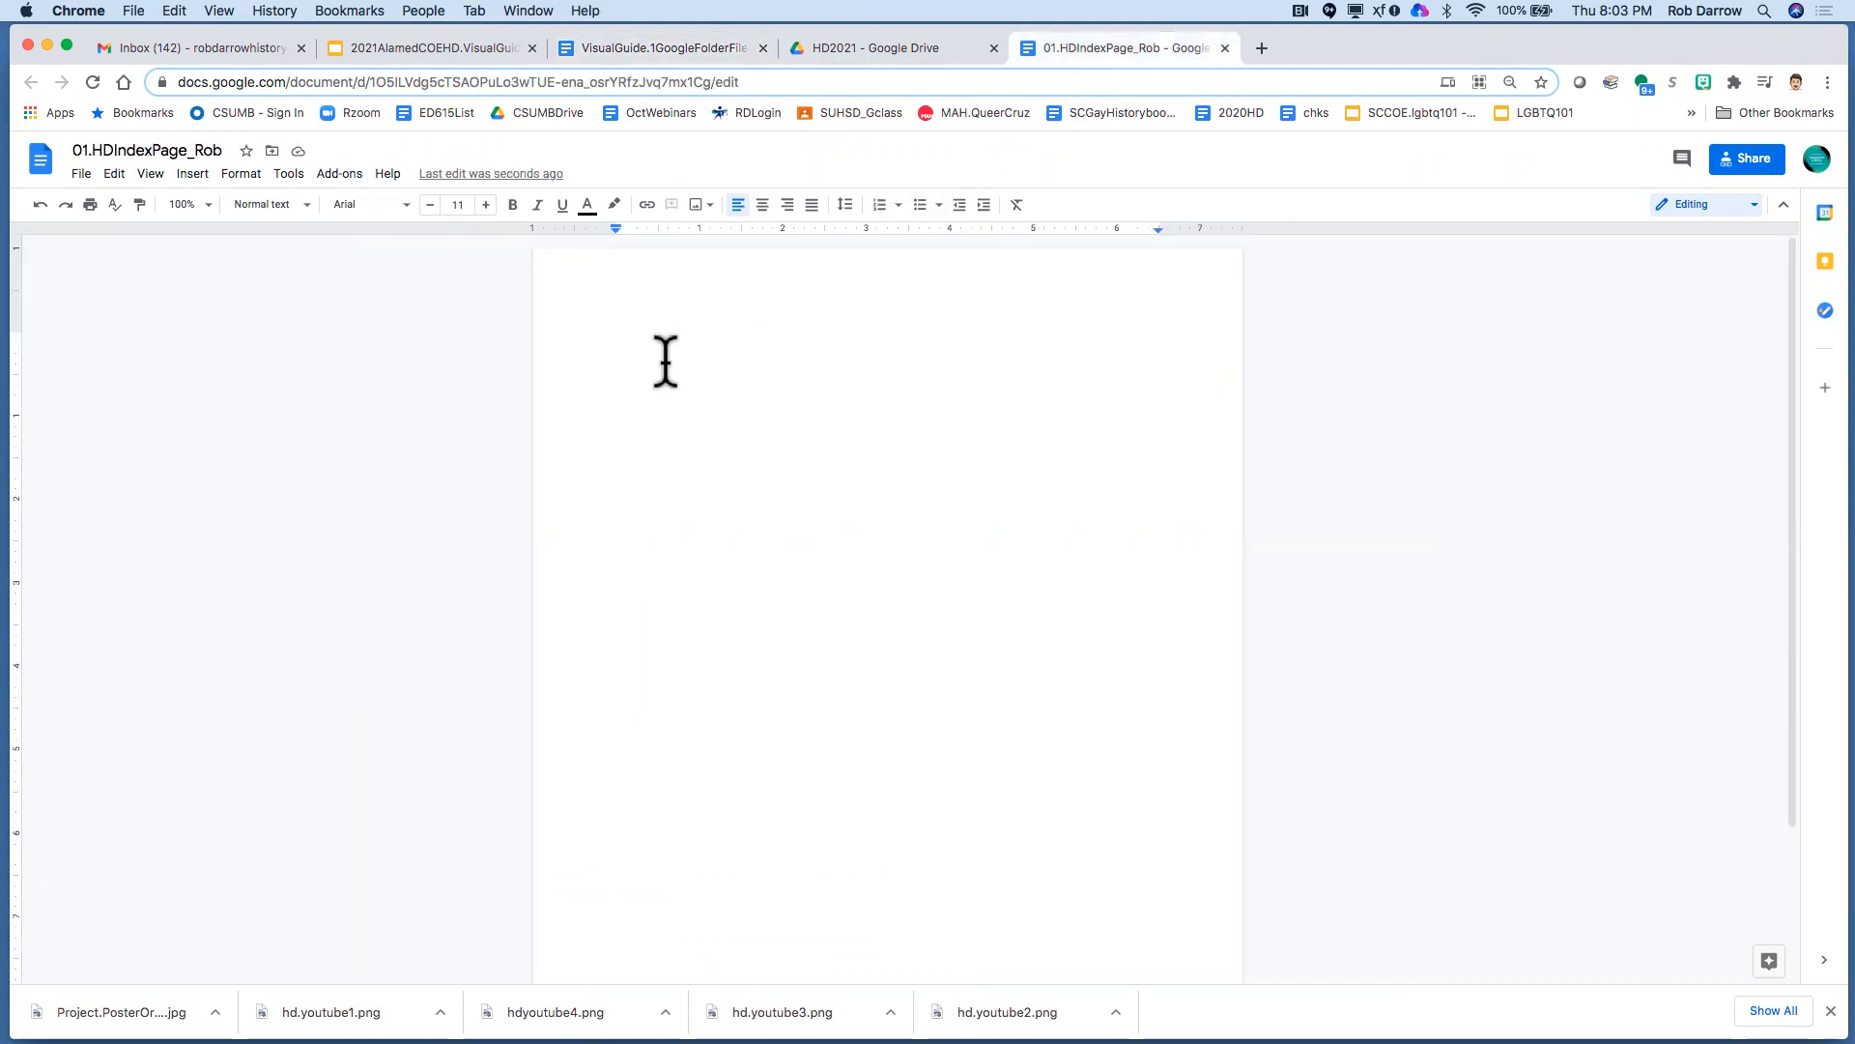
# Enter the details text (Your Name, group members, Category, Grade, Project title, links) and zoom to 150%
pyautogui.write('Your Name, Your group members names, Category, Grade, Title of your Project,  and links to the two documents below.')
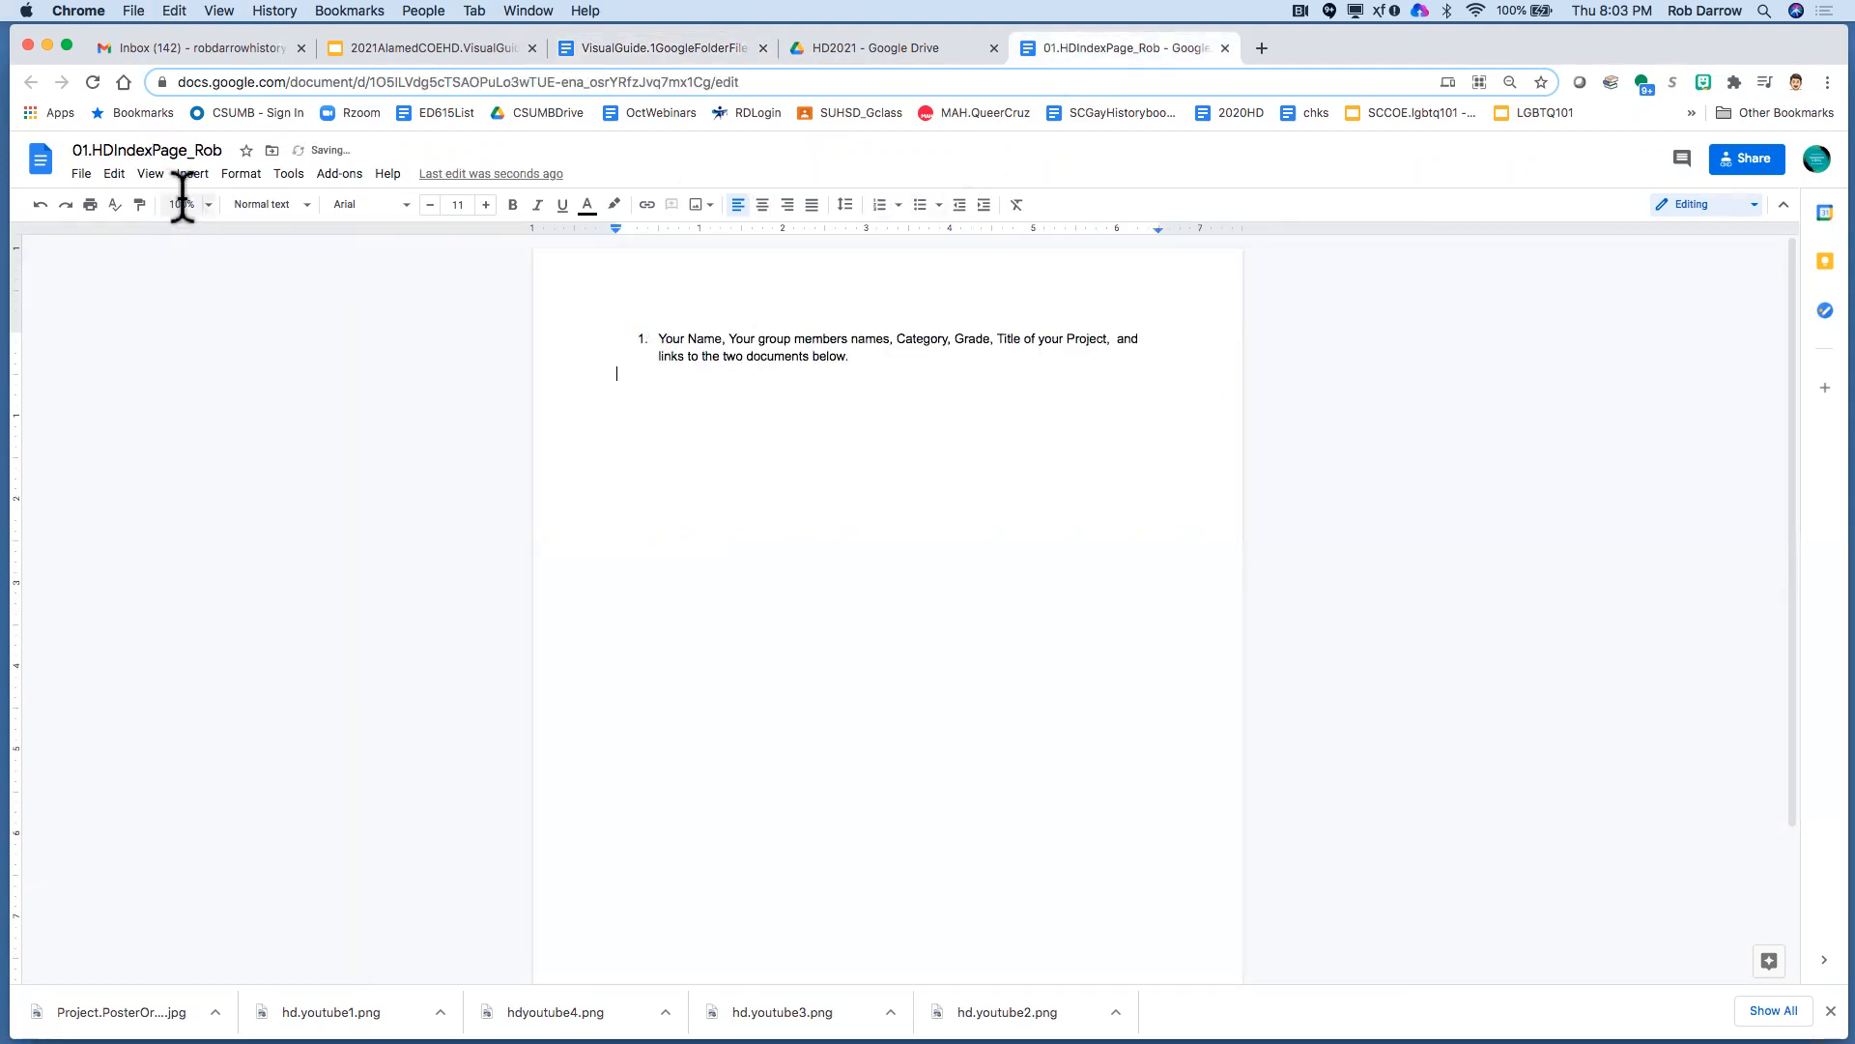
pyautogui.click(179, 203)
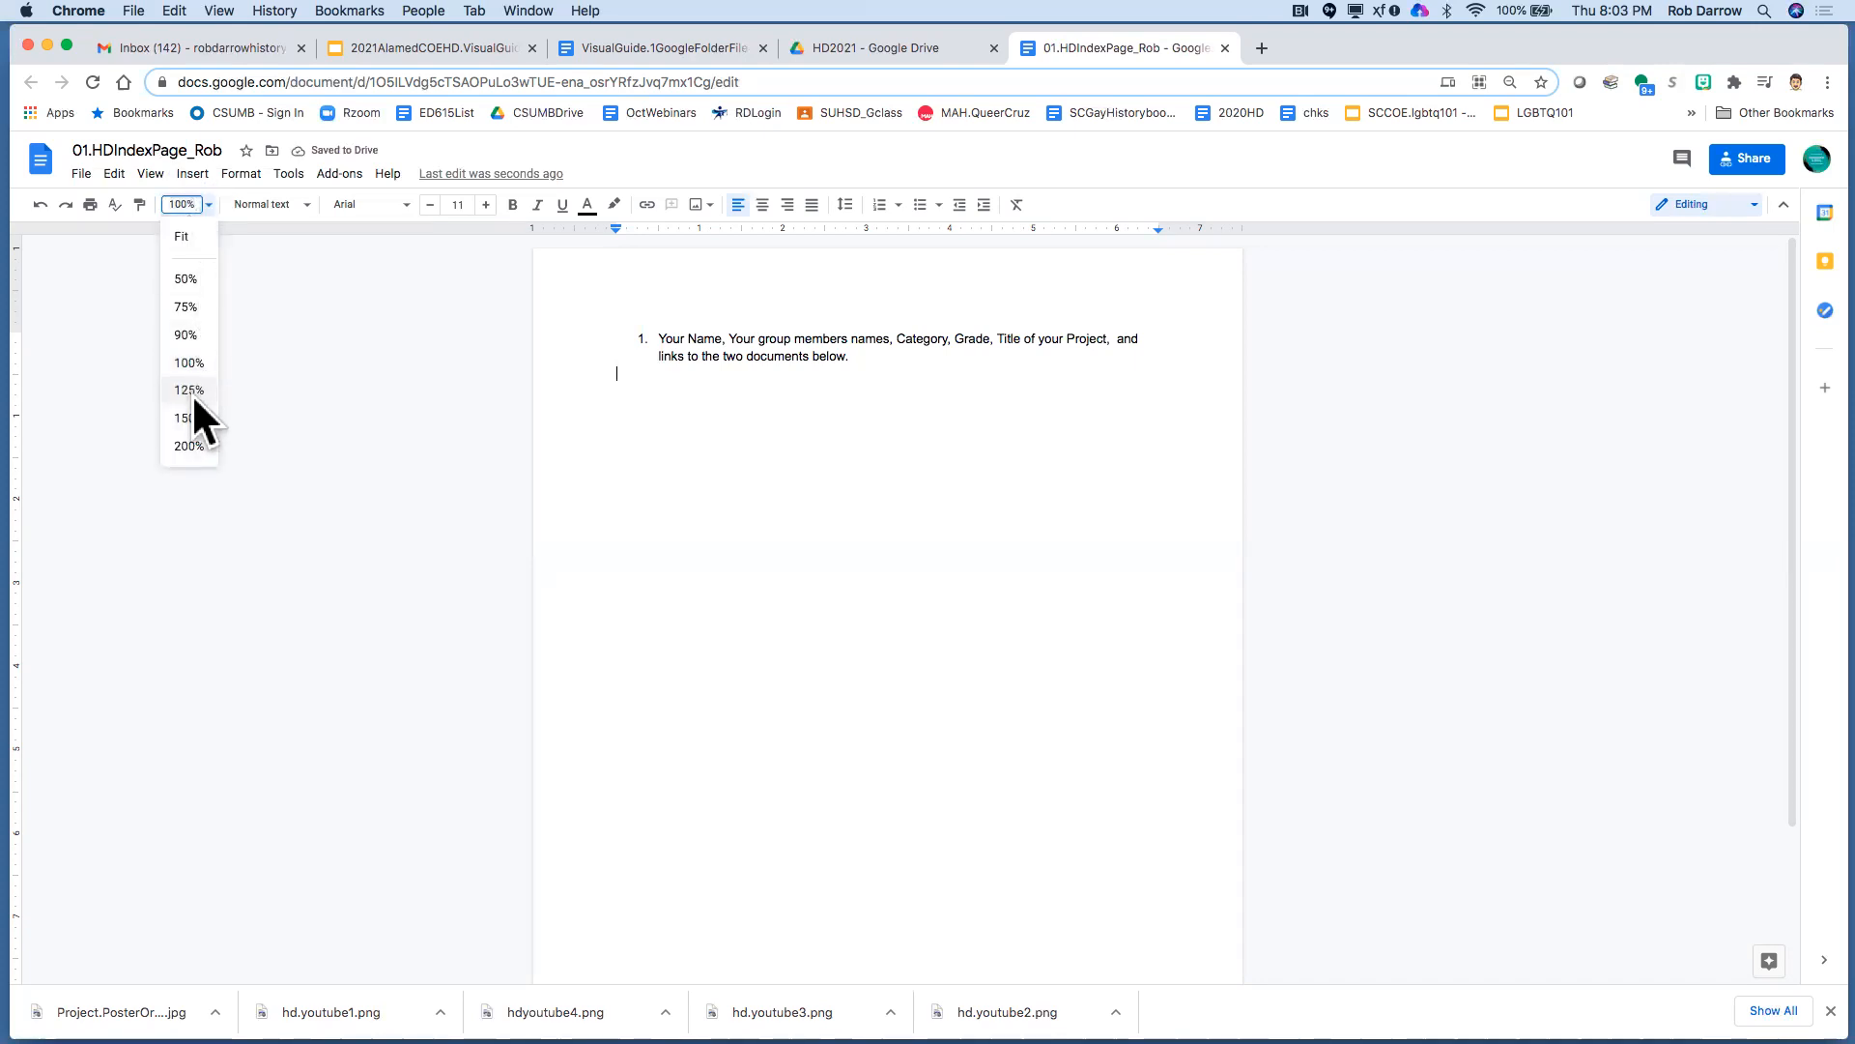
pyautogui.click(186, 418)
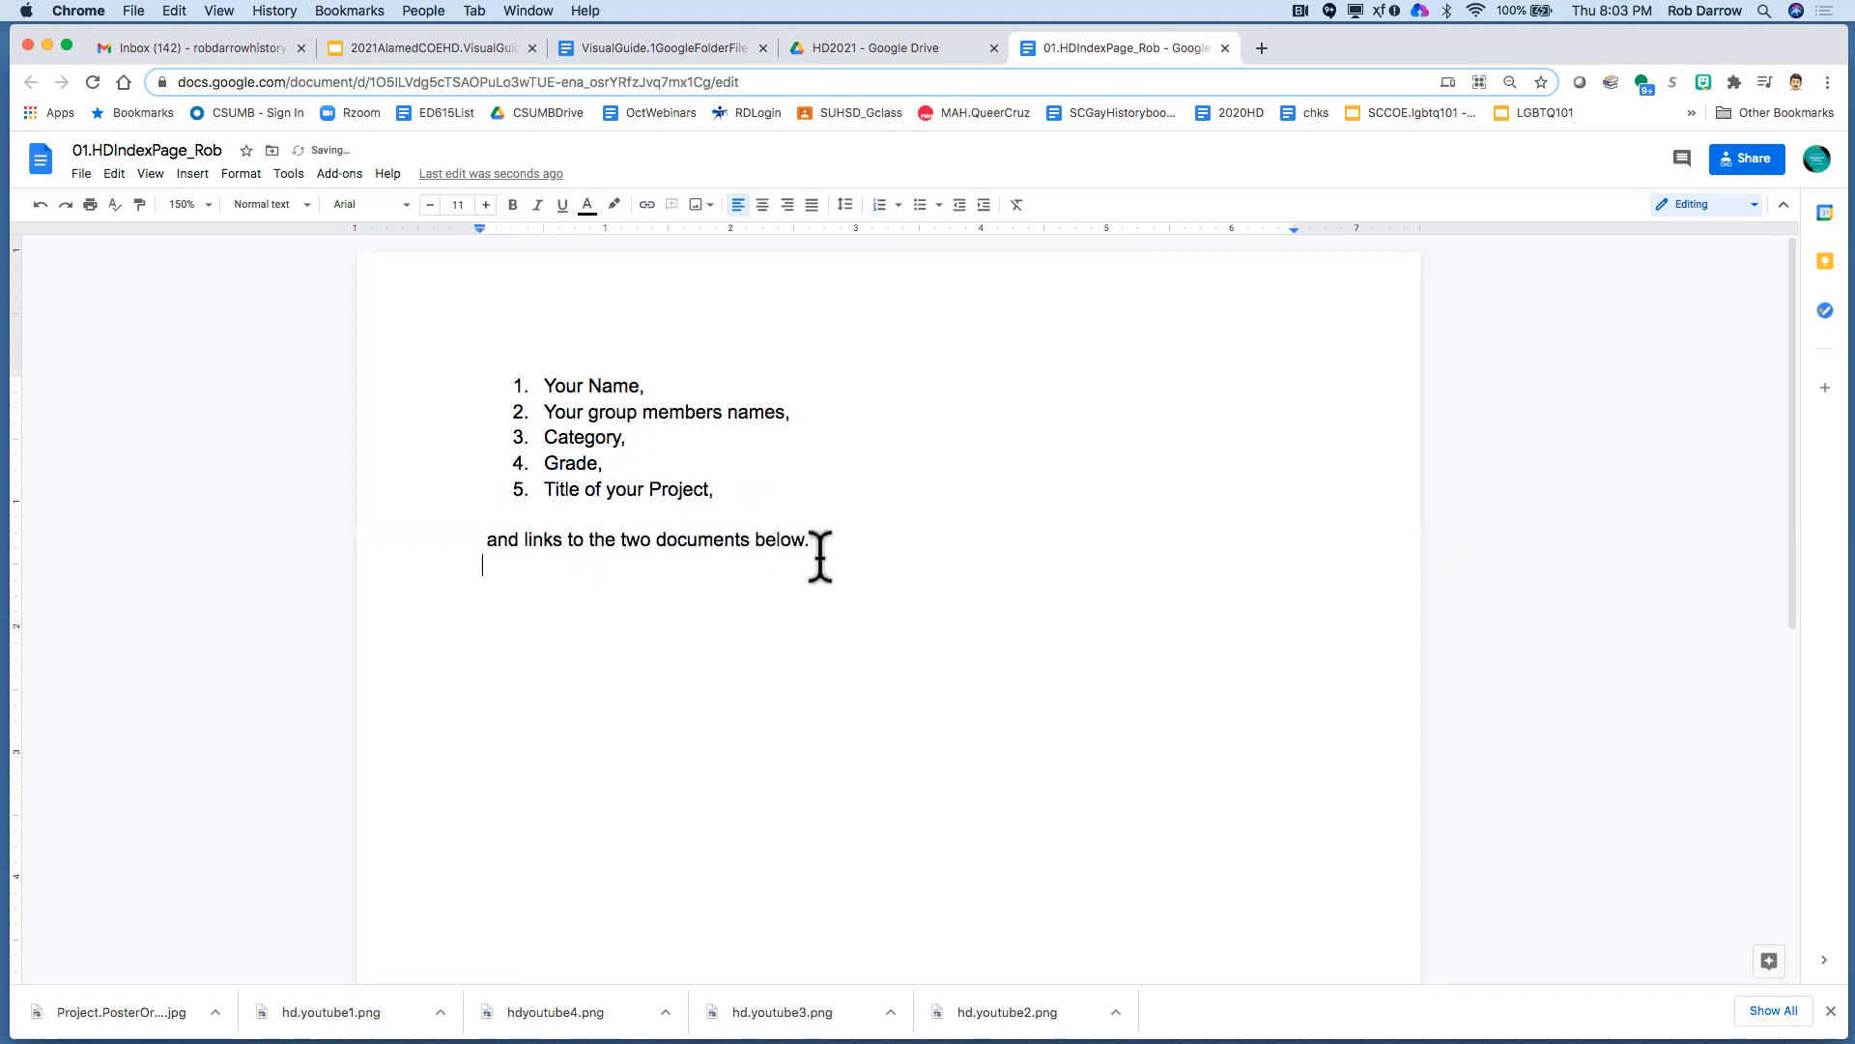
# Add the headings 'Paperwork:' and 'Project:' below the list
pyautogui.write('P')
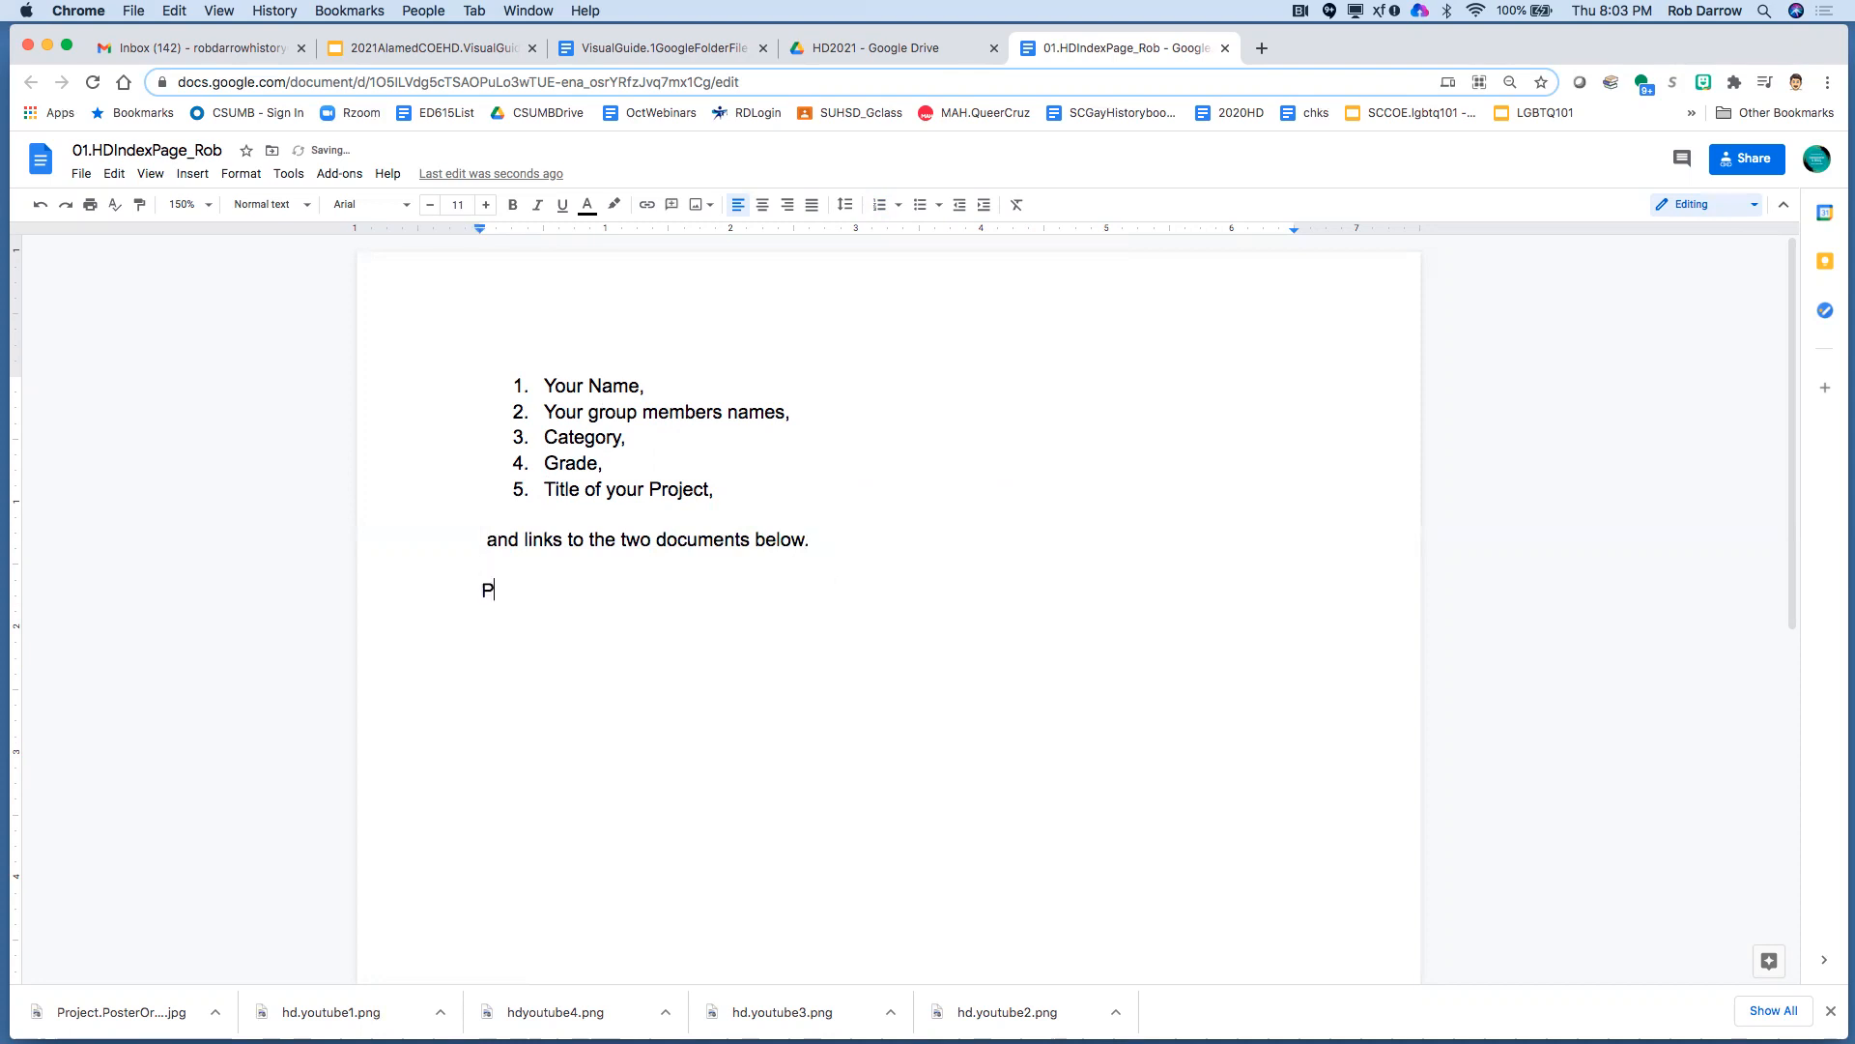
pyautogui.write('aperwork')
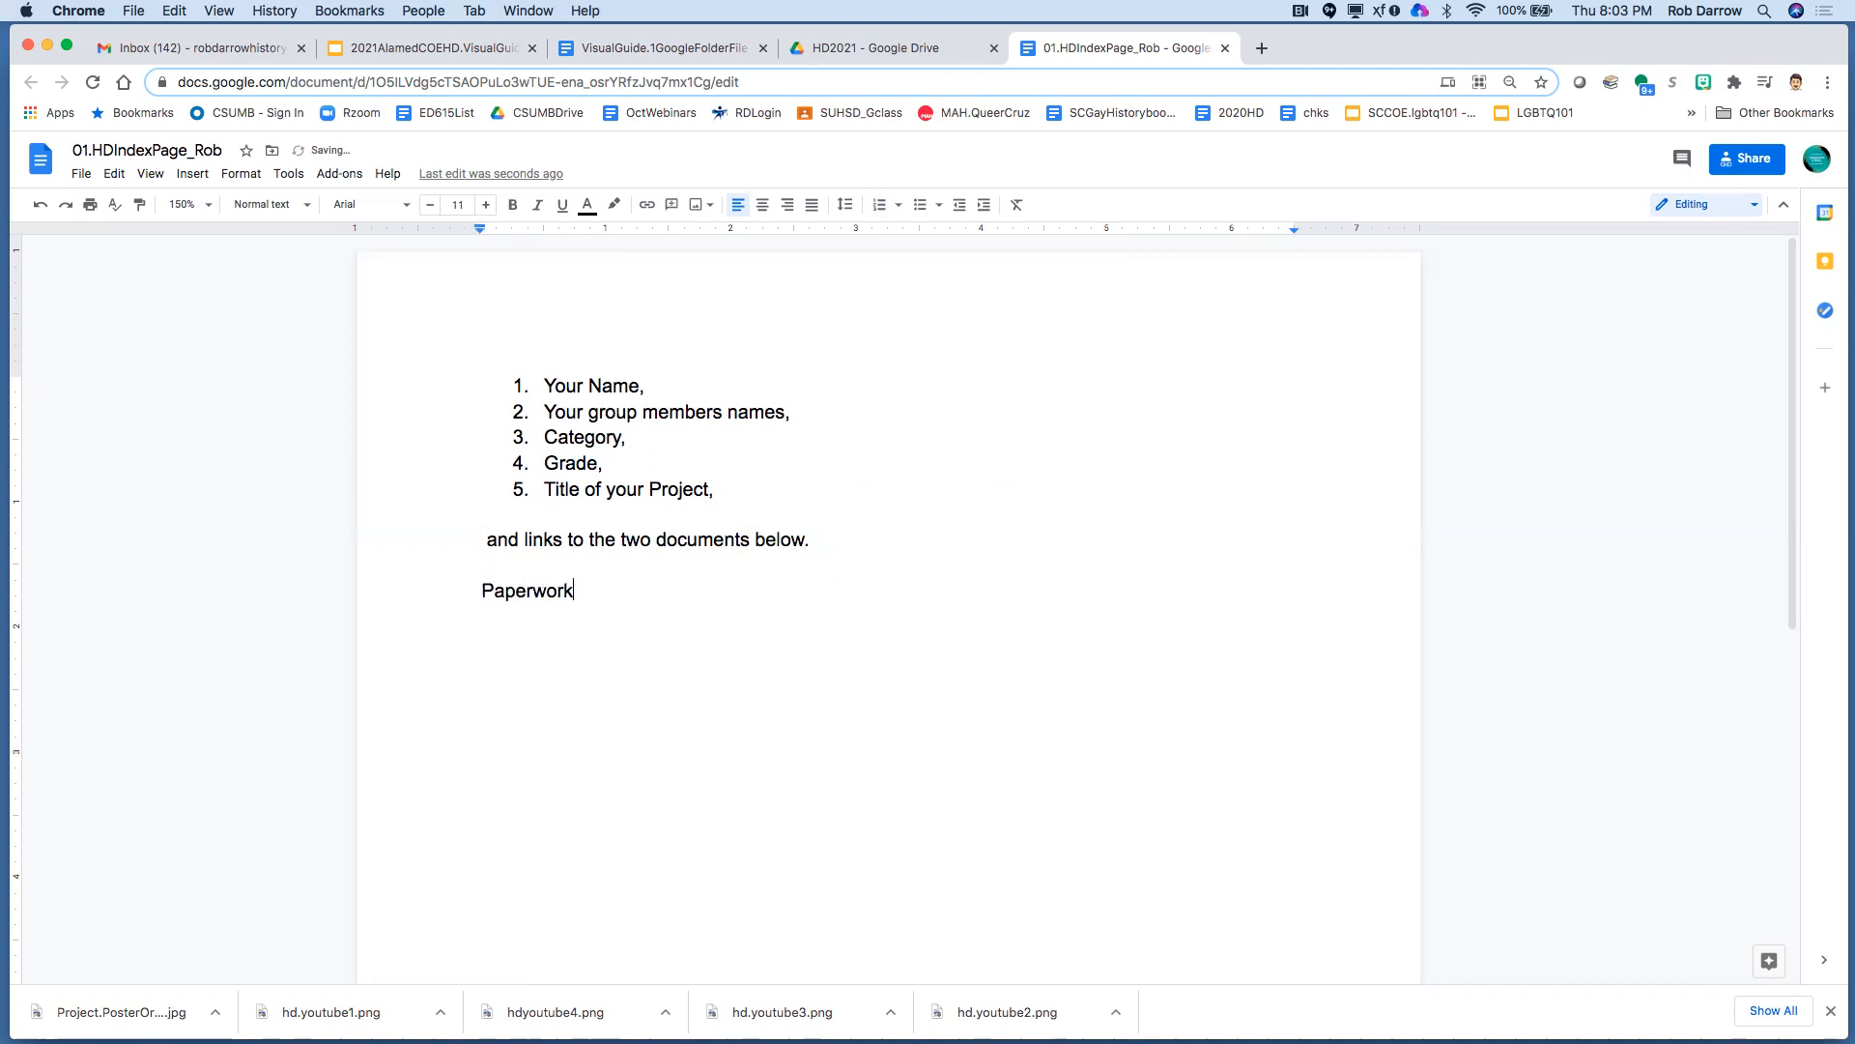
pyautogui.write(':')
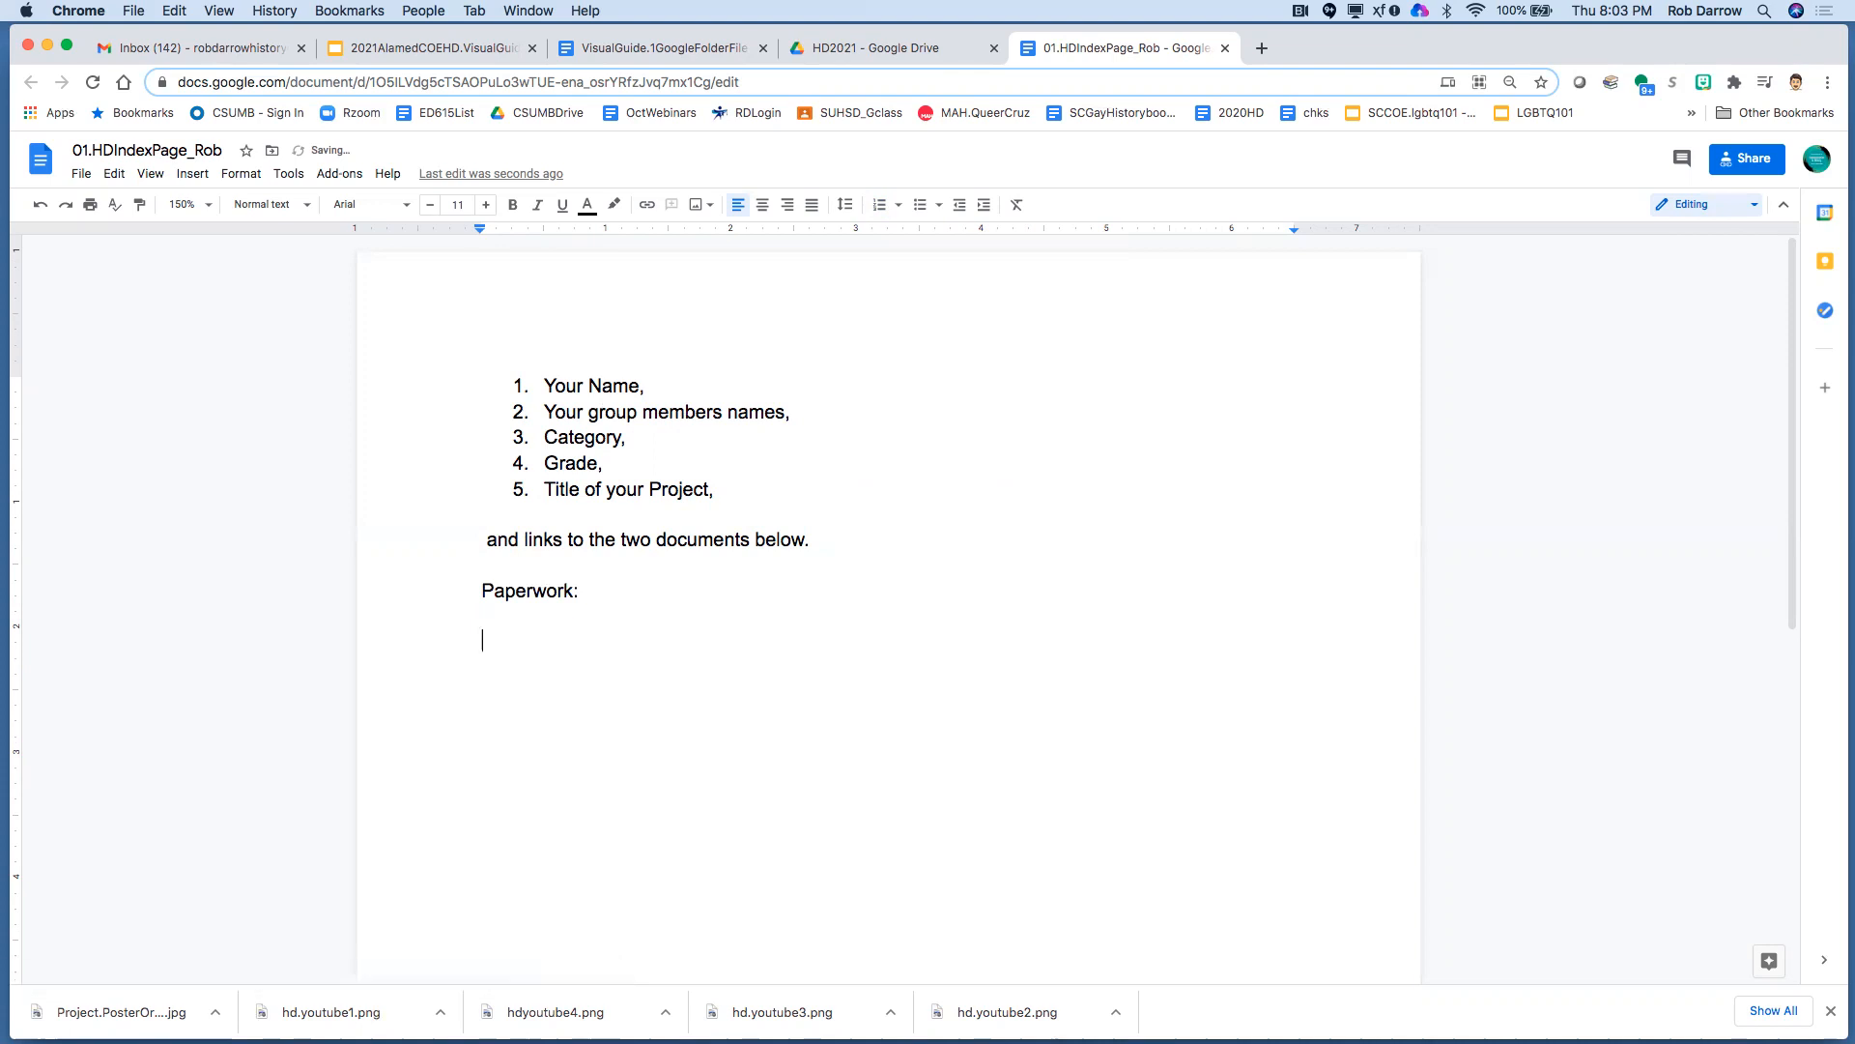
pyautogui.write('Project:')
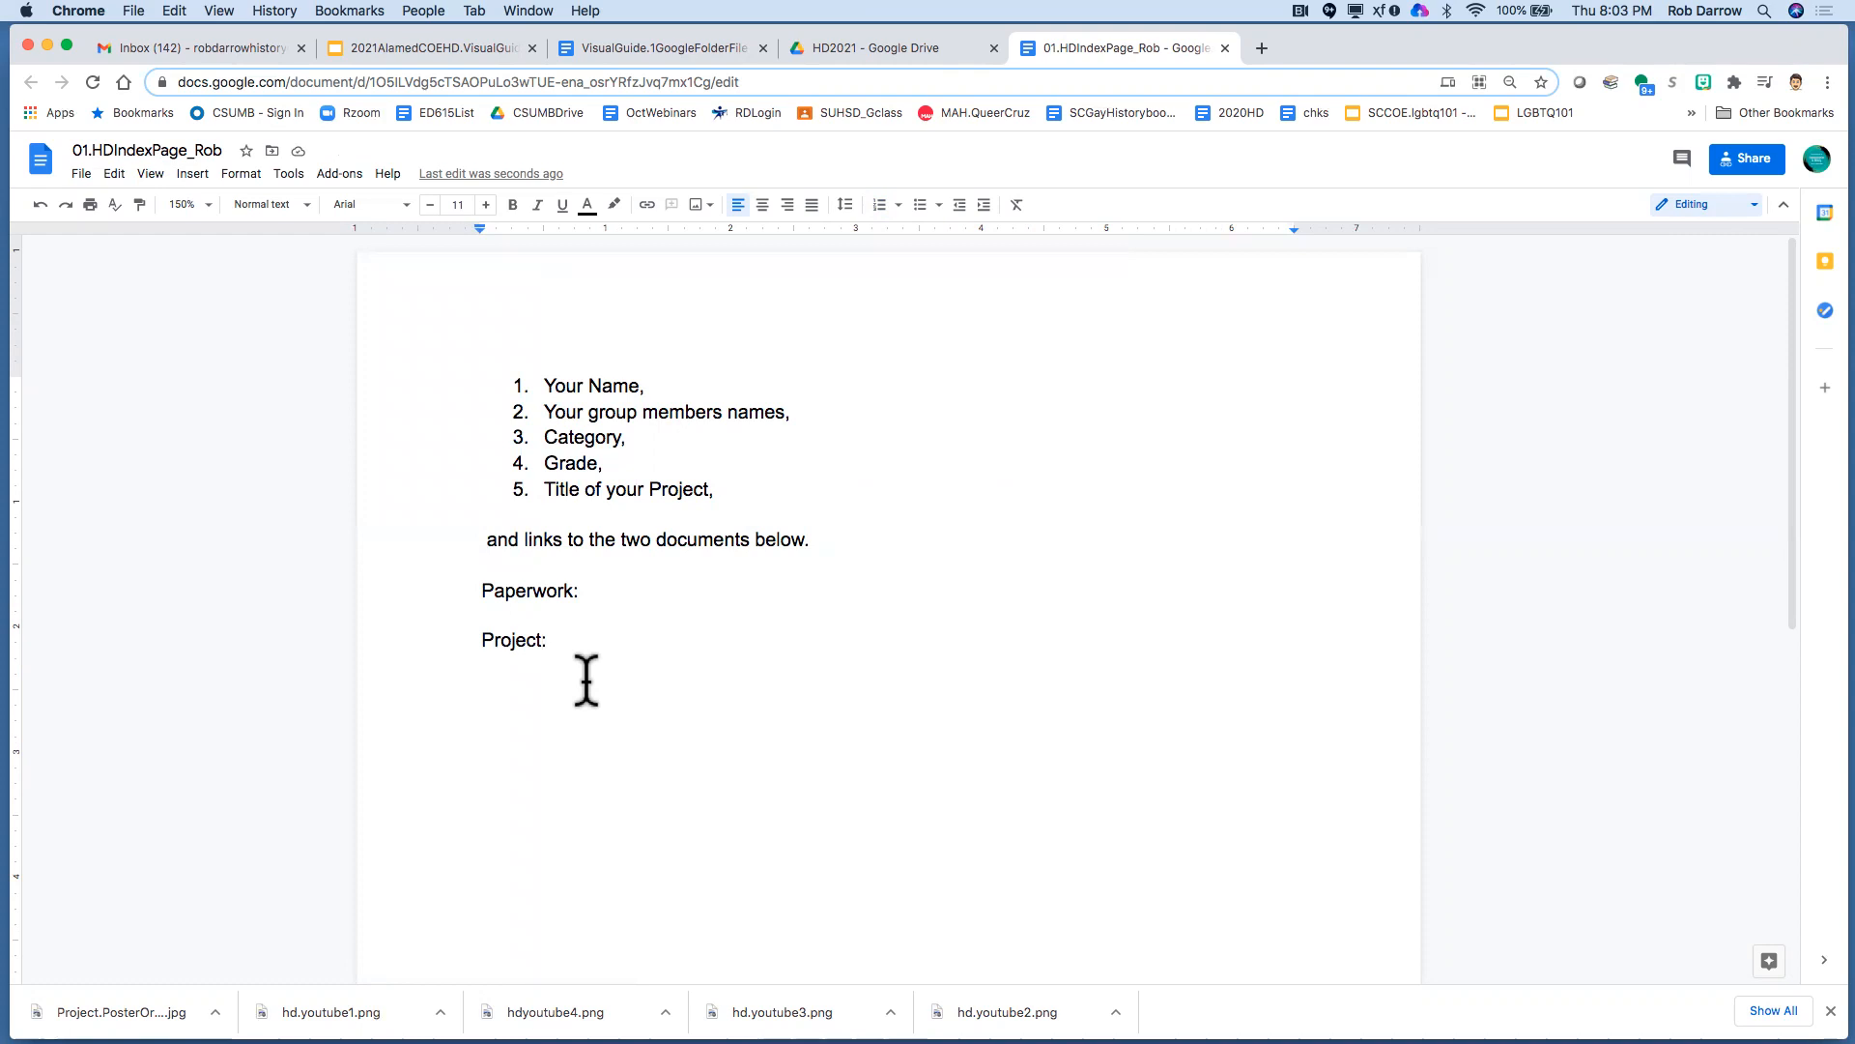
pyautogui.moveTo(592, 686)
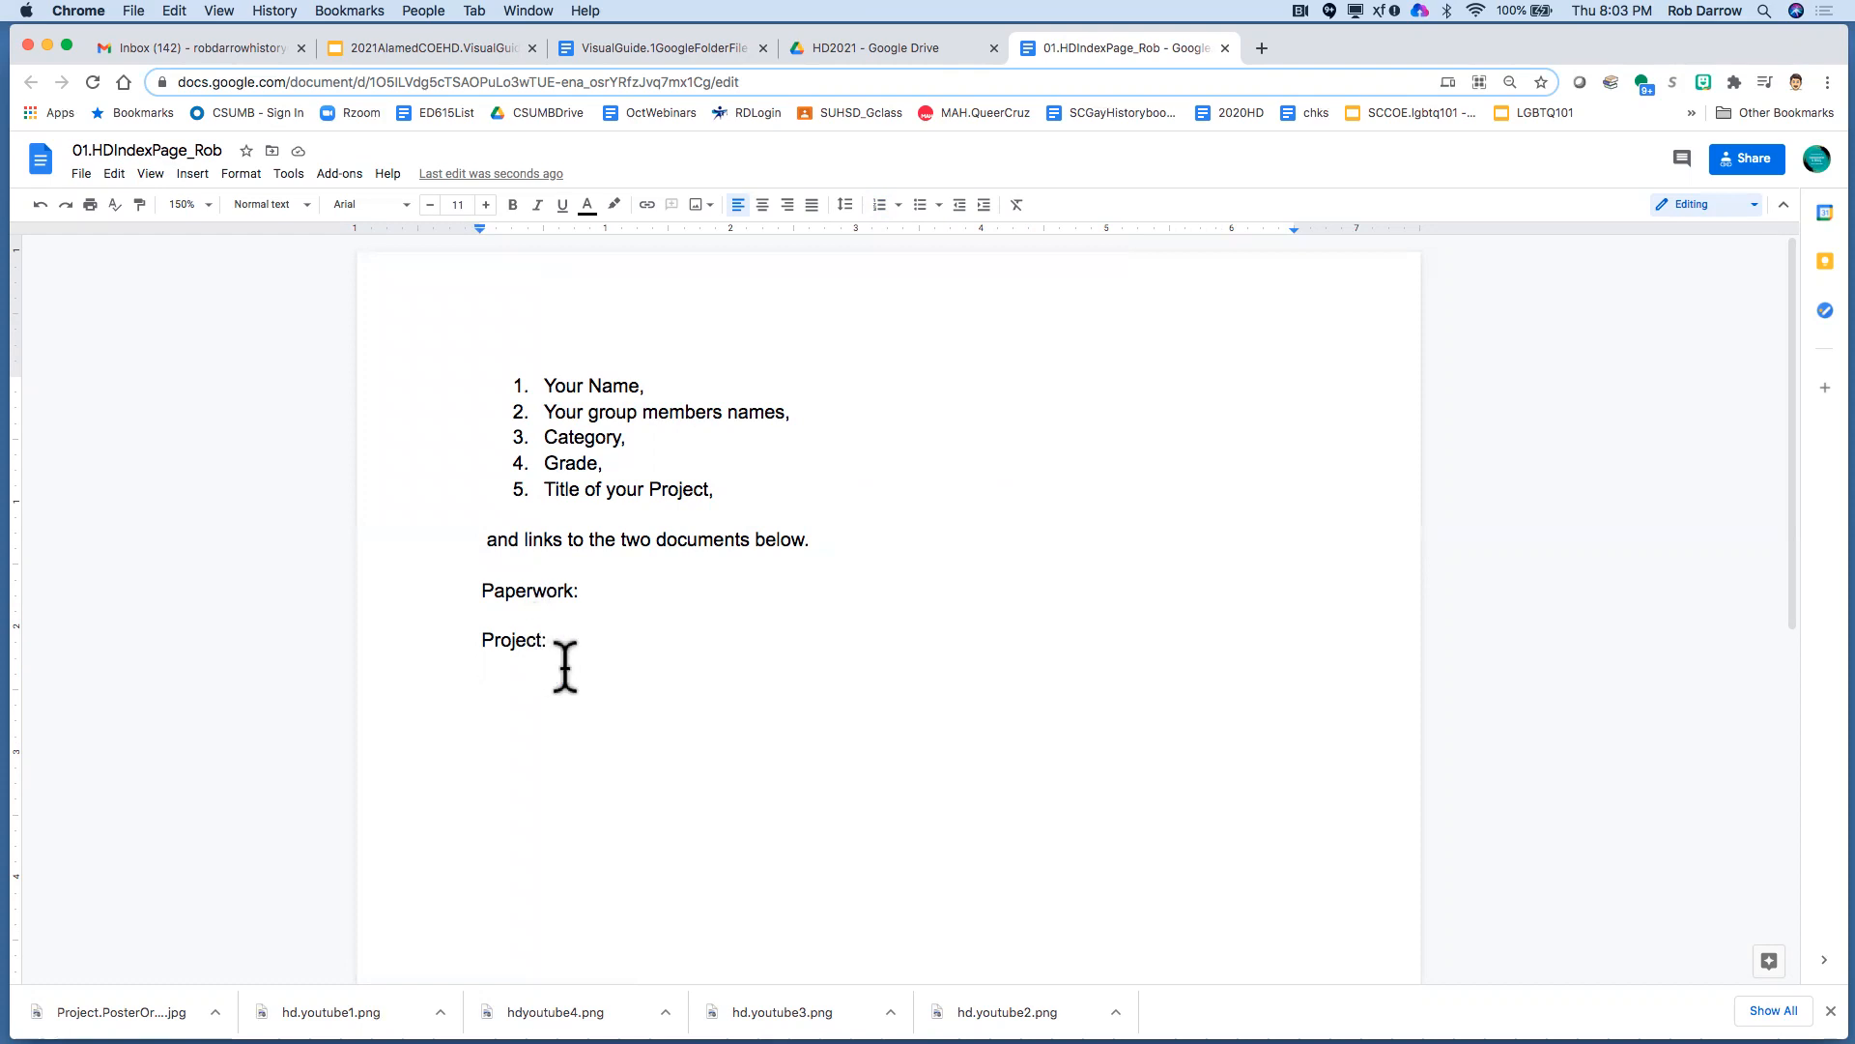
pyautogui.moveTo(580, 466)
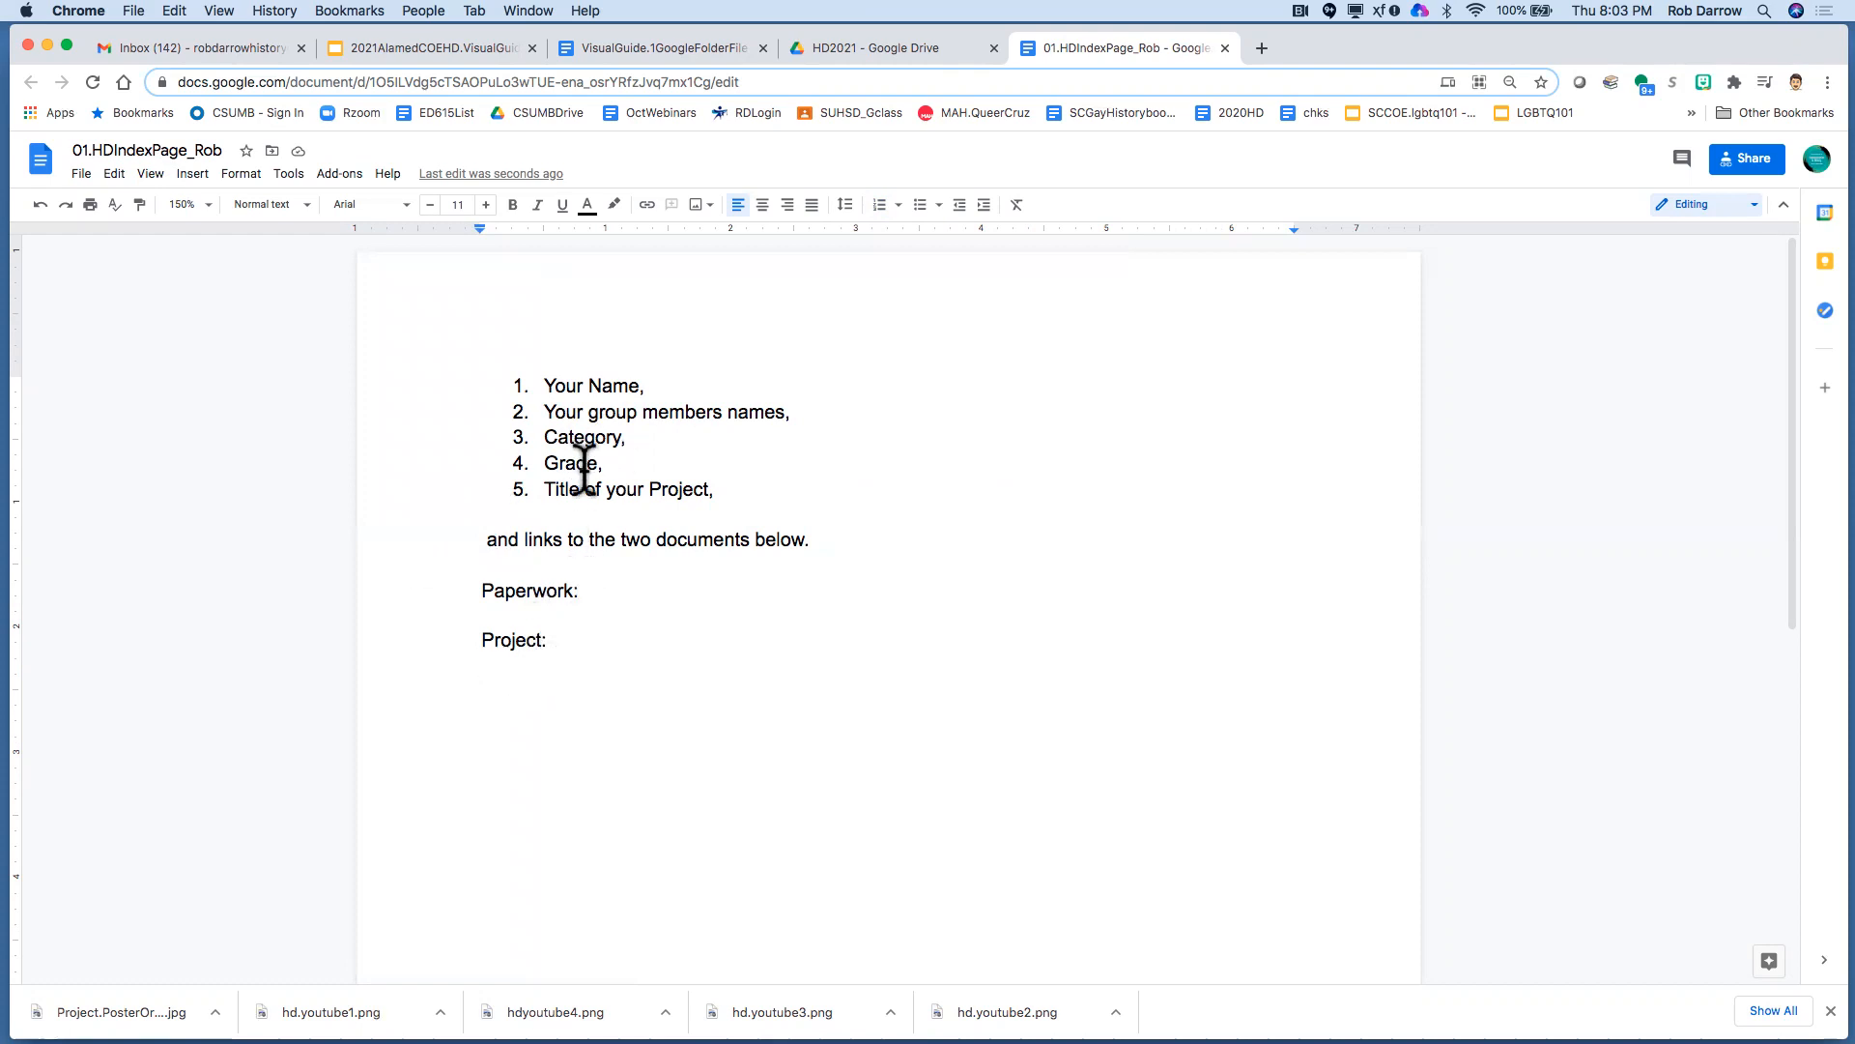
pyautogui.moveTo(851, 56)
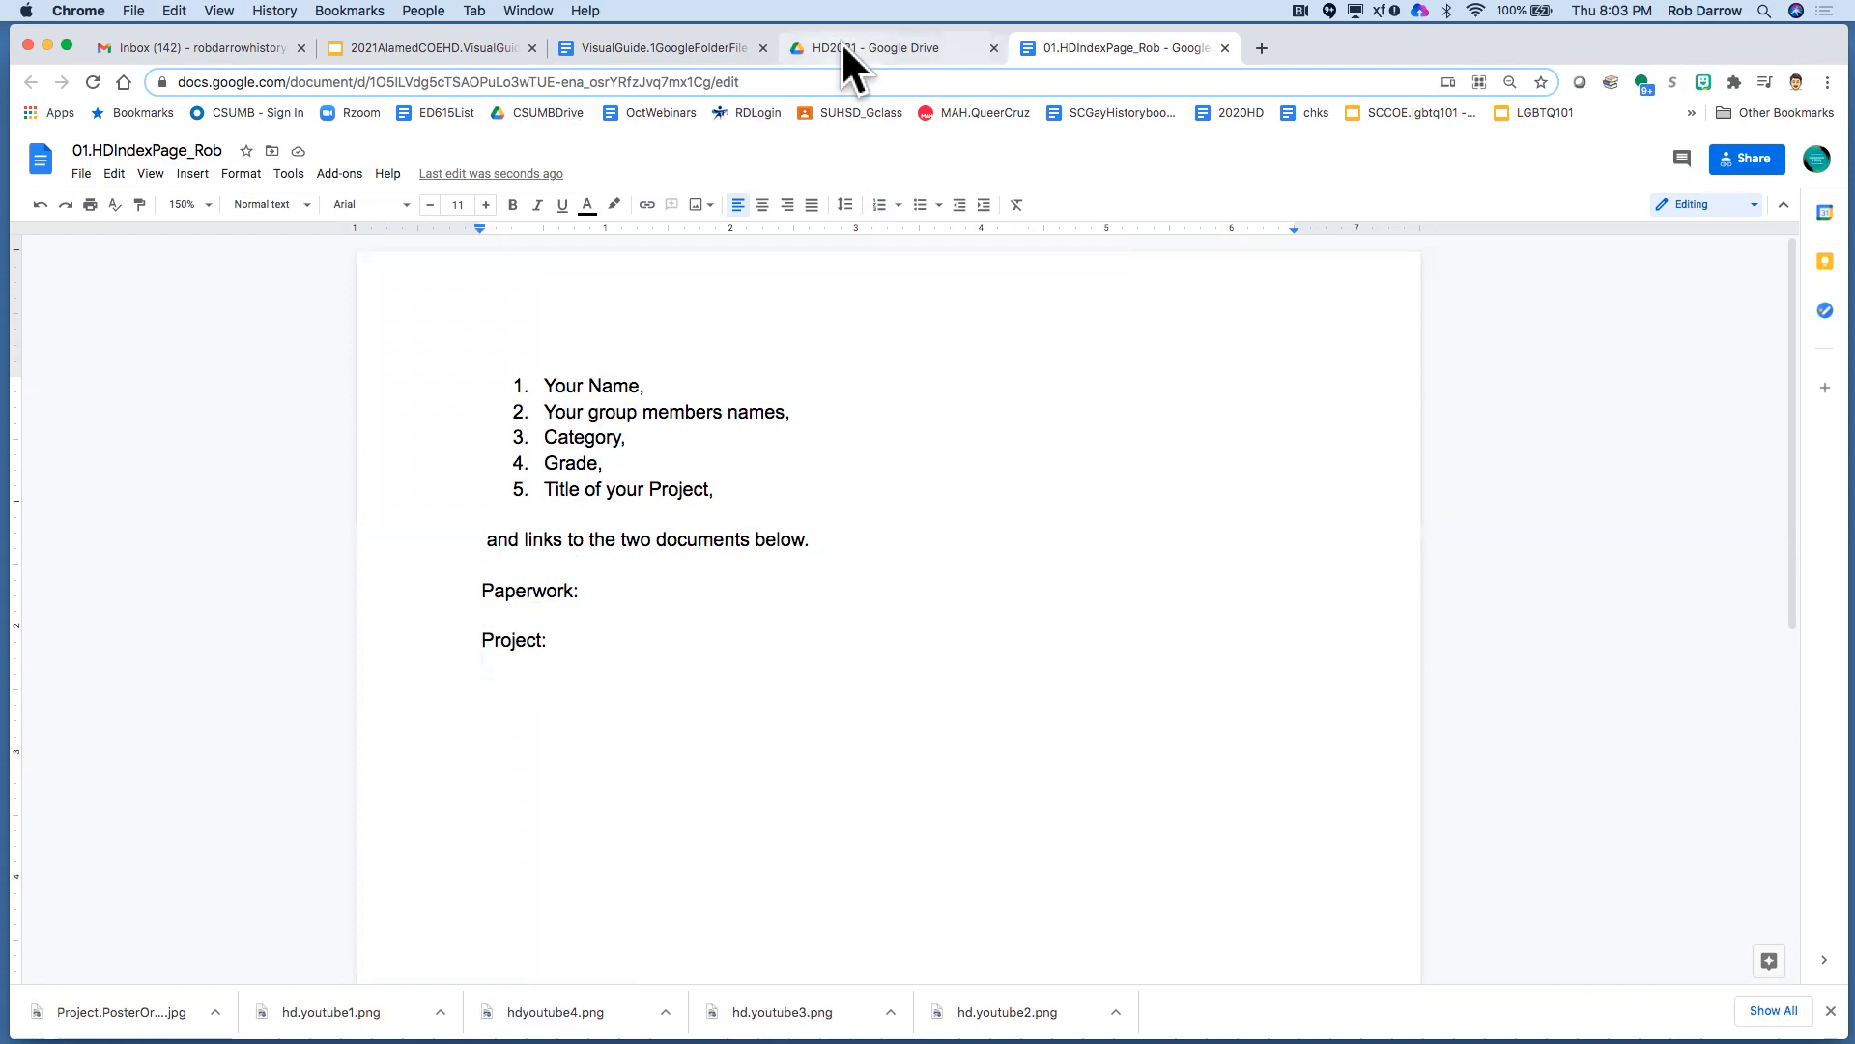
# View the finished sample index page 01.HDIndexPage_Rob2, then return to the visual guides slideshow
pyautogui.click(876, 46)
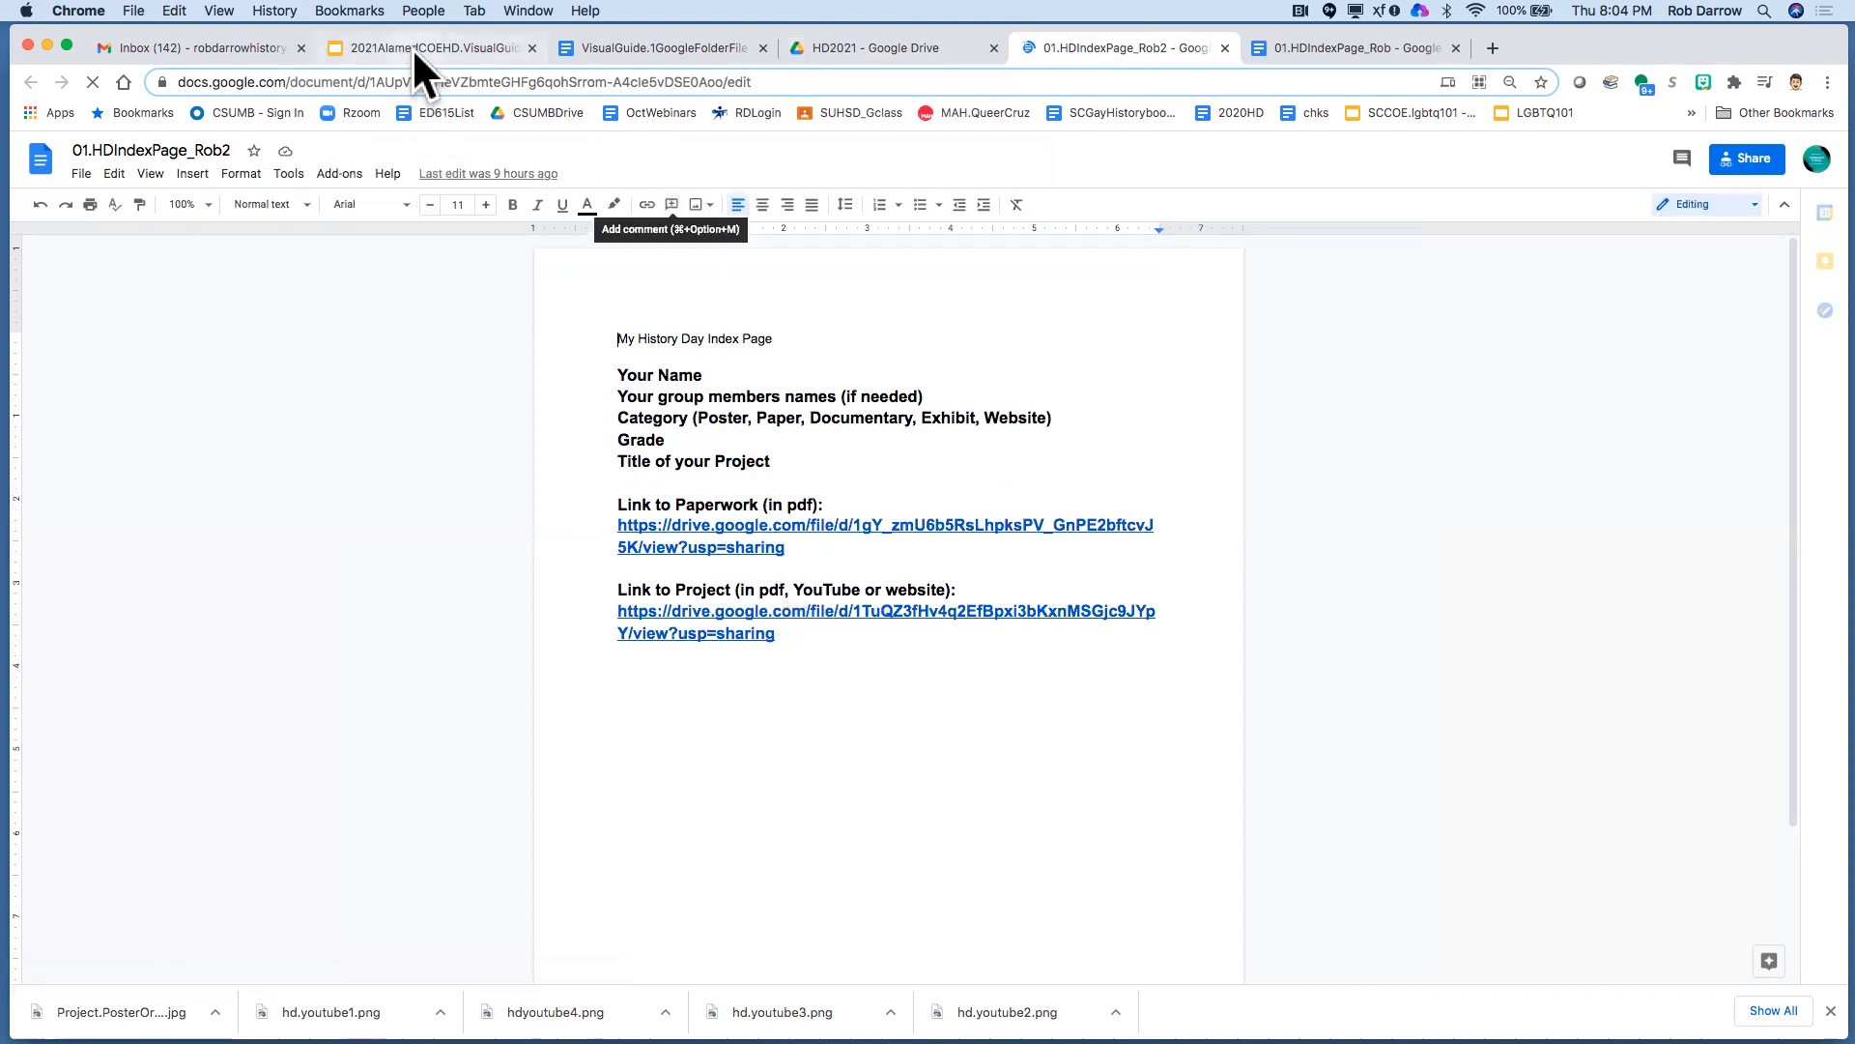
pyautogui.click(431, 47)
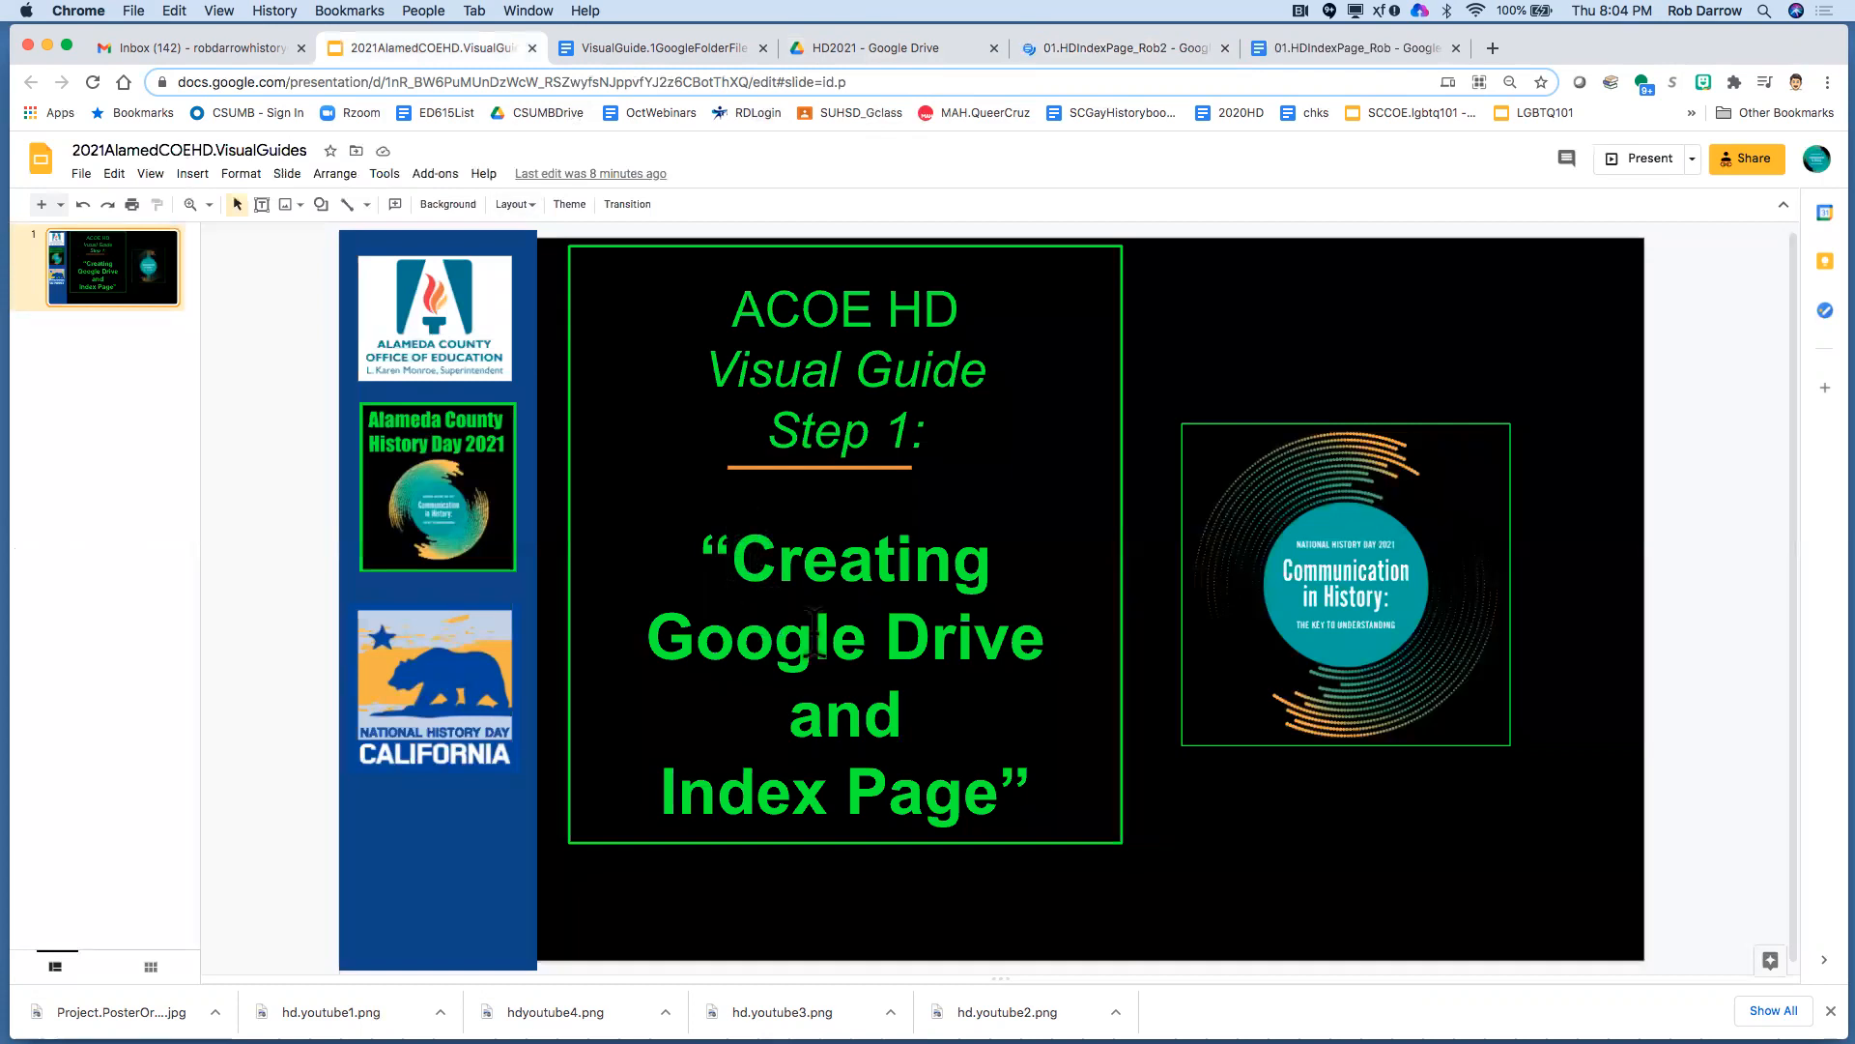